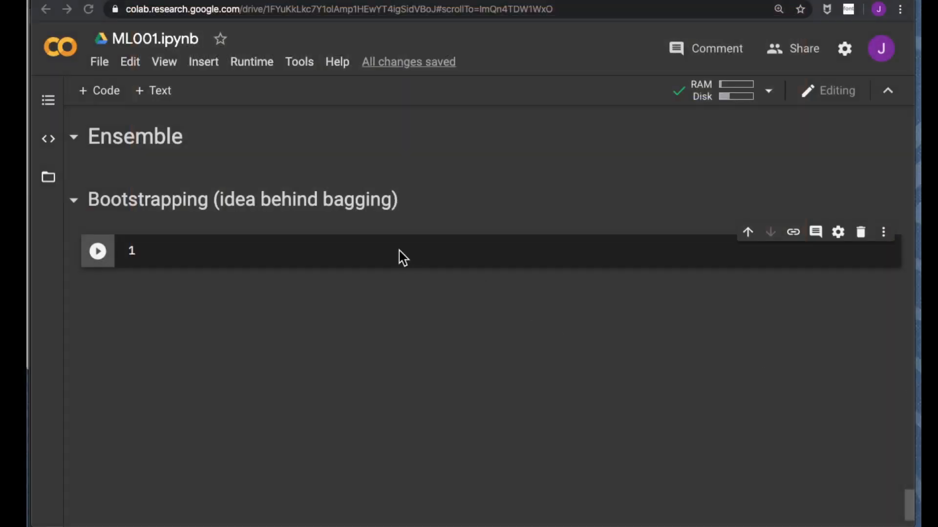
Write a comment on estimating a distribution's median from random samples in the Bootstrapping cell
text(# estimating)
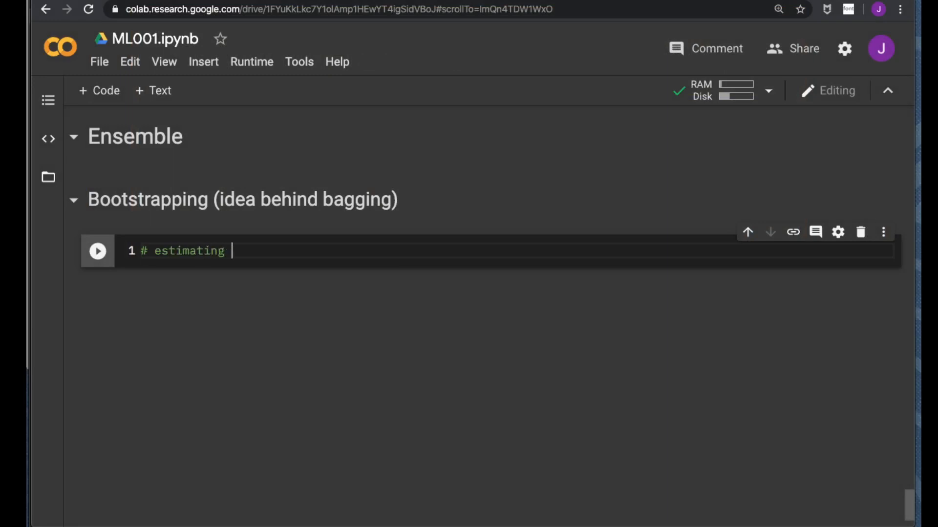
text(the)
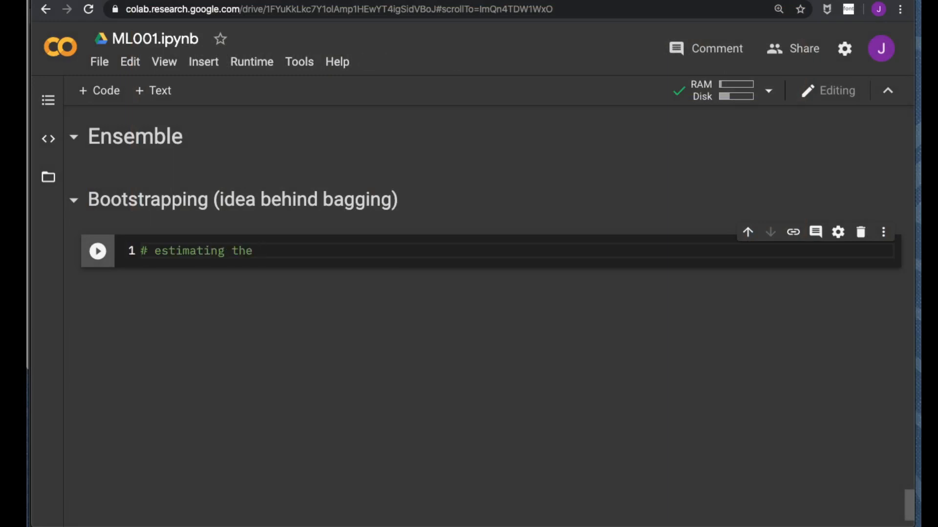
text(median of a)
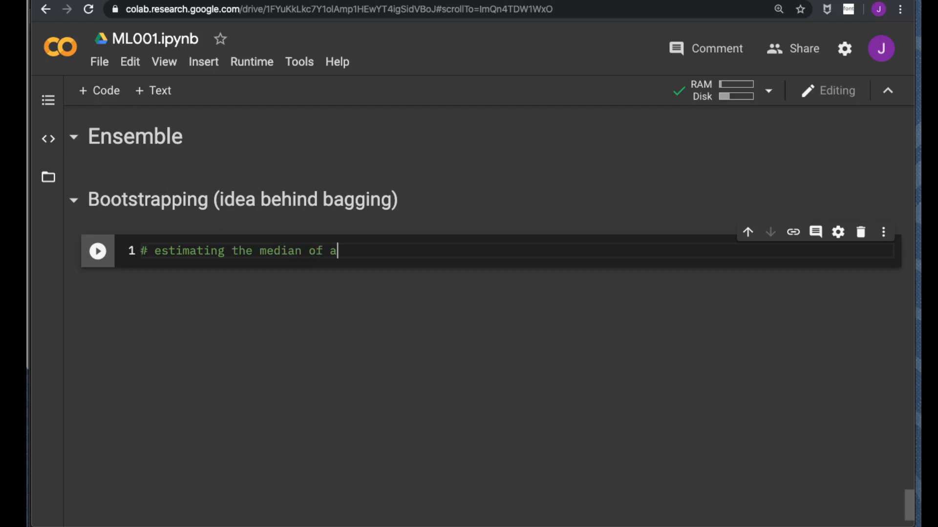
text(distri)
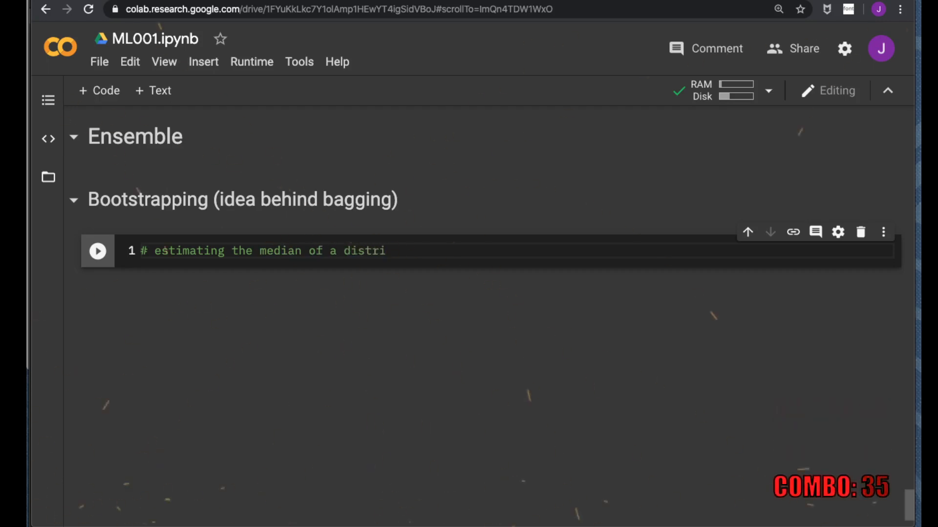
text(bution from random)
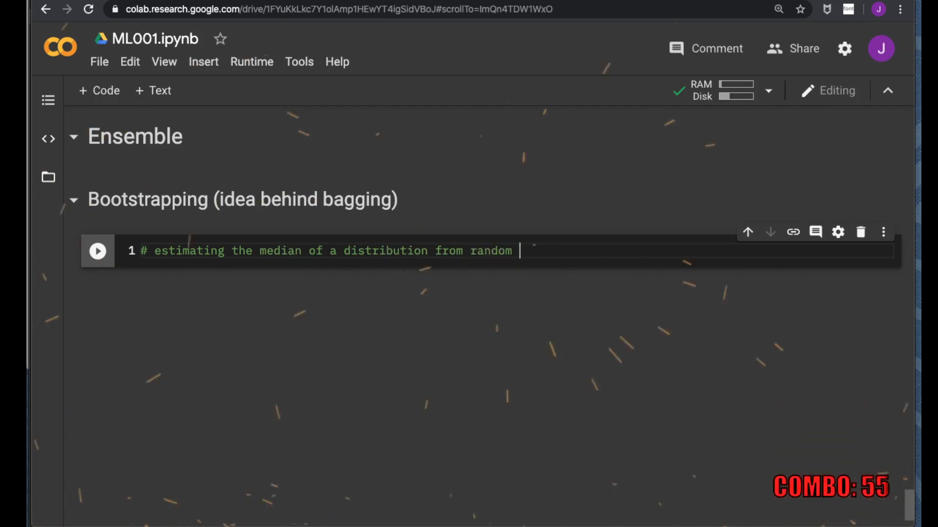
text(samples.)
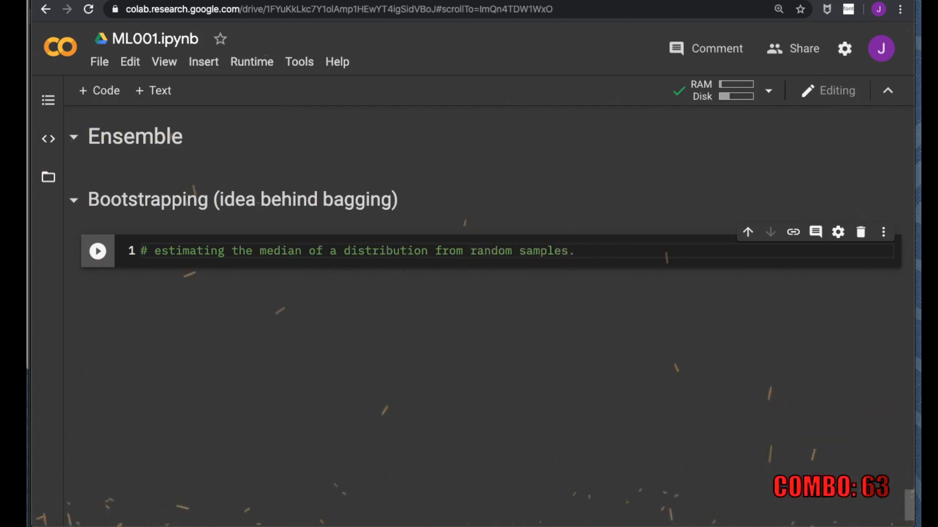
click(568, 250)
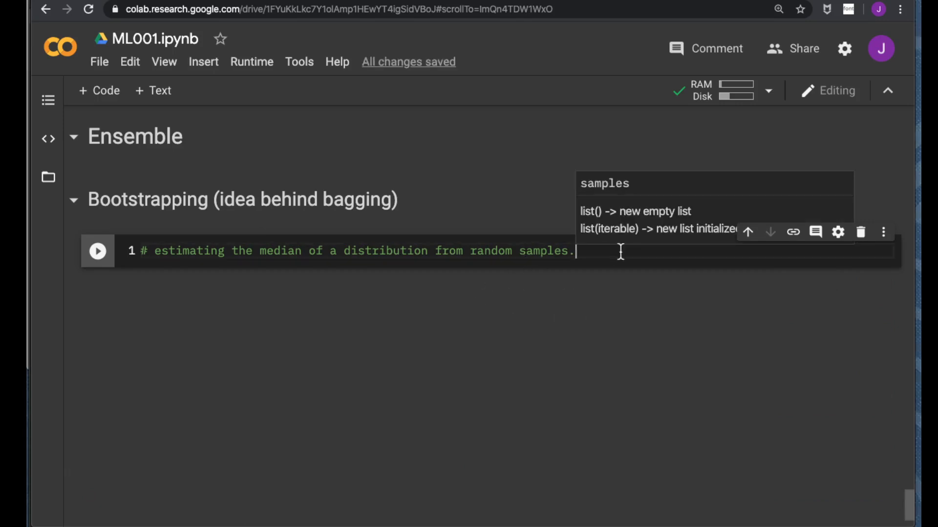
Add import numpy as np and import random below the comment
key(enter)
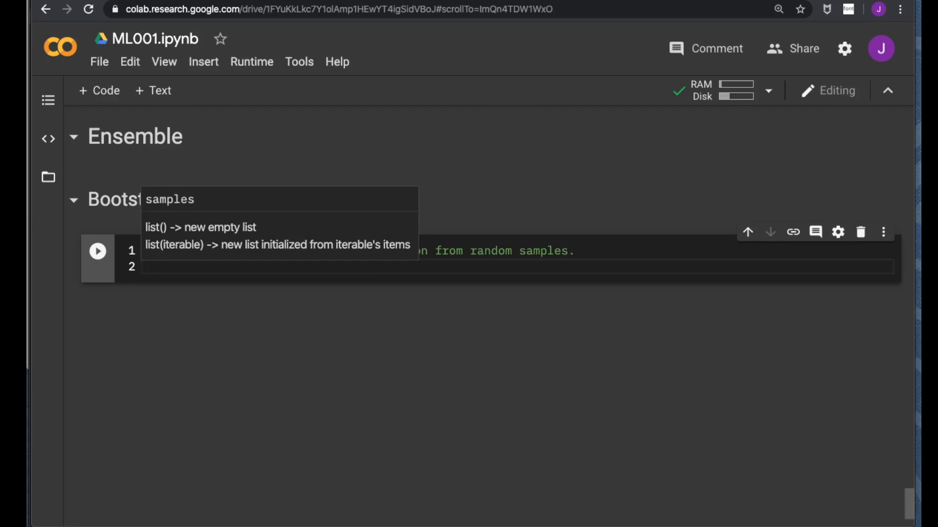
text(import n)
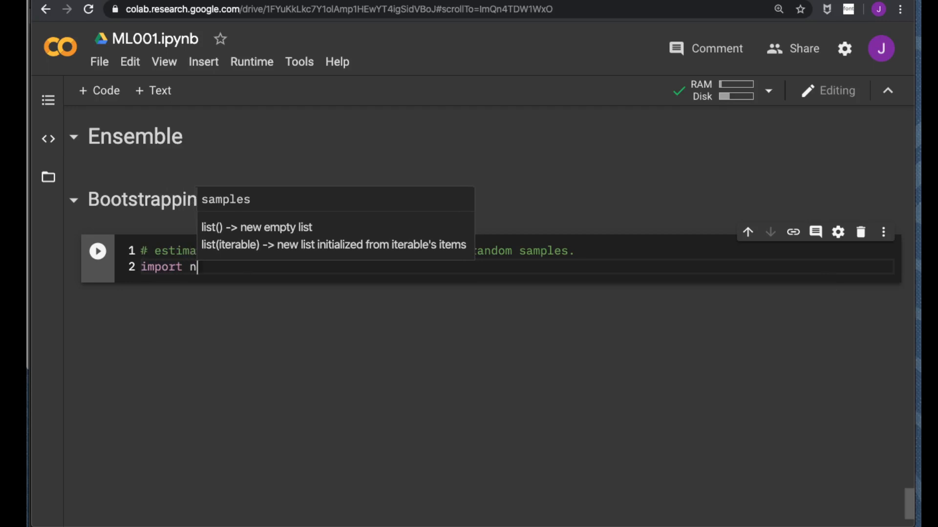
text(umpy)
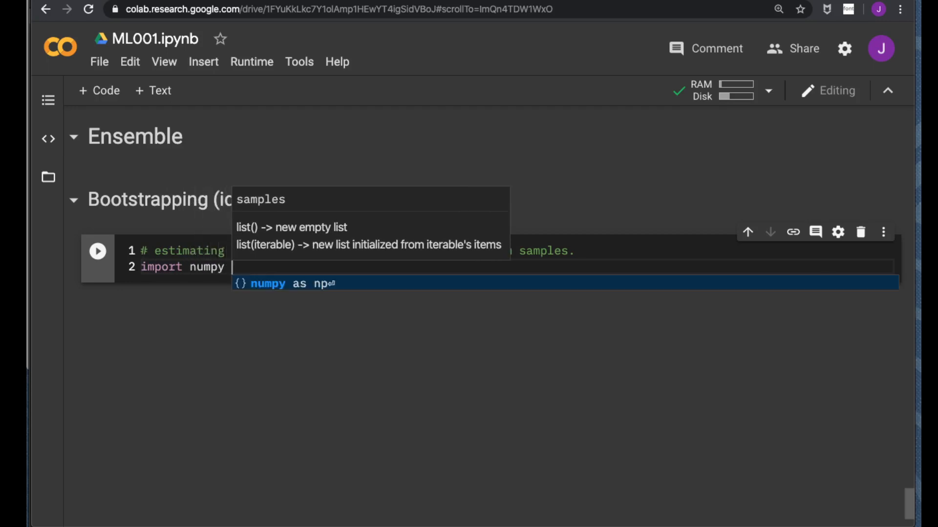
key(enter)
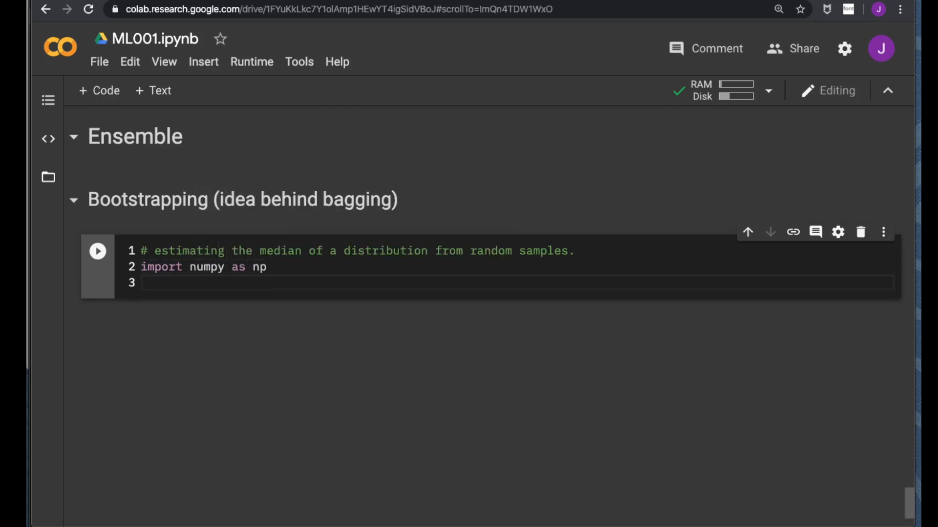
text(import)
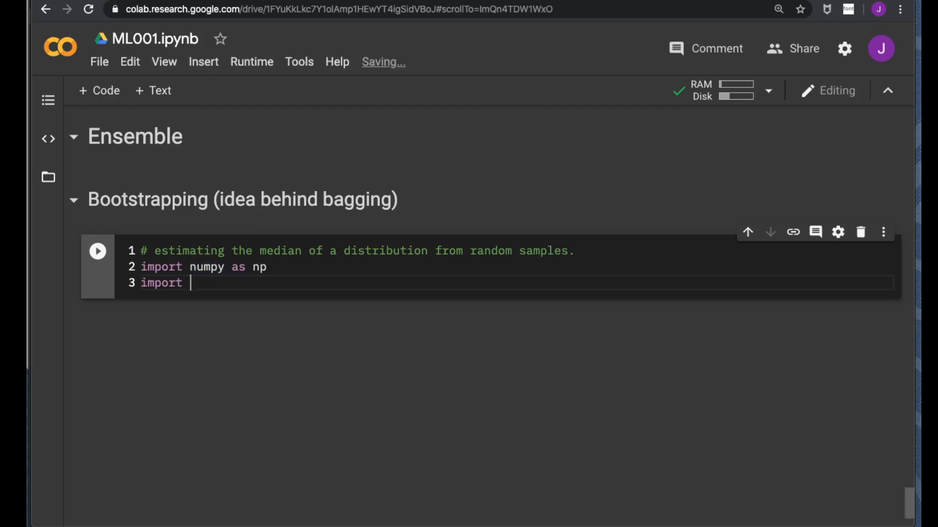
text(random)
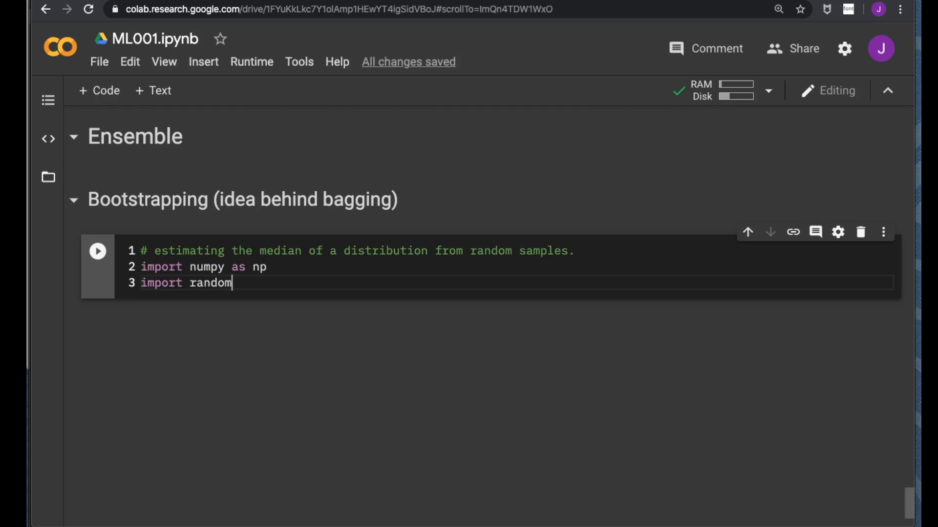
key(Enter)
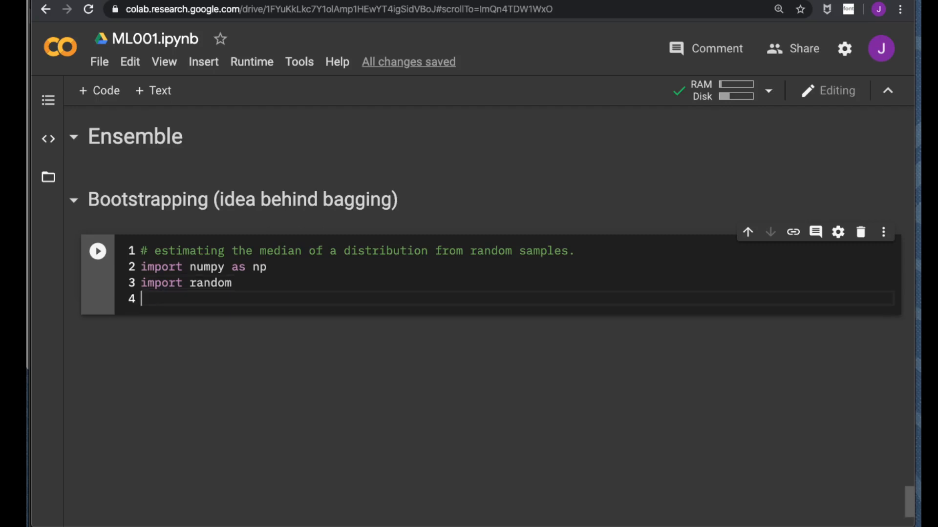
Add the comment '# generate sample ~ N(0, 1)'
text(# generate sam)
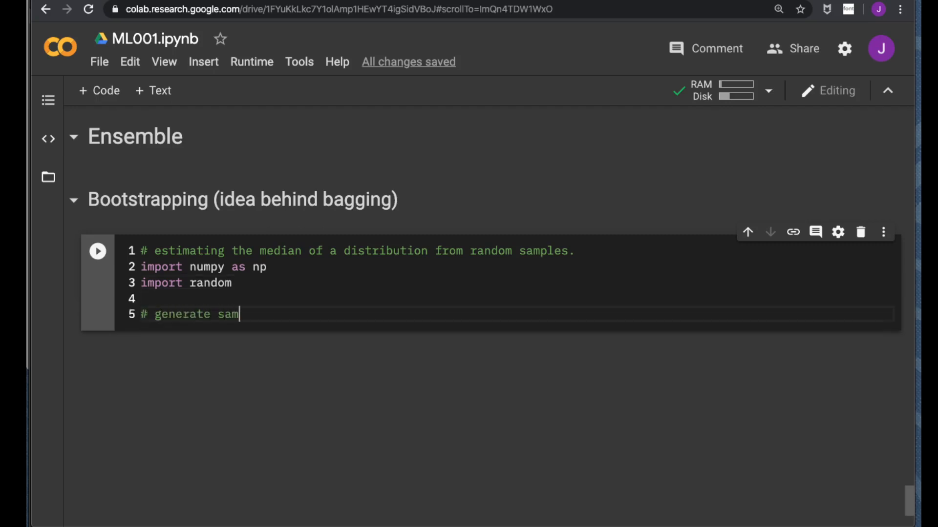
text(ple)
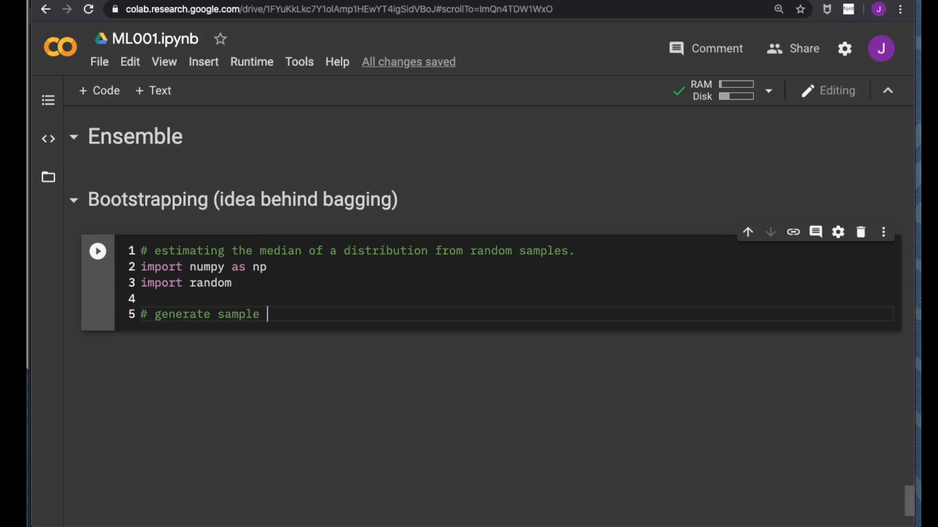
text(~)
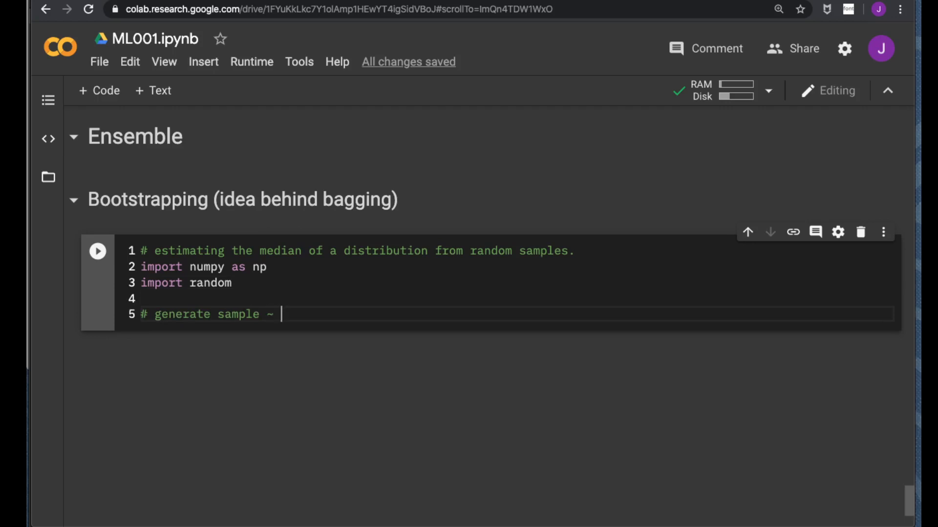
text(N(0,)
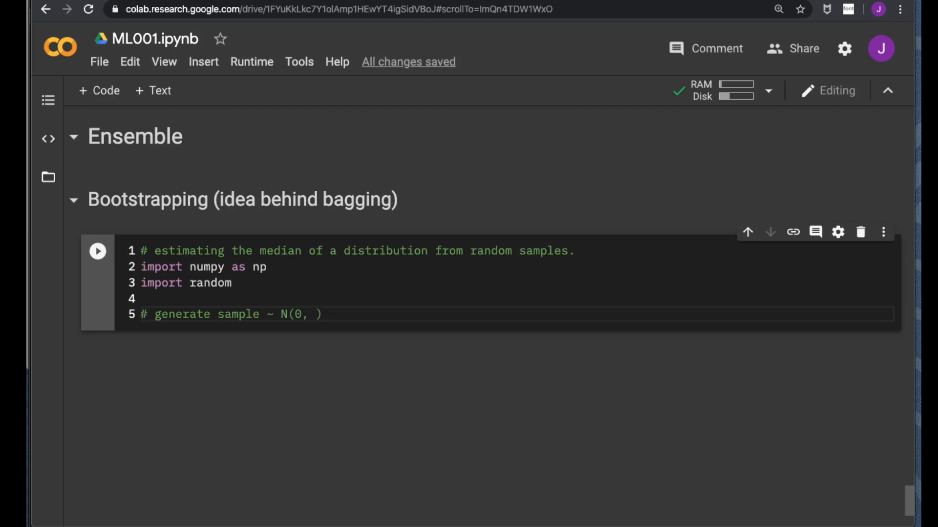
text(1)
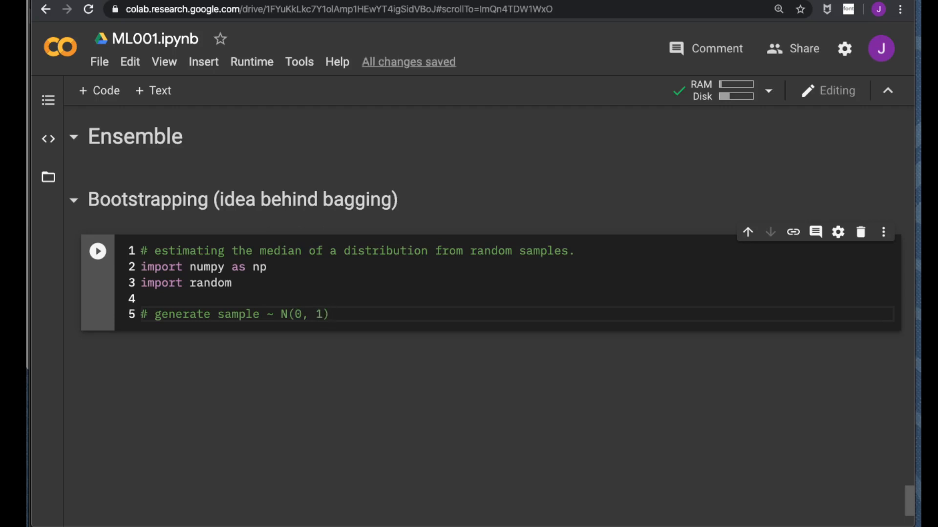
key(enter)
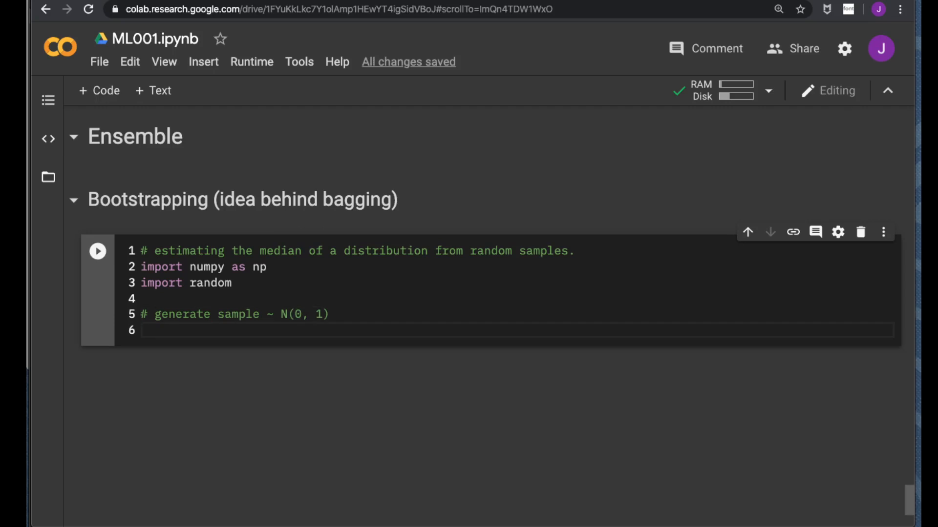
mouse_move(256, 119)
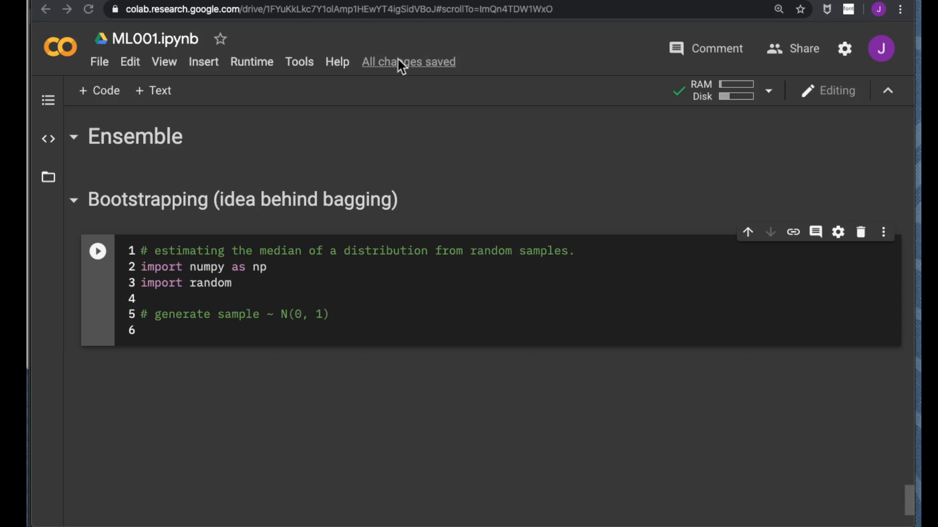
Open a scratch cell and run random.gauss(0, 1), getting about -0.755
click(202, 62)
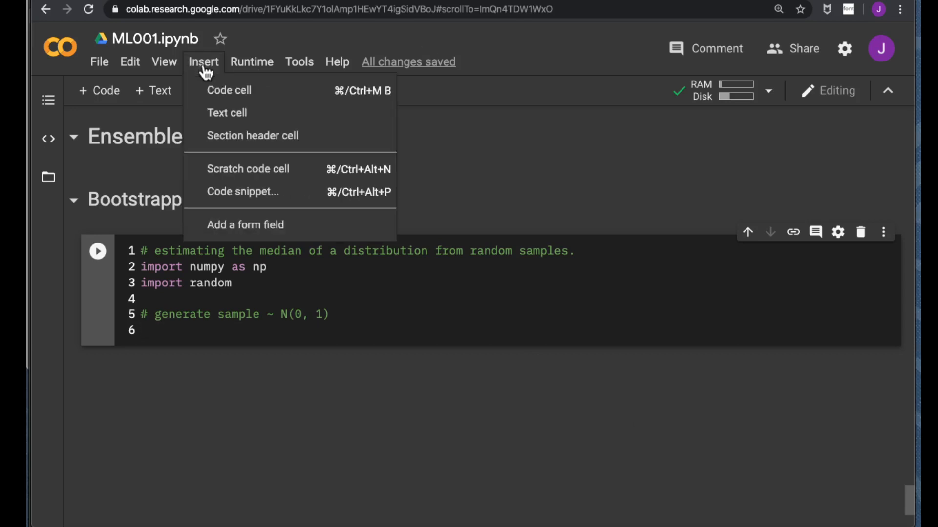
mouse_move(305, 192)
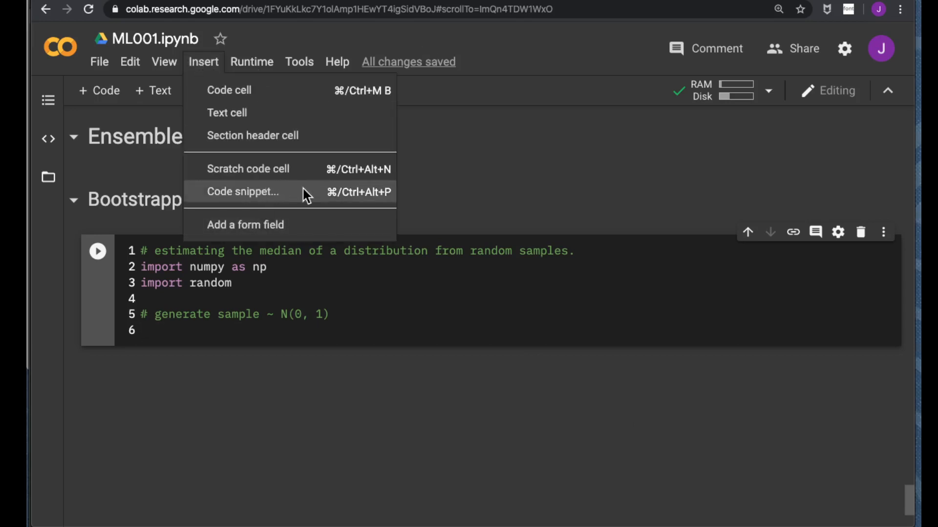
click(248, 168)
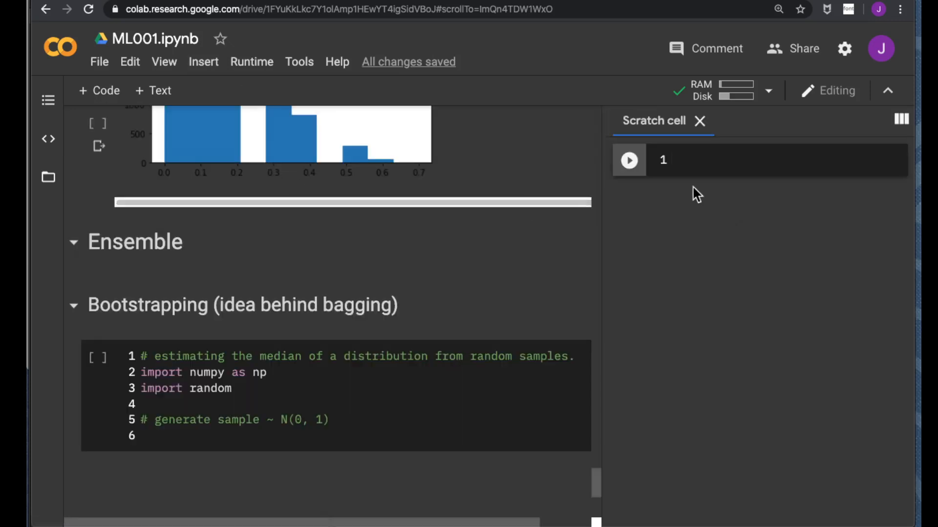
mouse_move(704, 165)
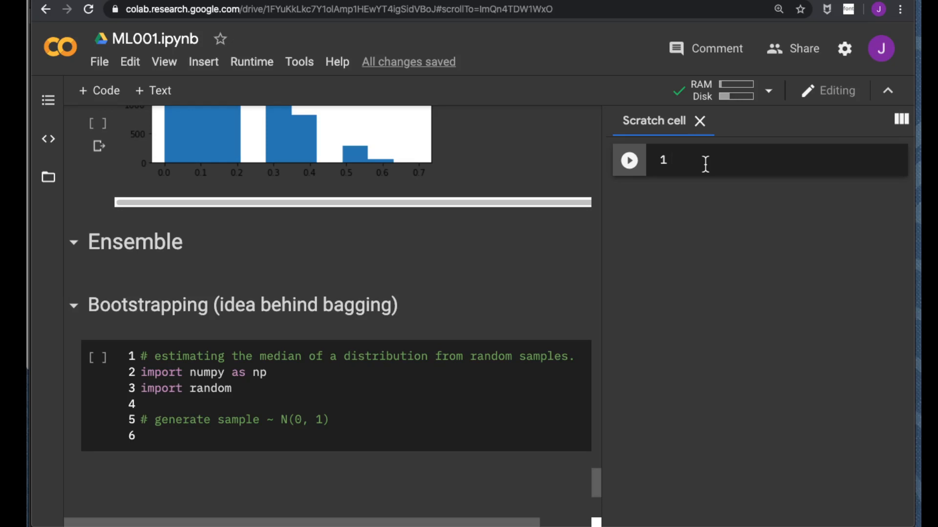
text(random.)
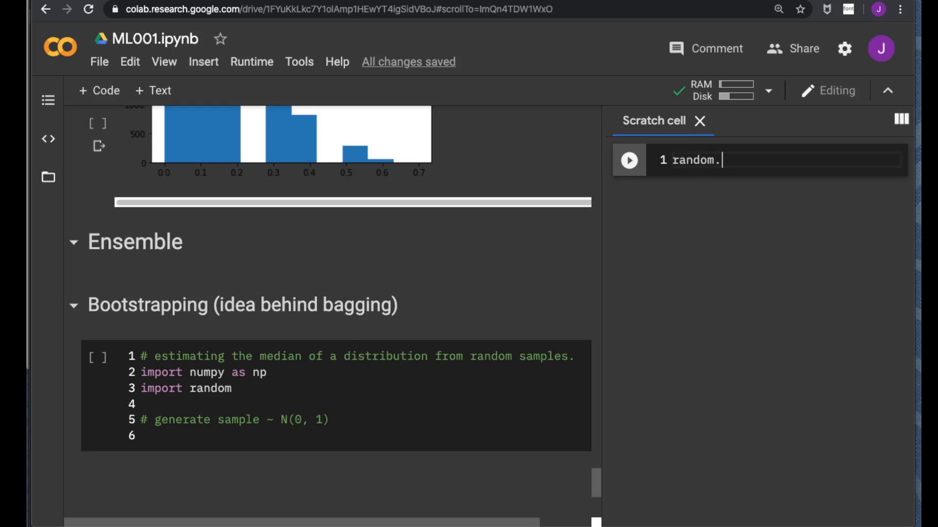
text(g)
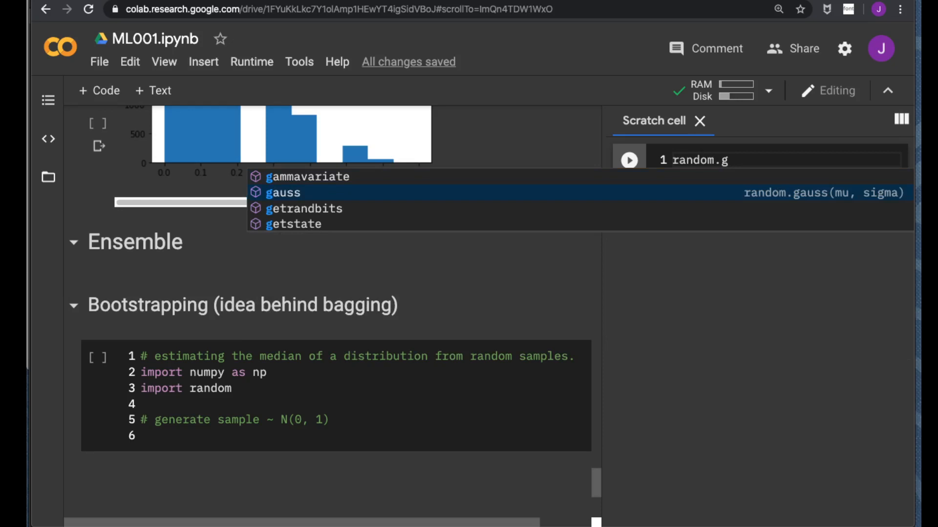
click(282, 191)
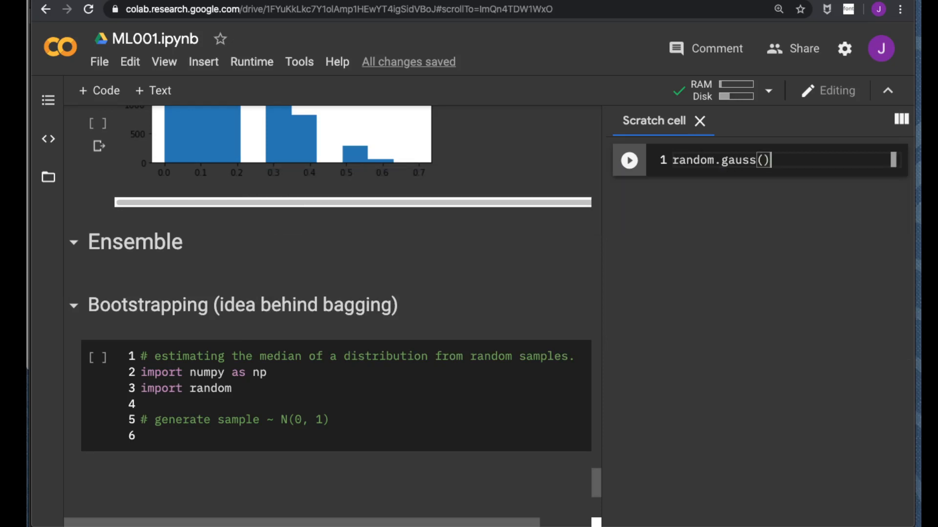
text(0, 1)
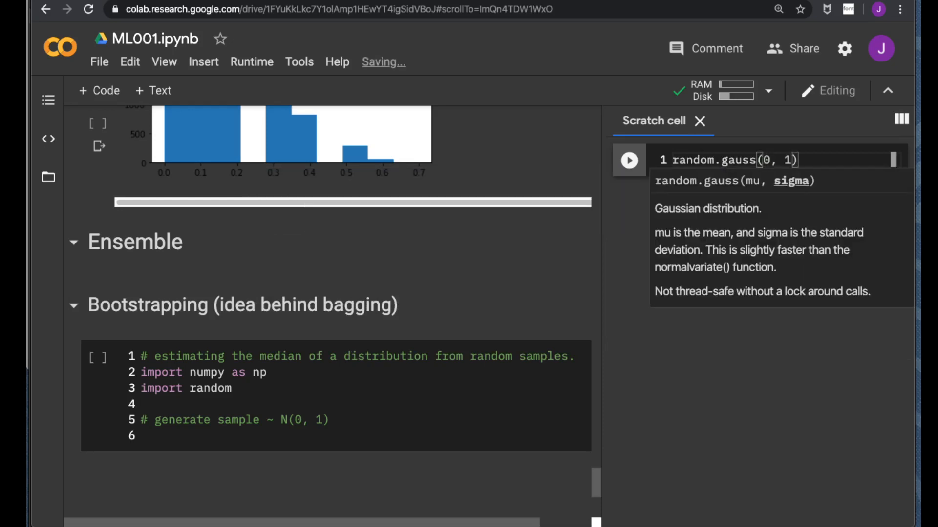
click(628, 160)
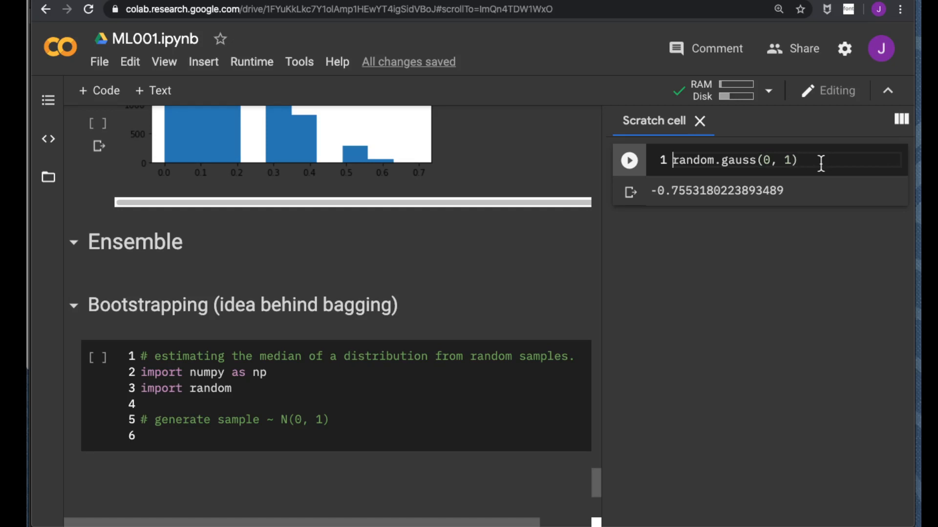
Rewrite the scratch expression as [random.gauss(0, 1) for _ in range(10)]
double_click(692, 160)
text([)
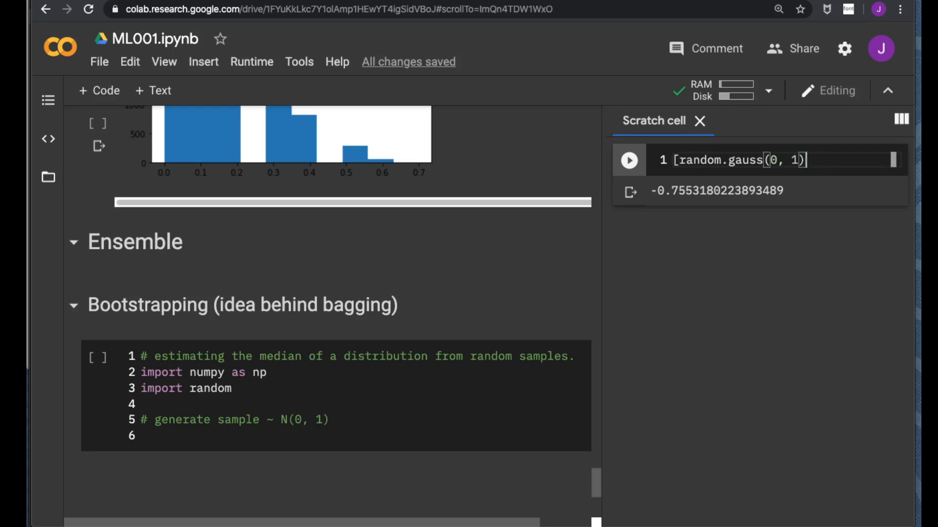
text(,)
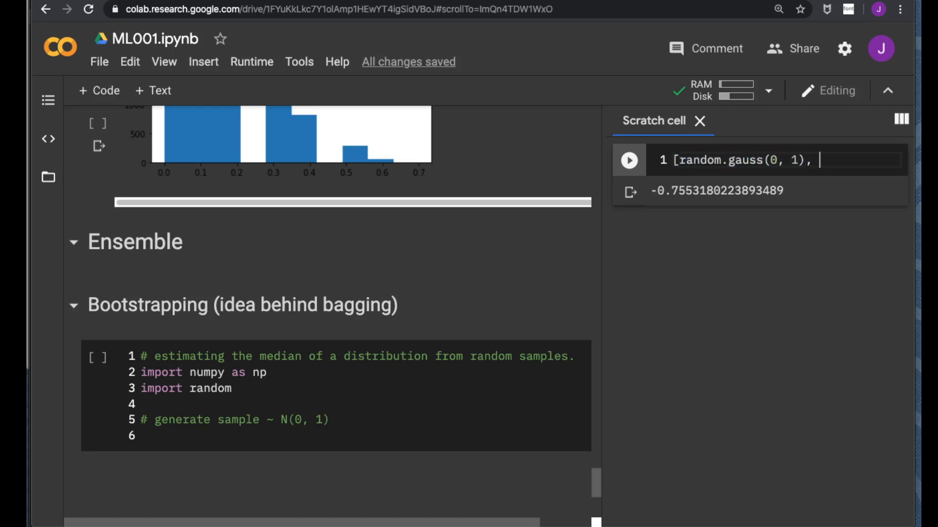
text(])
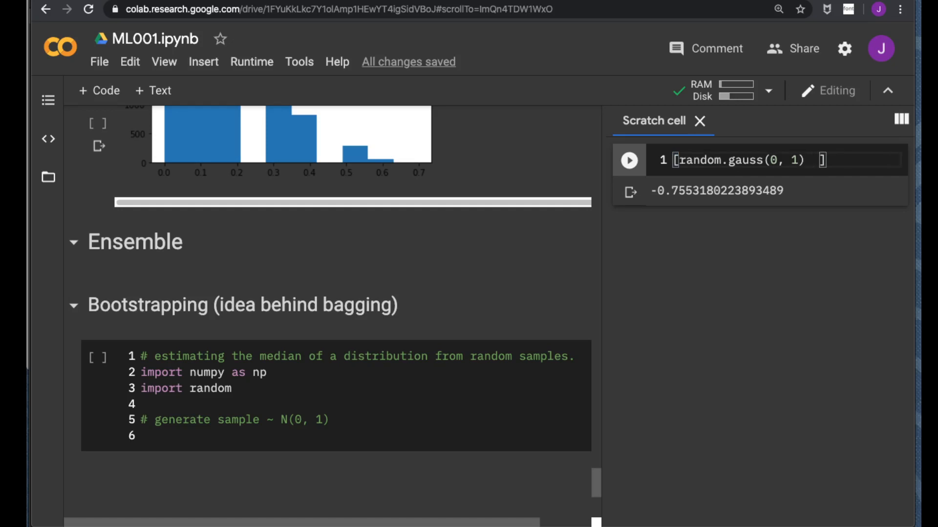
text(for)
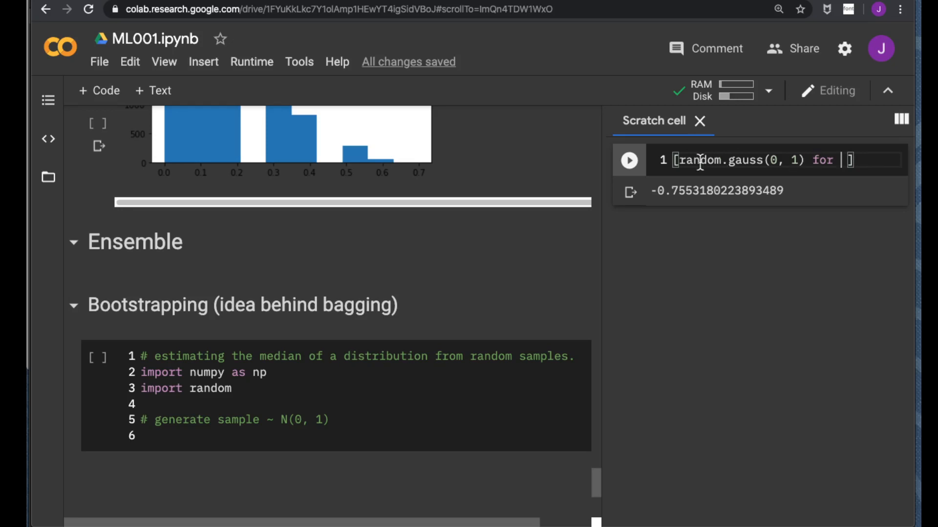
drag(675, 161, 795, 160)
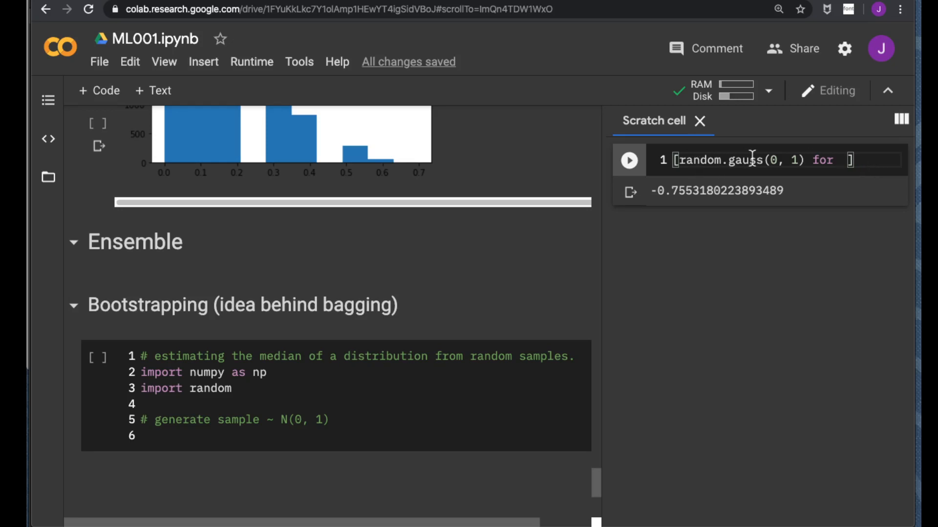
text(_)
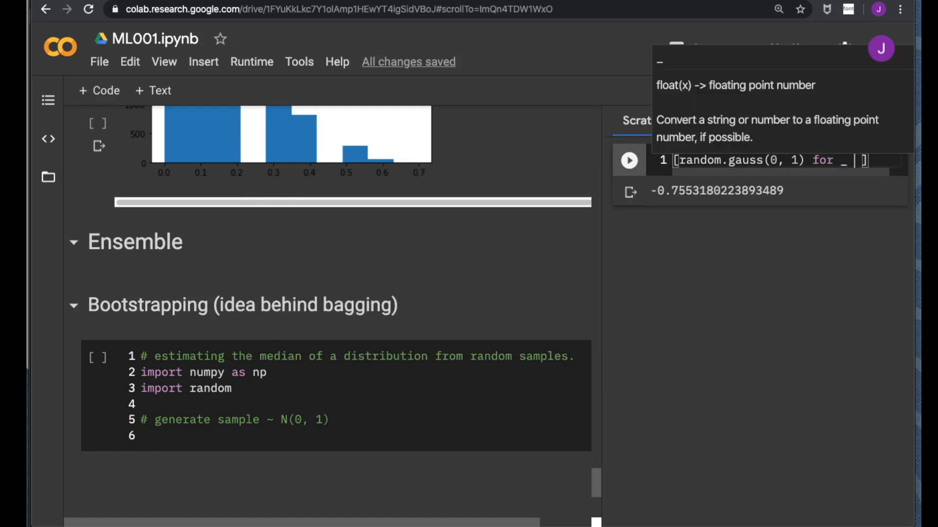
text(in)
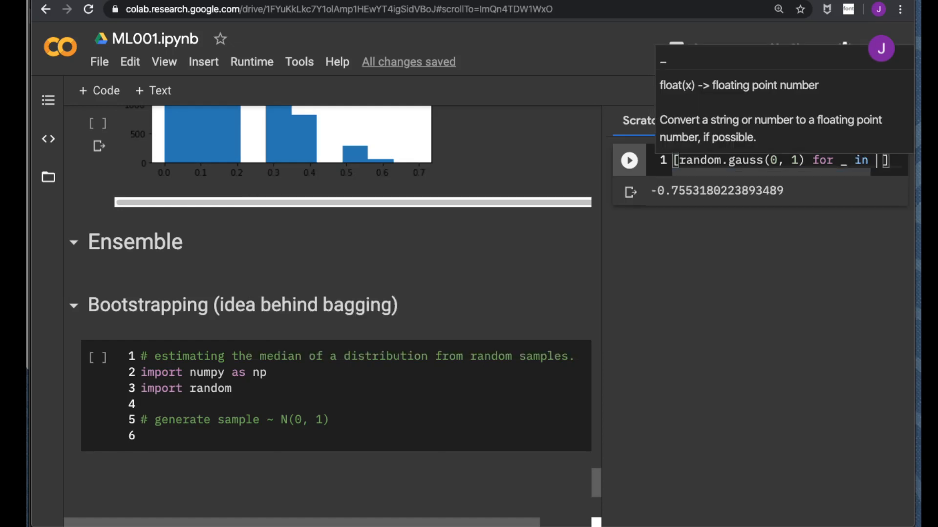
text(range(1))
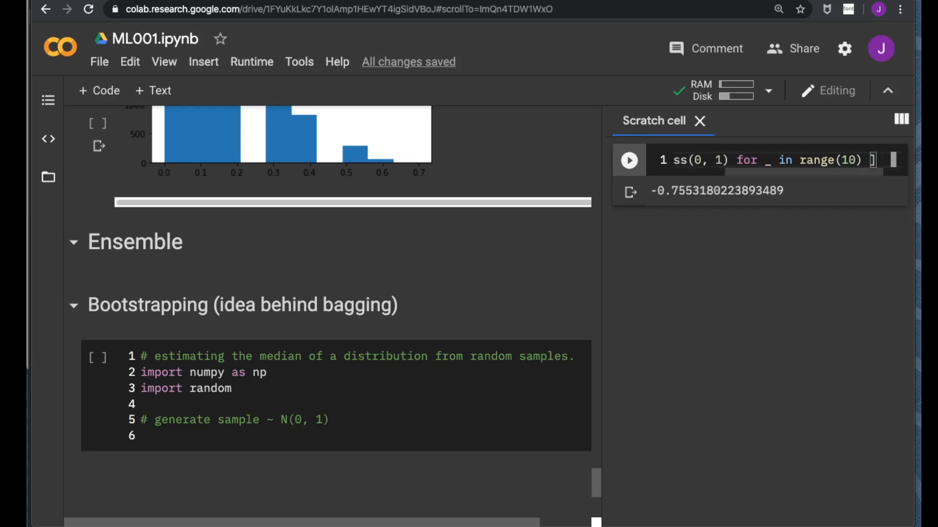
Run the comprehension, assign it to samples, and add m = np.median(samples)
click(628, 160)
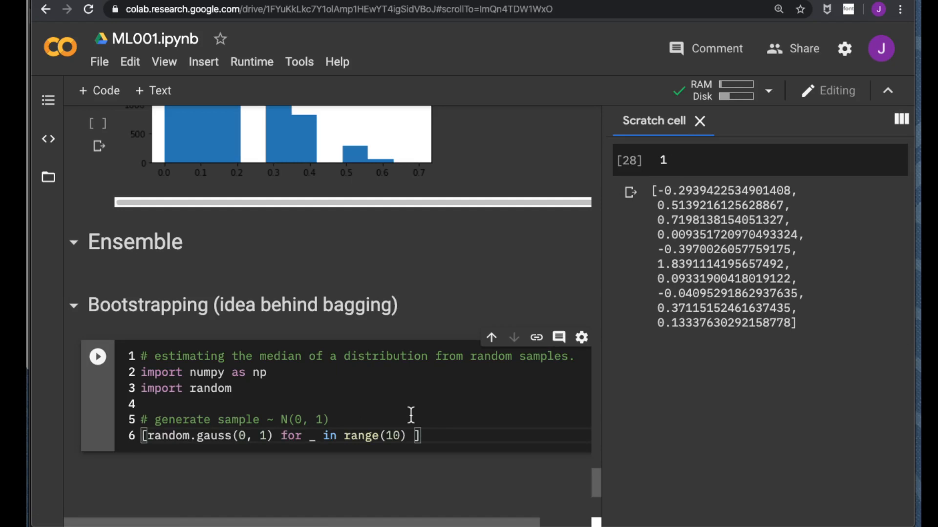
text(samples)
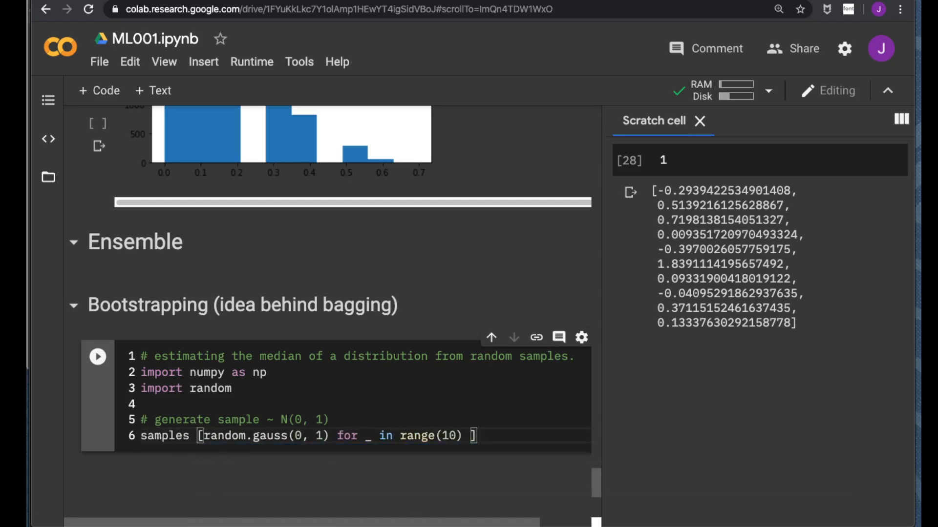
text(=)
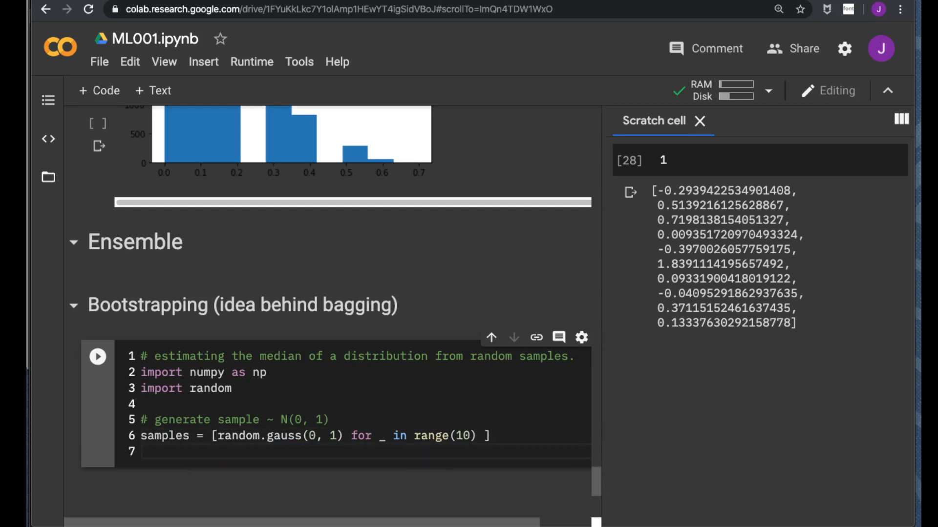
text(m =)
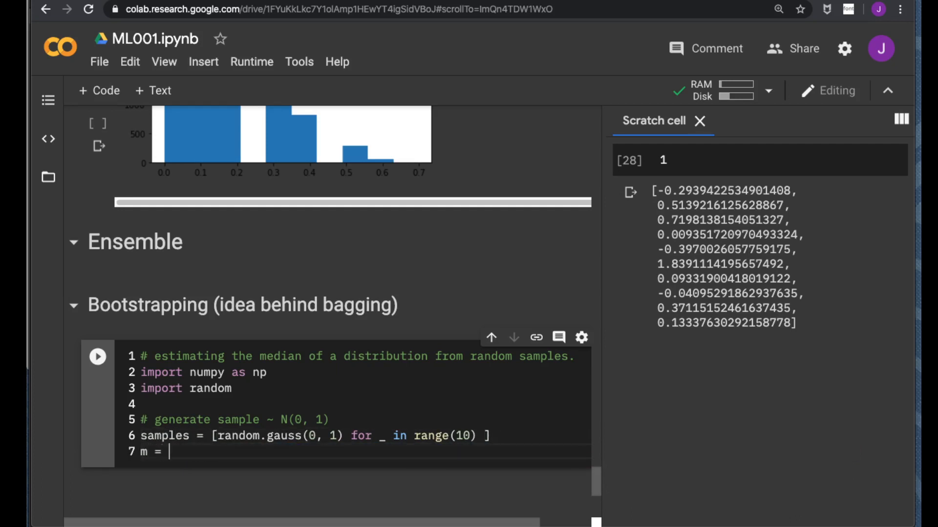
text(np)
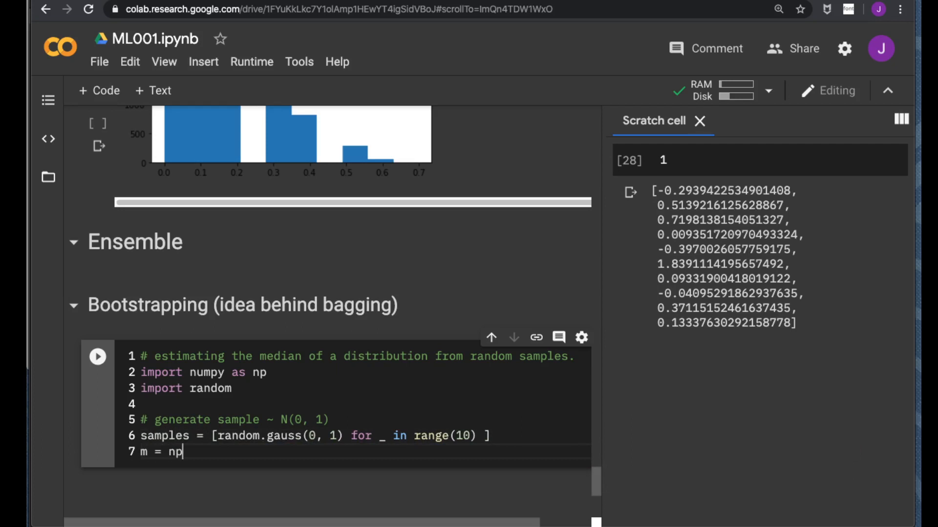
text(.)
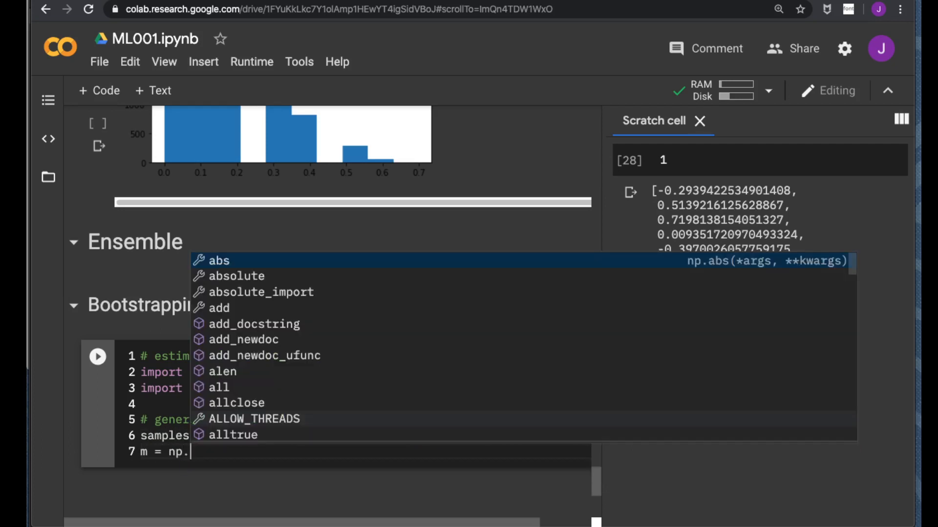
text(m)
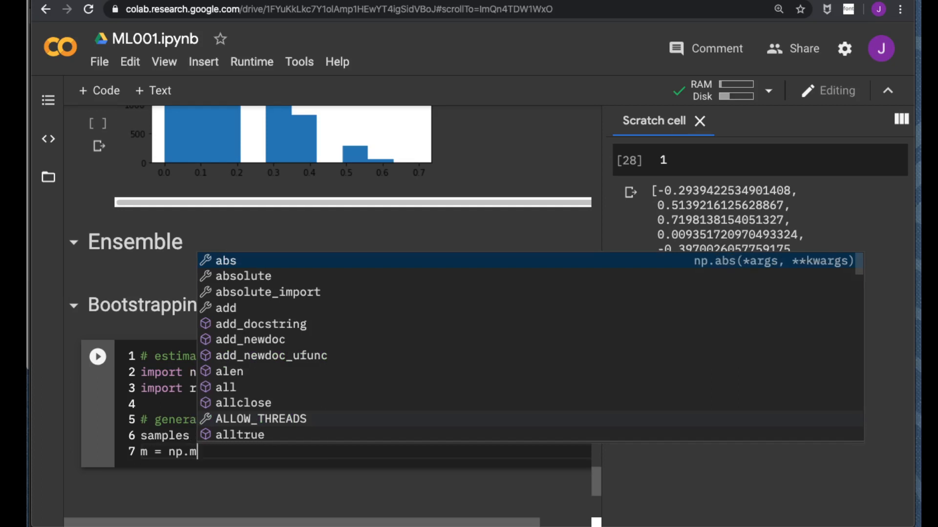
text(edian()
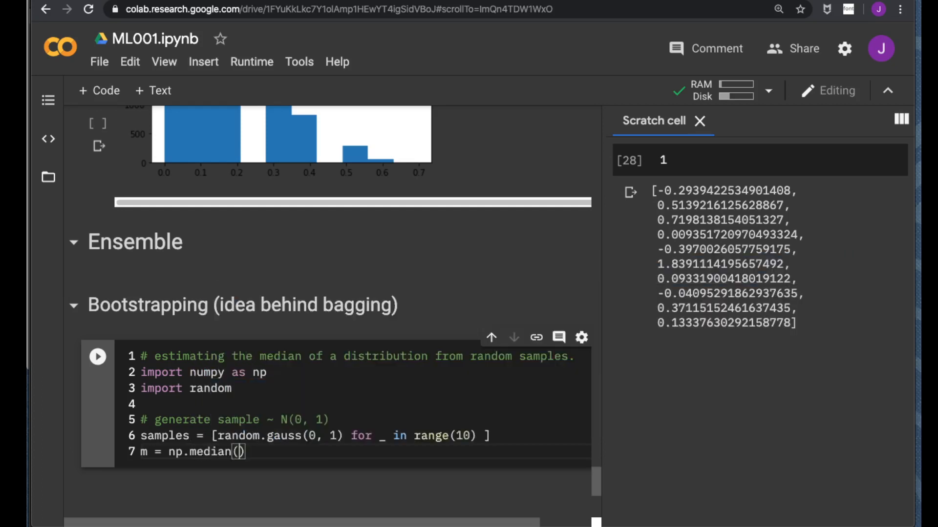
text(samples)
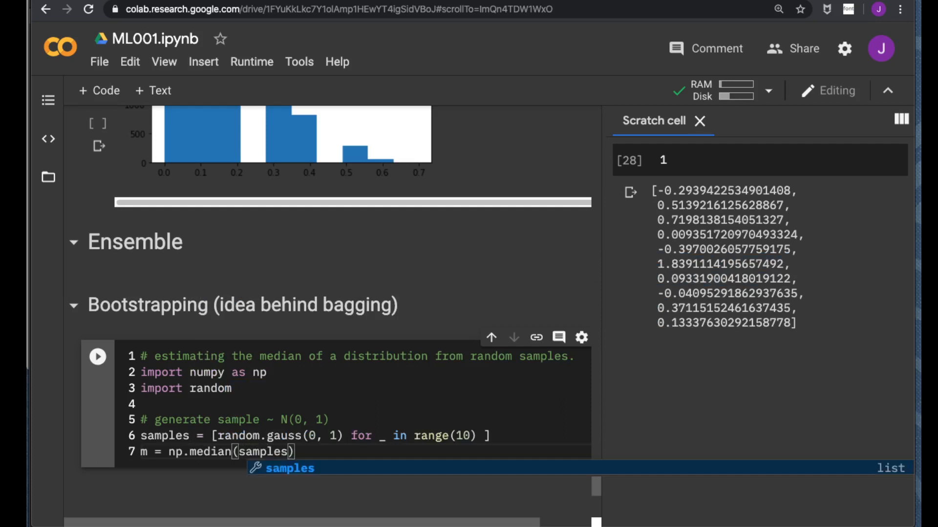
click(285, 420)
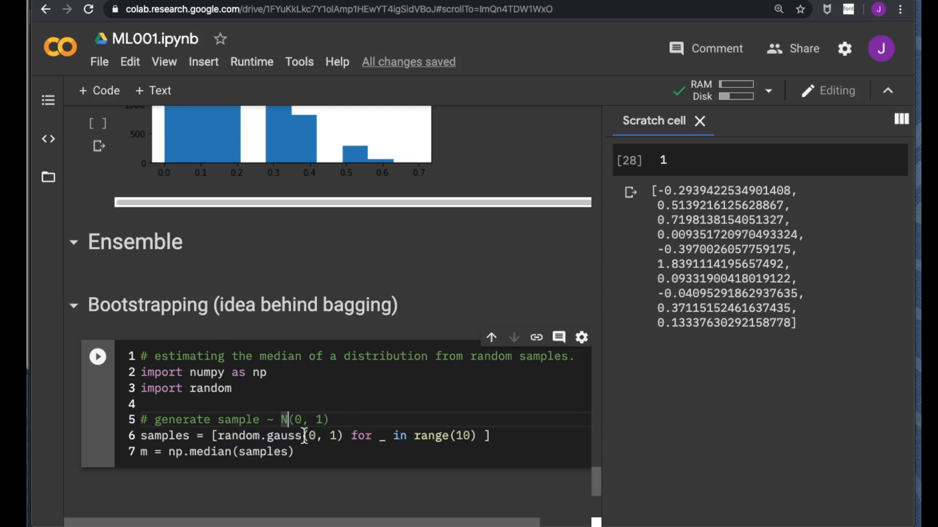
mouse_move(281, 435)
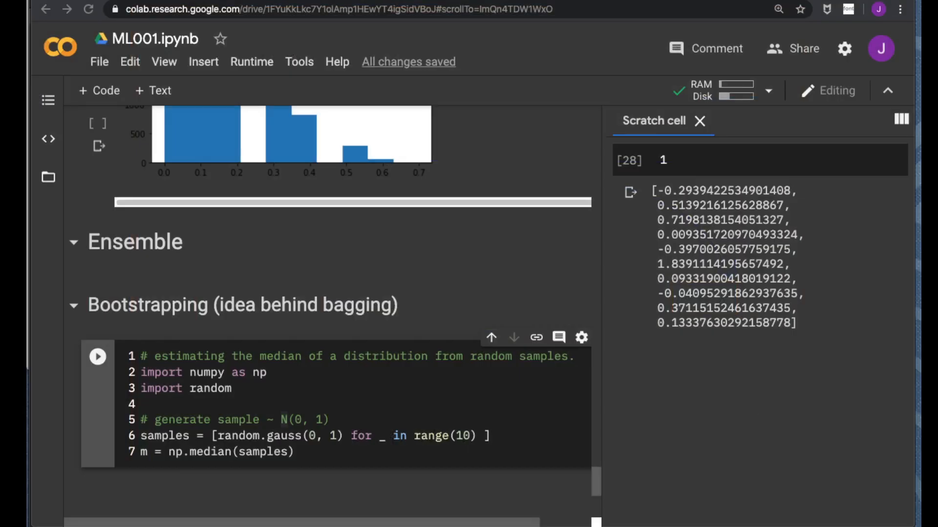
mouse_move(349, 447)
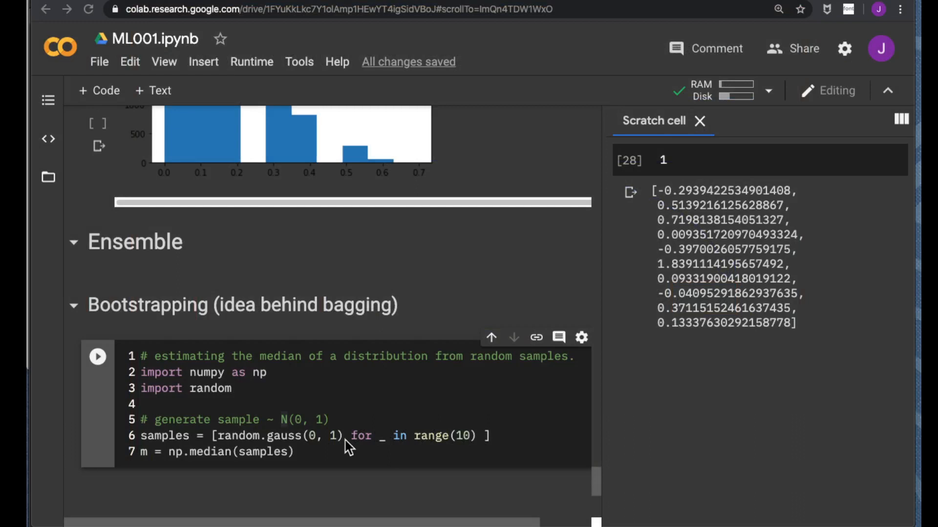
mouse_move(318, 450)
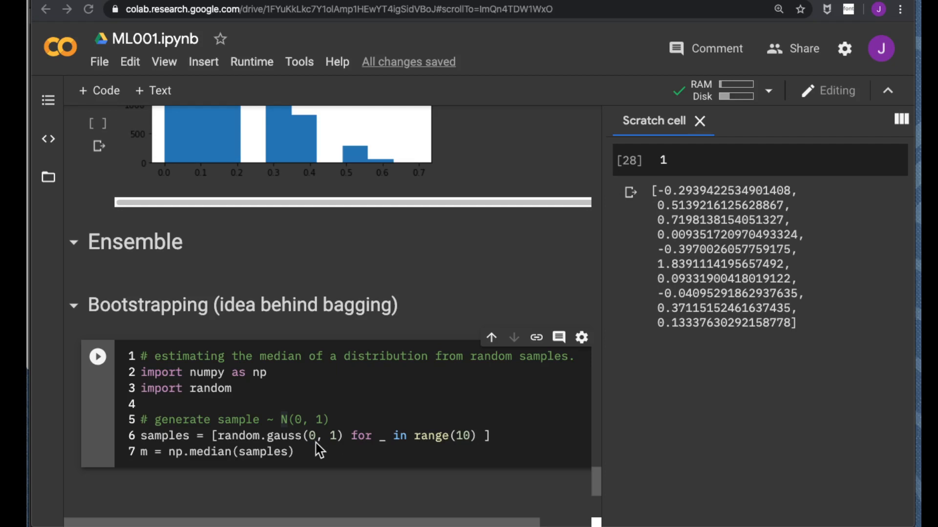
mouse_move(302, 451)
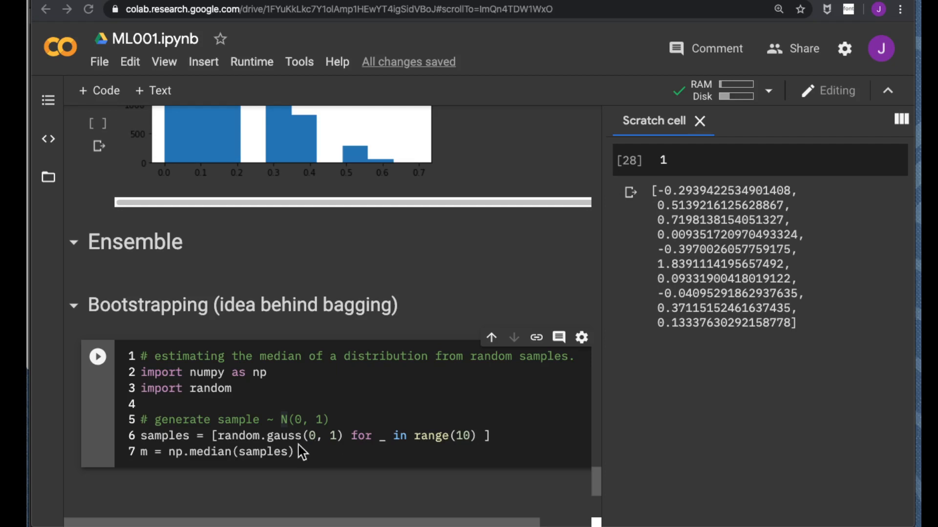
mouse_move(215, 461)
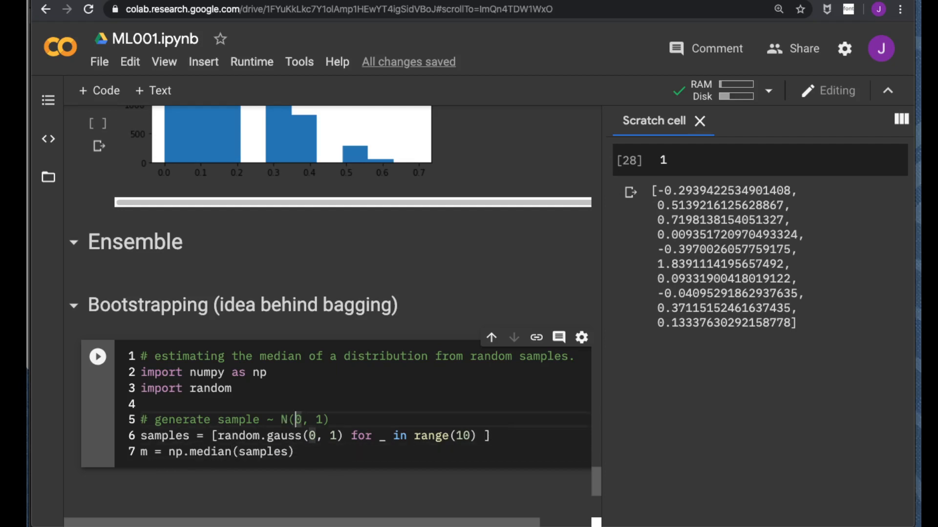
Wrap the sampling and median code in a for i in range(1000) loop
text(for)
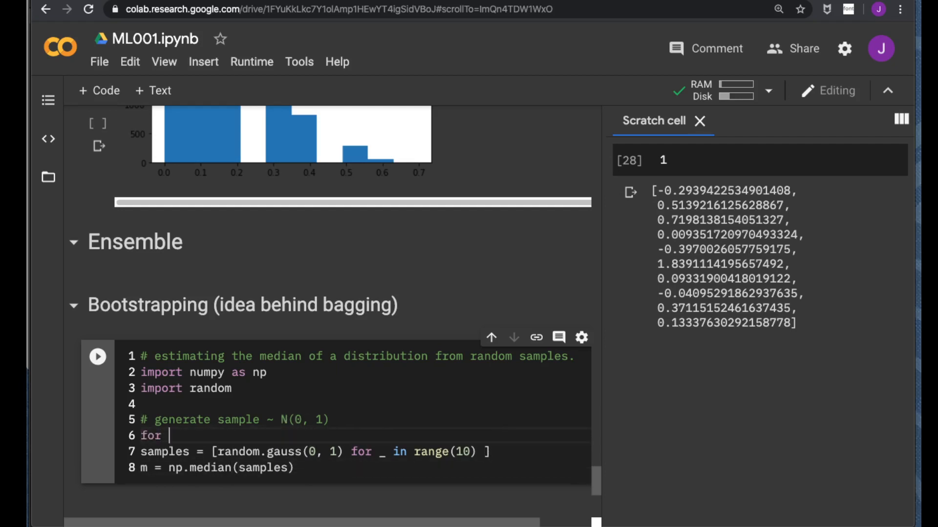
text(i in)
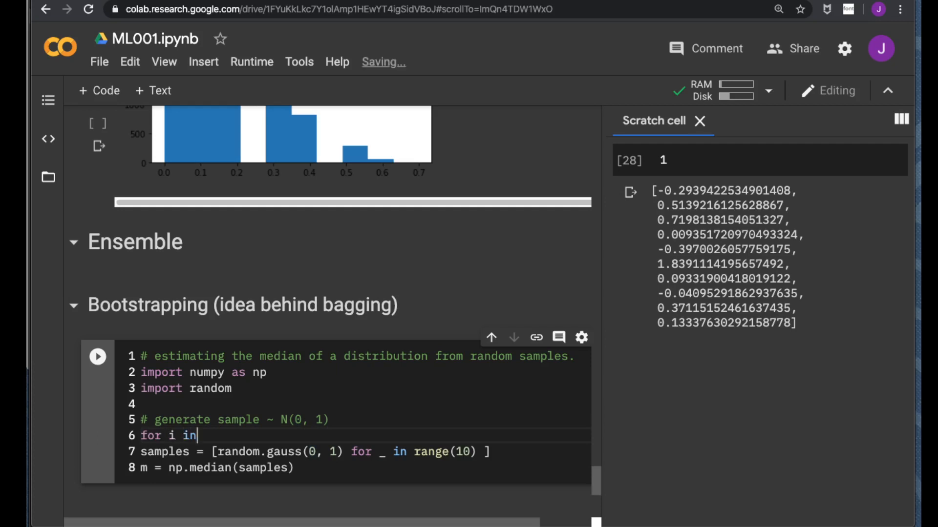
text(r)
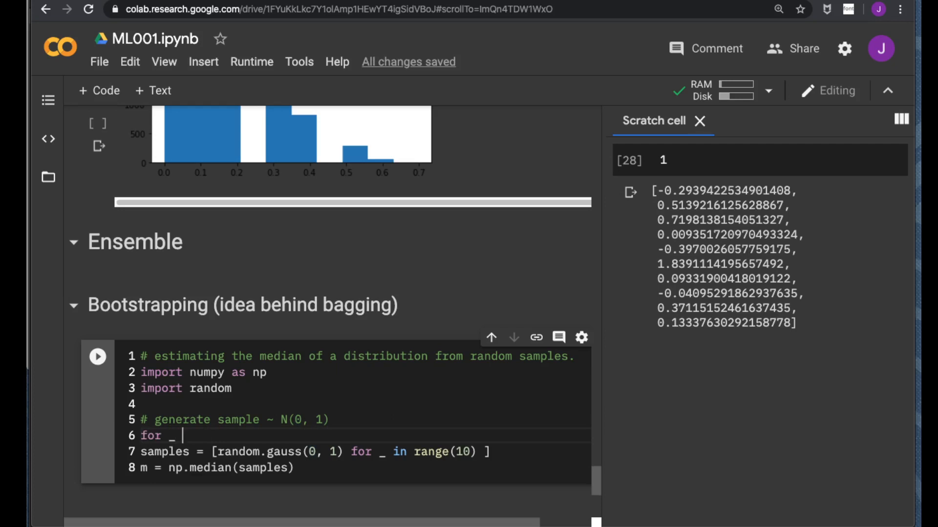
text(in range(1000):)
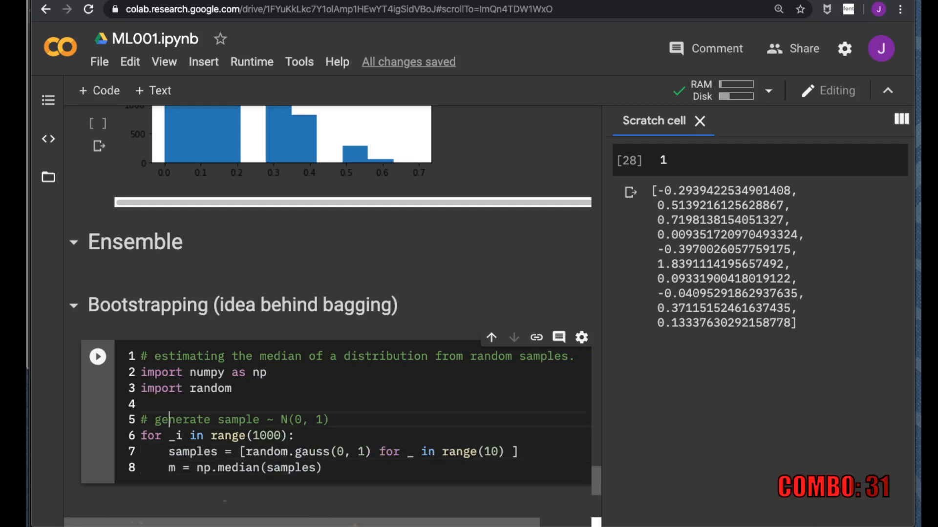
key(enter)
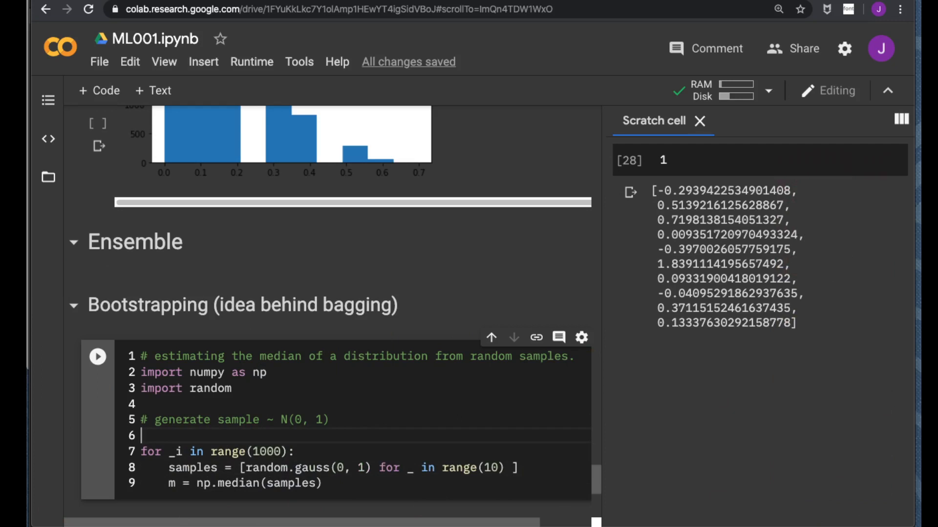
Add median_estim_mul = [] before the loop and append m to it inside
text(med)
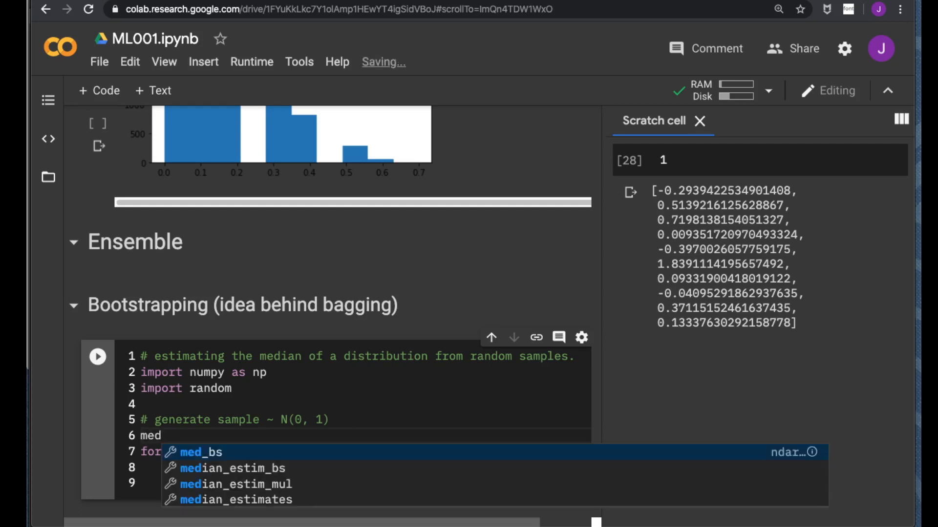
text(ian)
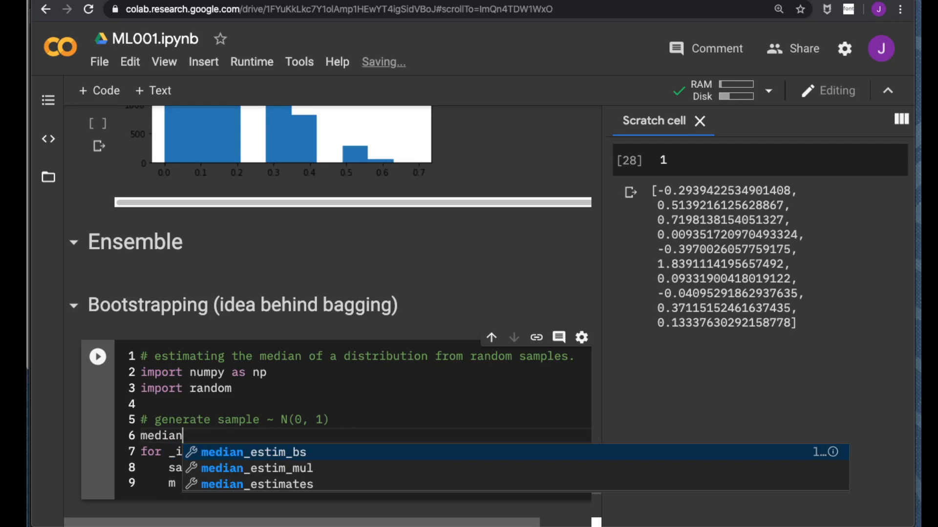
text(_)
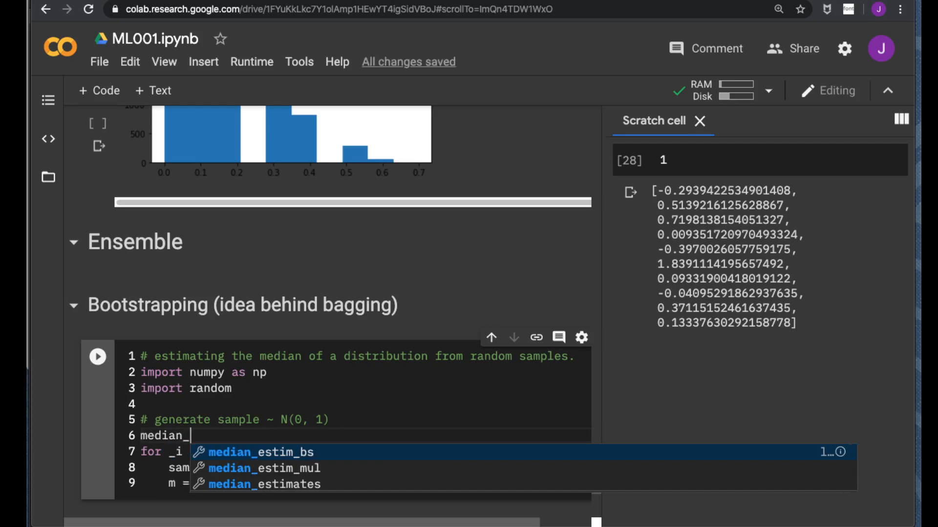
text(esim)
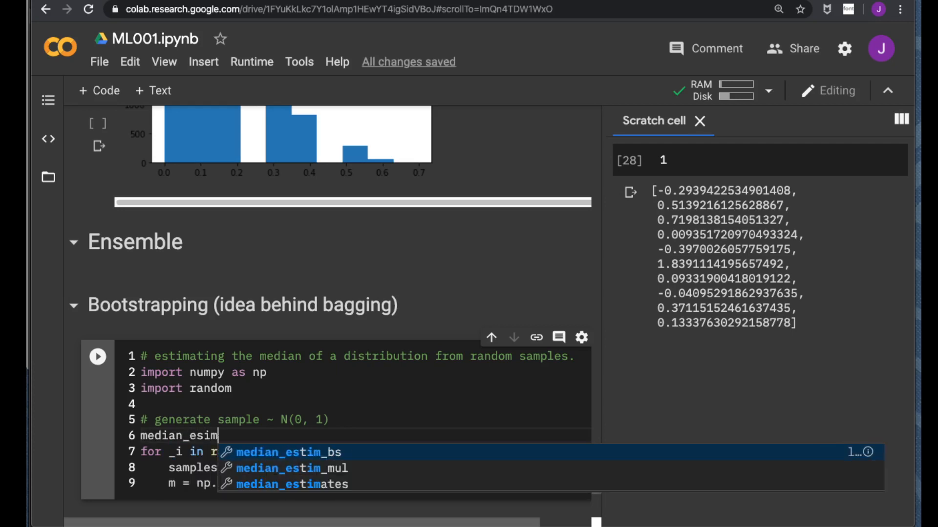
text(at)
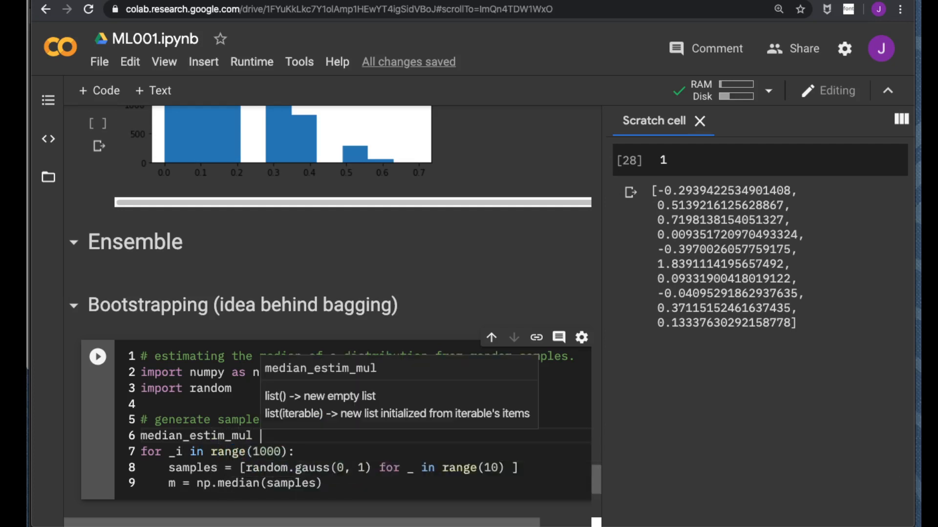
text(= [])
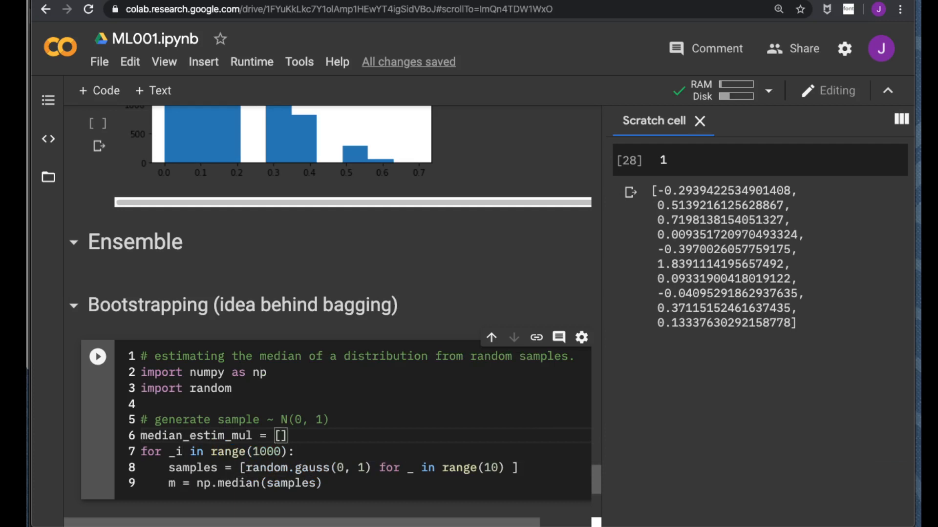
key(enter)
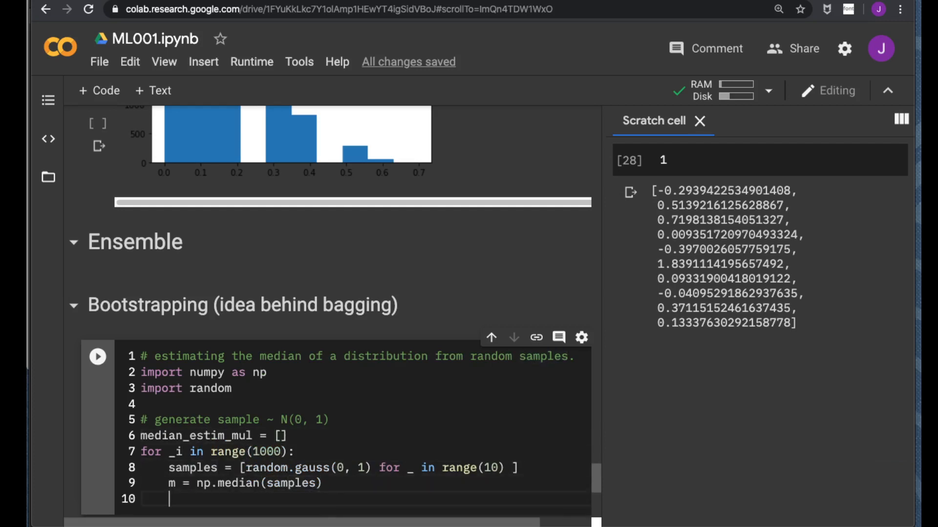
text(median)
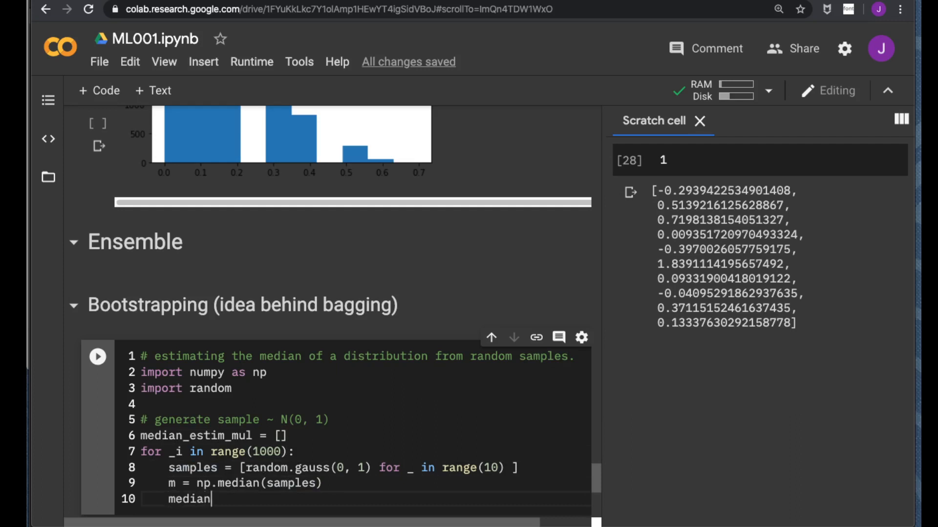
text(_estim_mul.append(n)
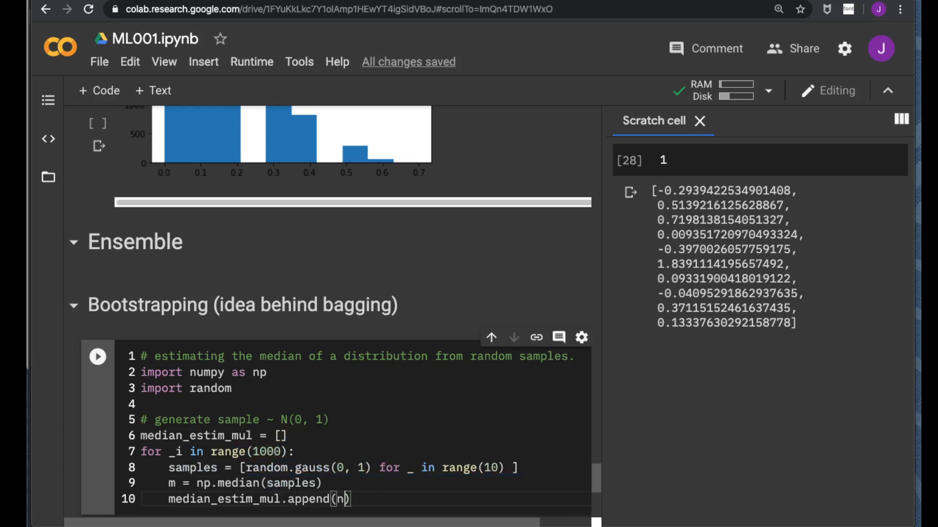
text(m)
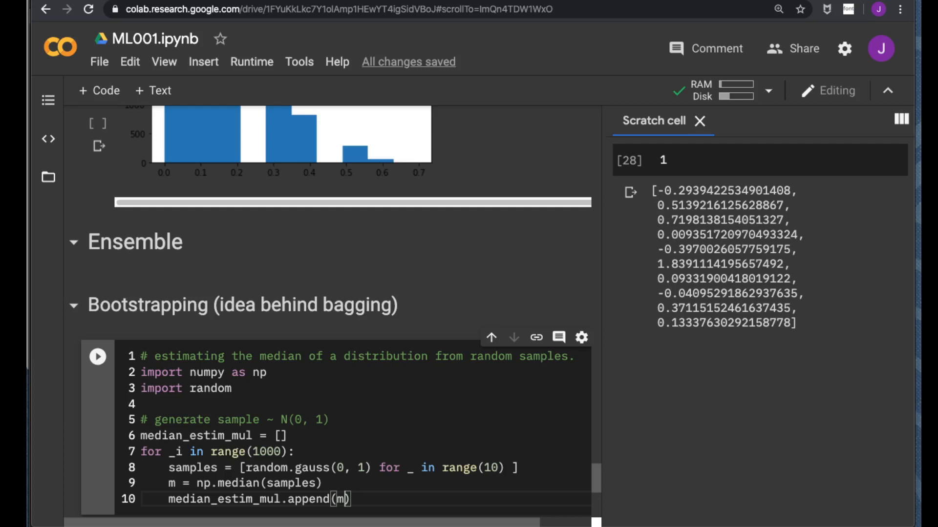
key(enter)
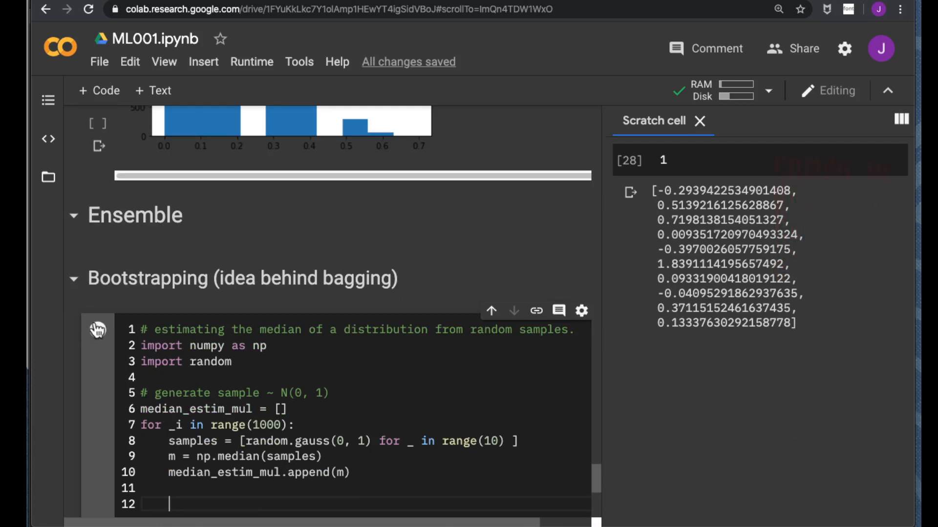
Run the loop, then print np.mean and np.std of median_estim_mul (about -0.0136, 0.3757)
scroll(down, 3)
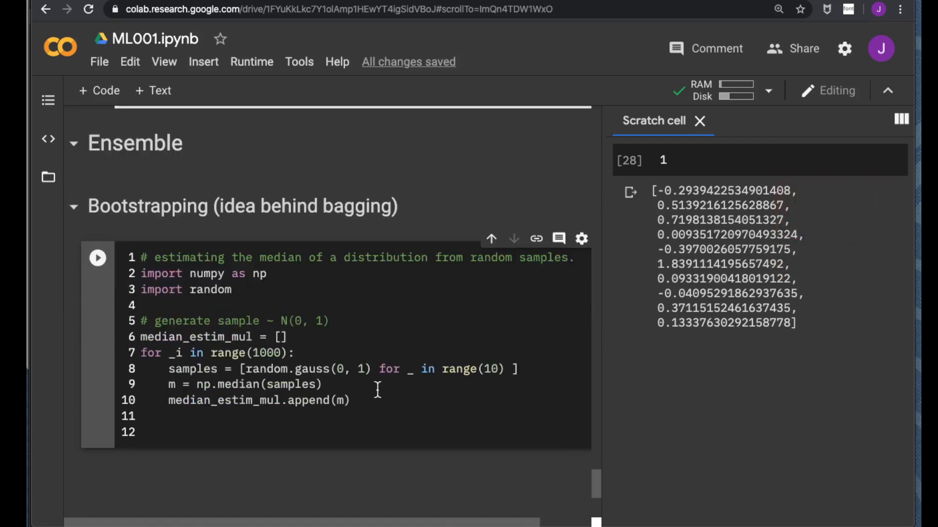
click(98, 257)
text(print()
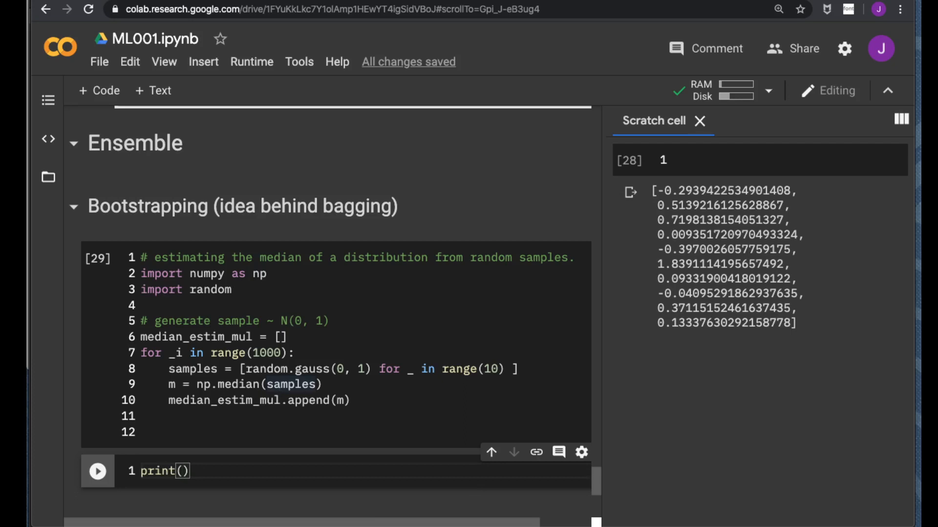
text(np.mean)
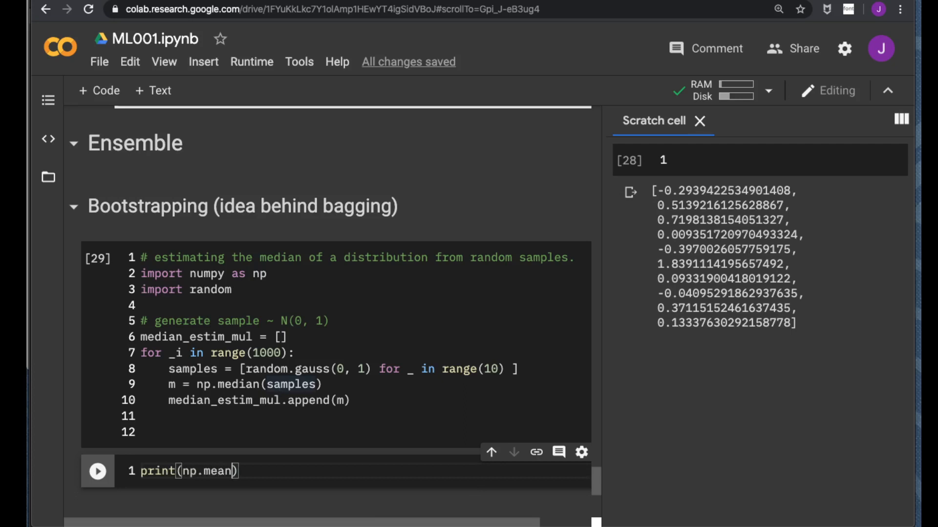
text(median_estim_mul)
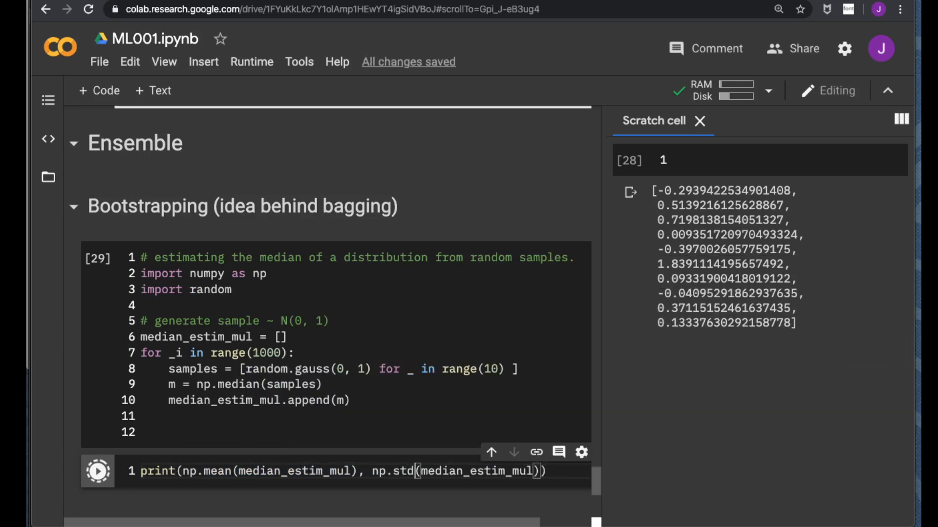
click(98, 471)
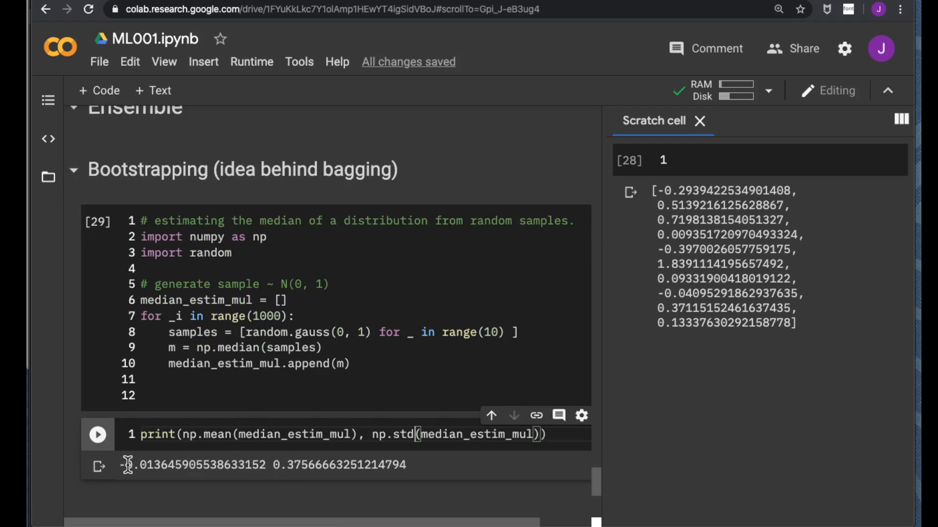
mouse_move(212, 434)
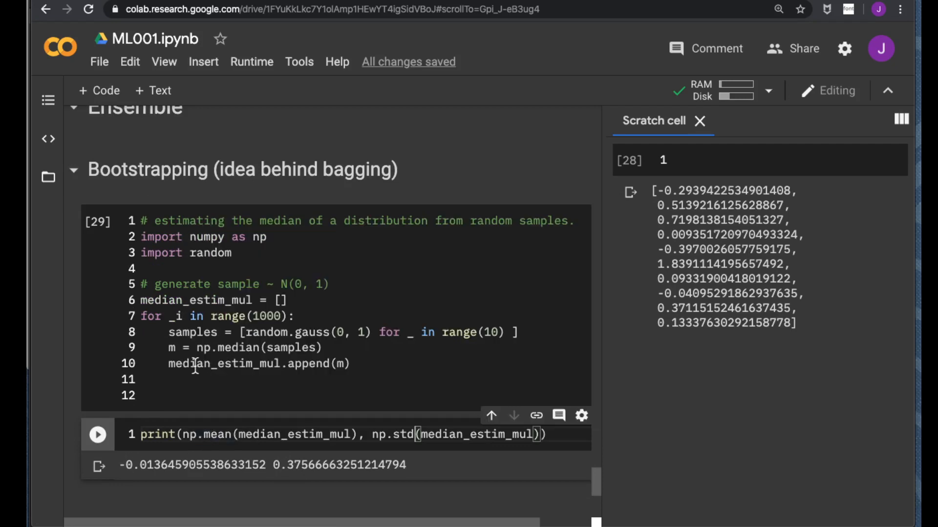
double_click(198, 364)
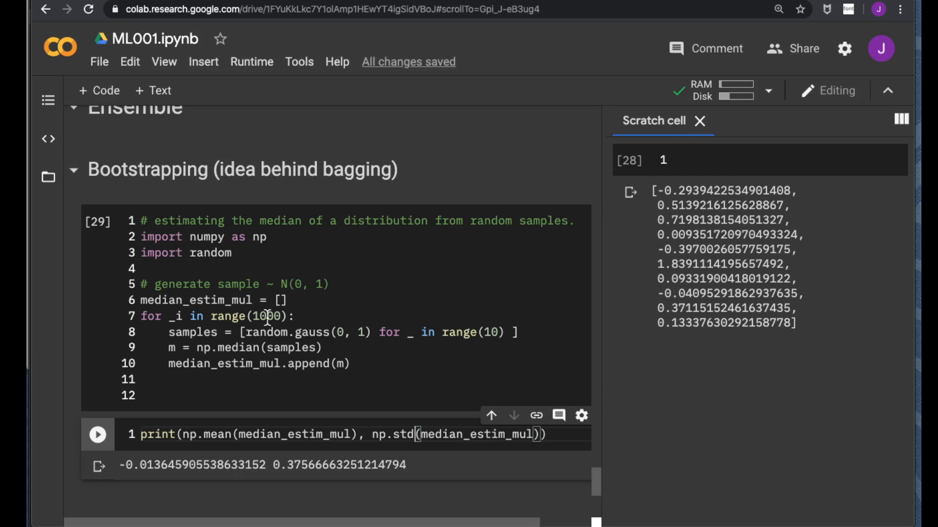
mouse_move(459, 315)
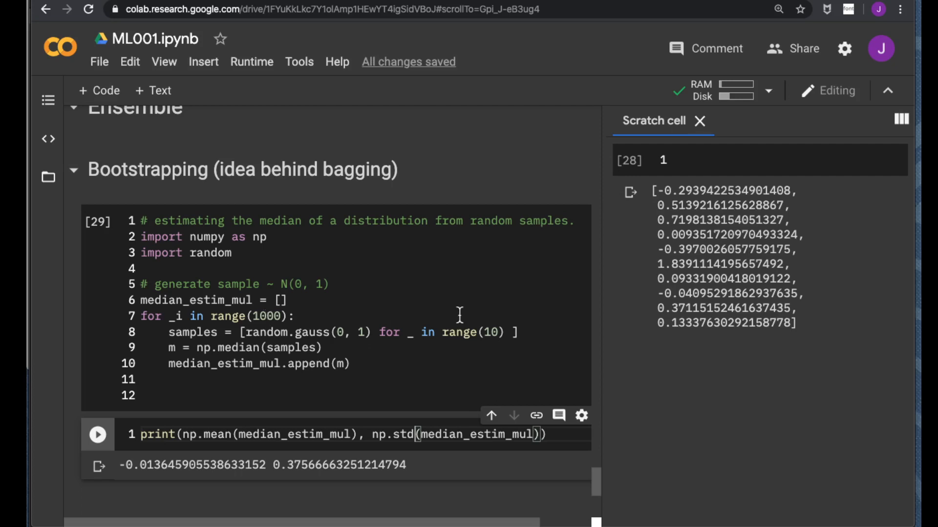
mouse_move(492, 331)
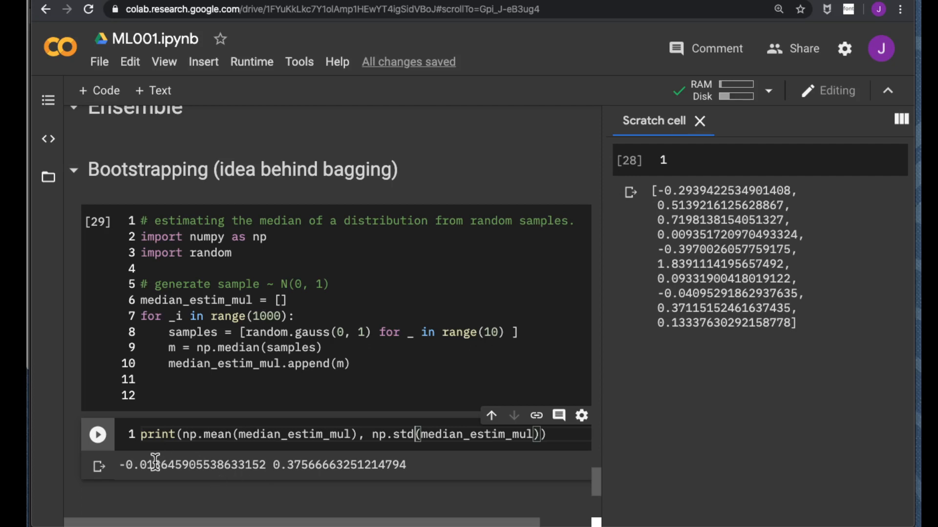
mouse_move(214, 435)
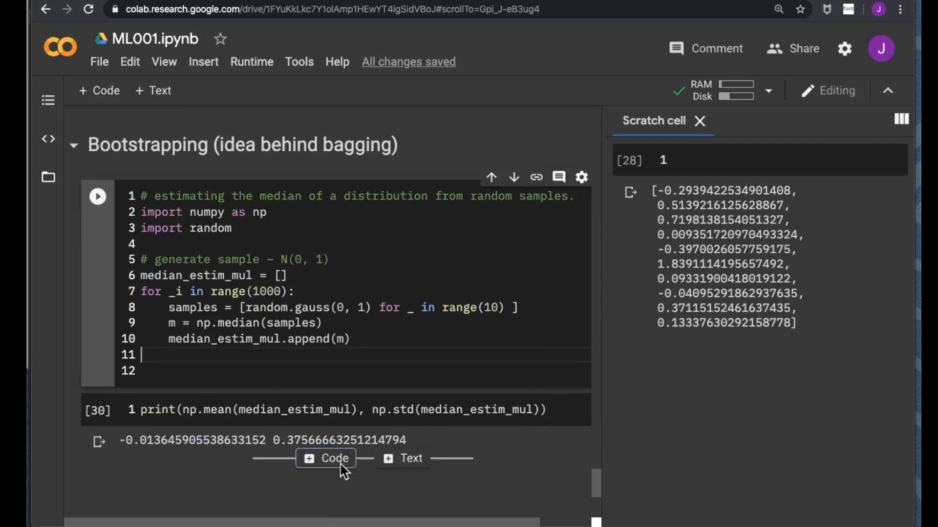
Add a new code cell with a samples_0 line and the pasted median loop
click(325, 458)
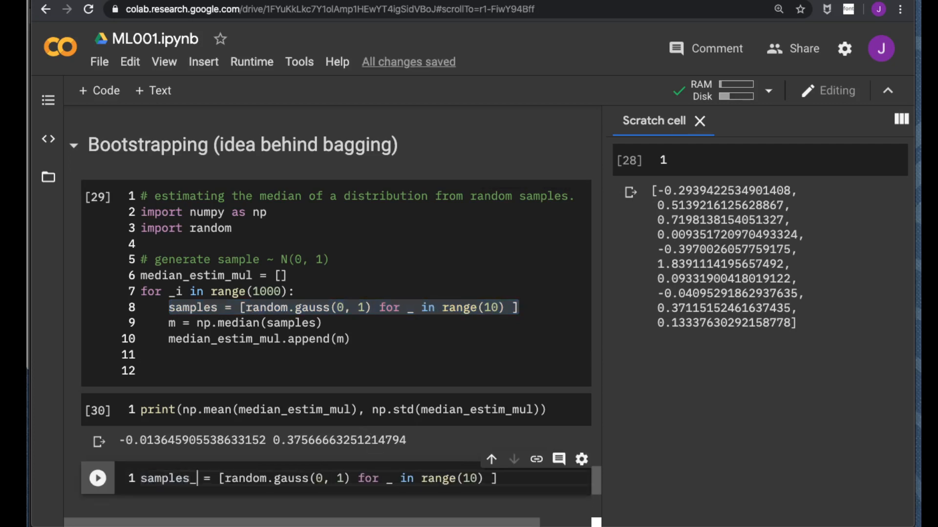
text(0)
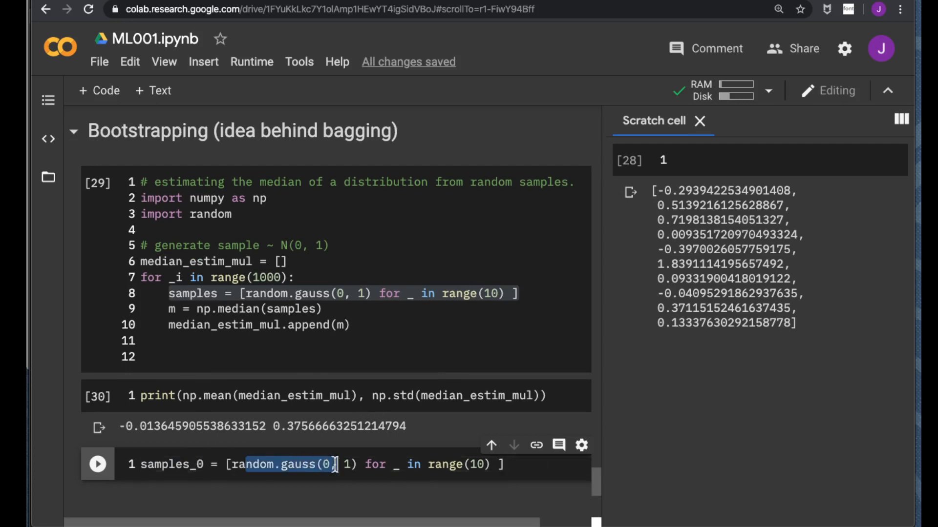
text(1)
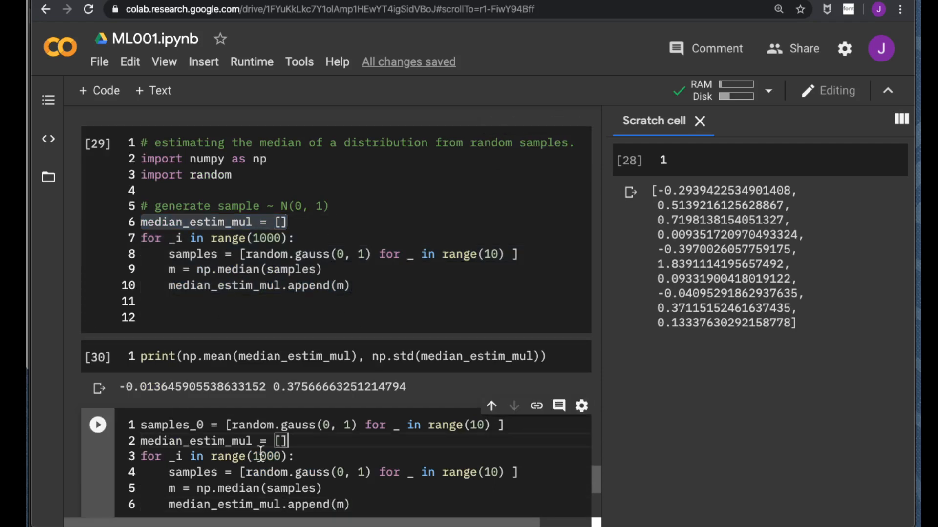
key(Backspace)
text(bs)
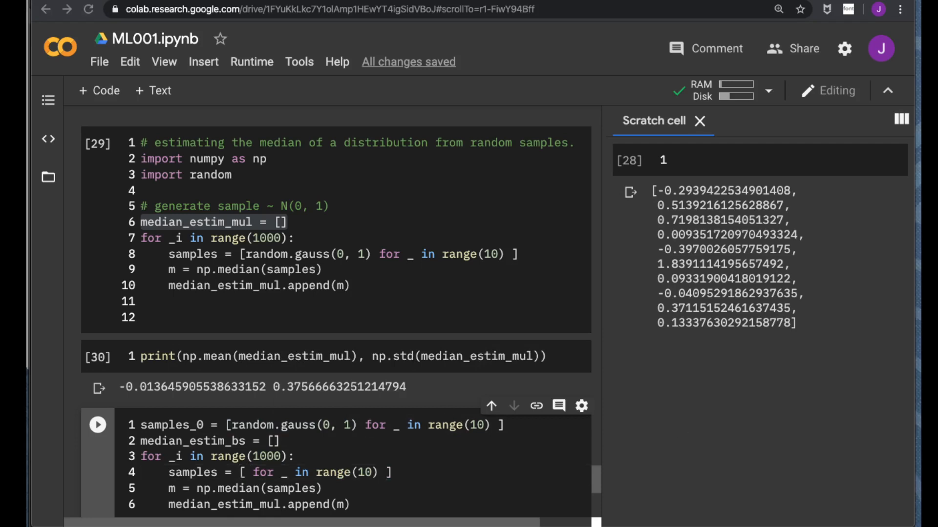
mouse_move(536, 475)
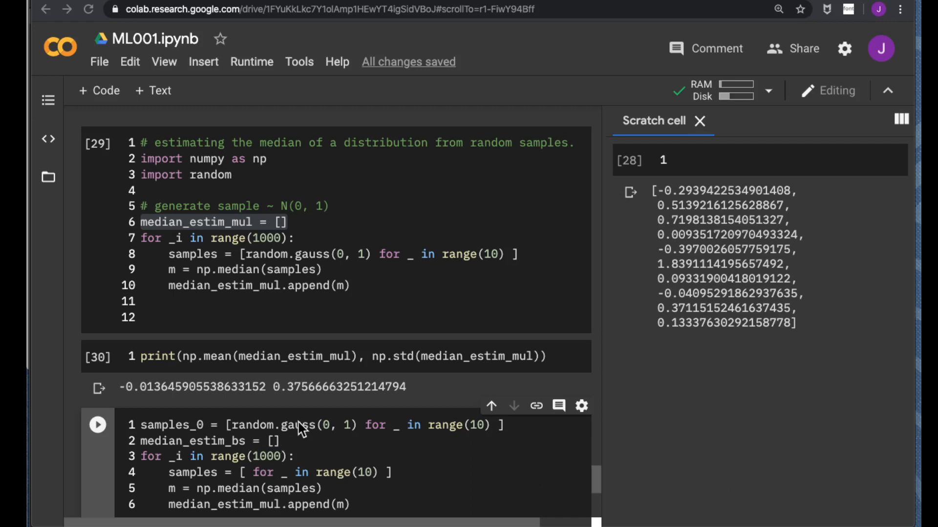
mouse_move(608, 364)
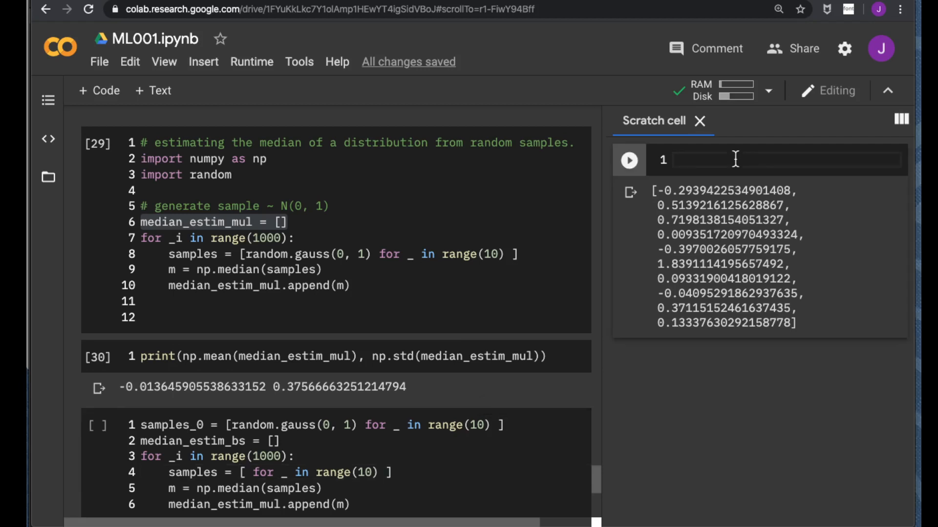
Test random.choice([1, 3, 5]) in the scratch cell, rerunning it to draw values like 3
text(random)
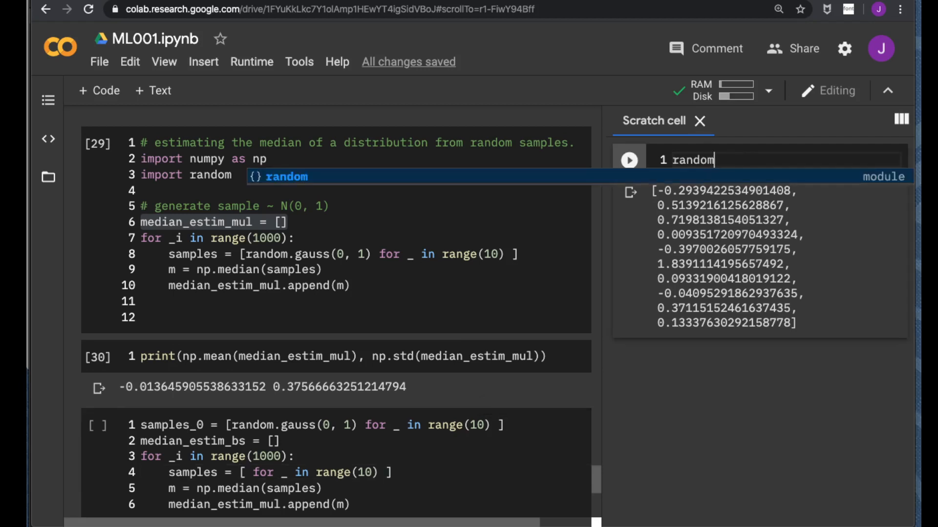
text(.choice([)
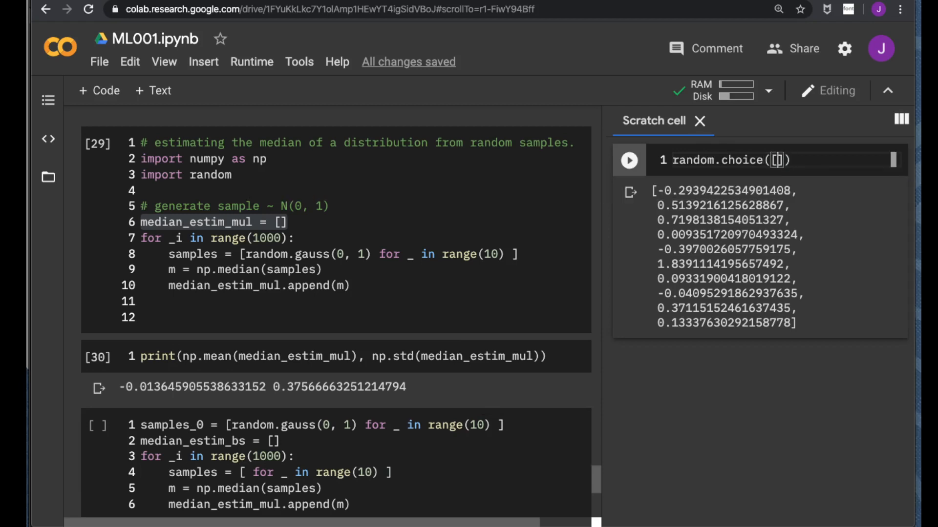
text(1, 3, 5)
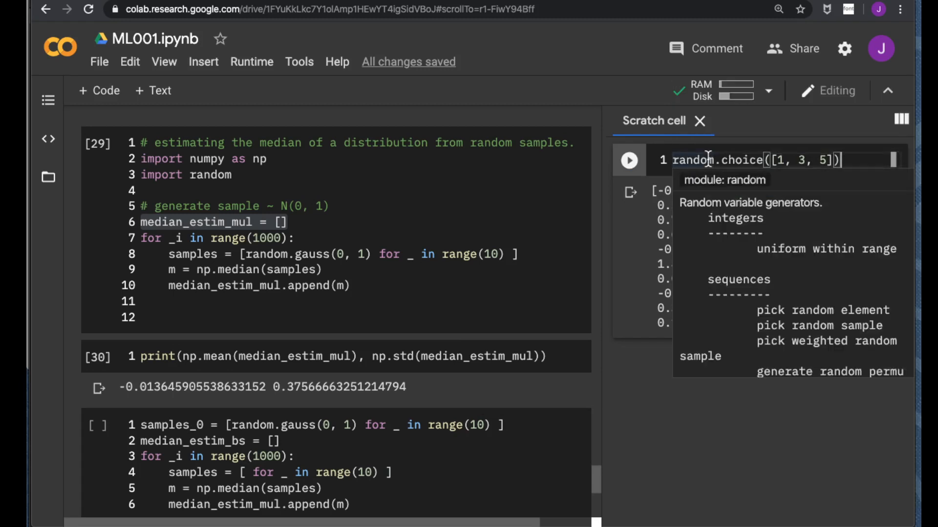
click(629, 160)
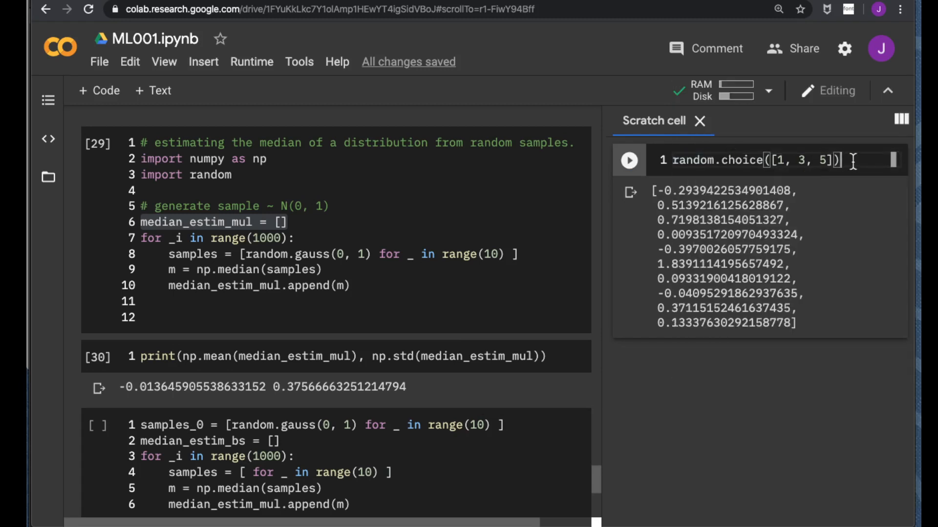
click(628, 160)
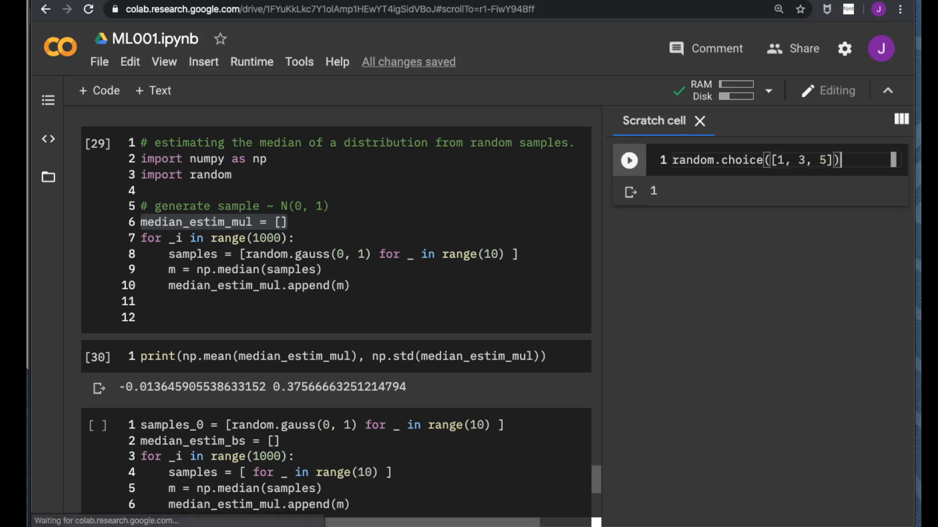
click(629, 160)
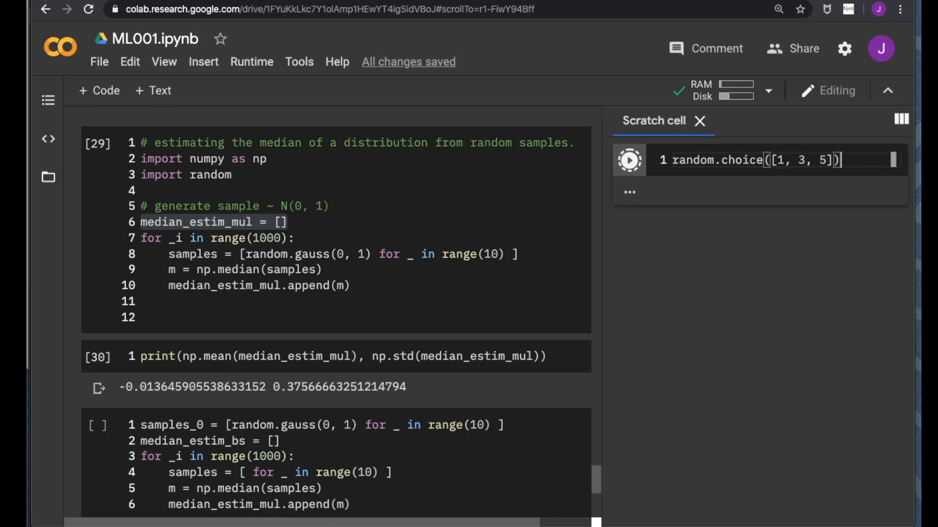
click(628, 159)
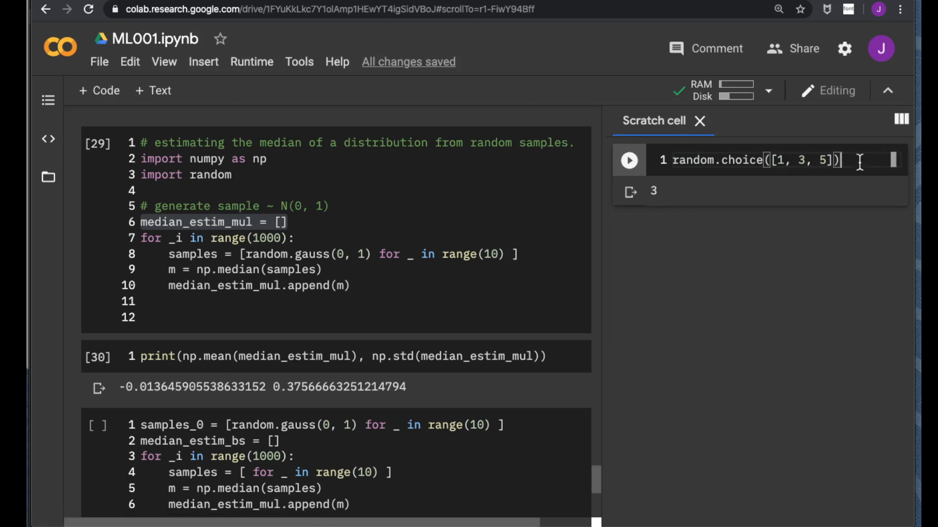
mouse_move(483, 466)
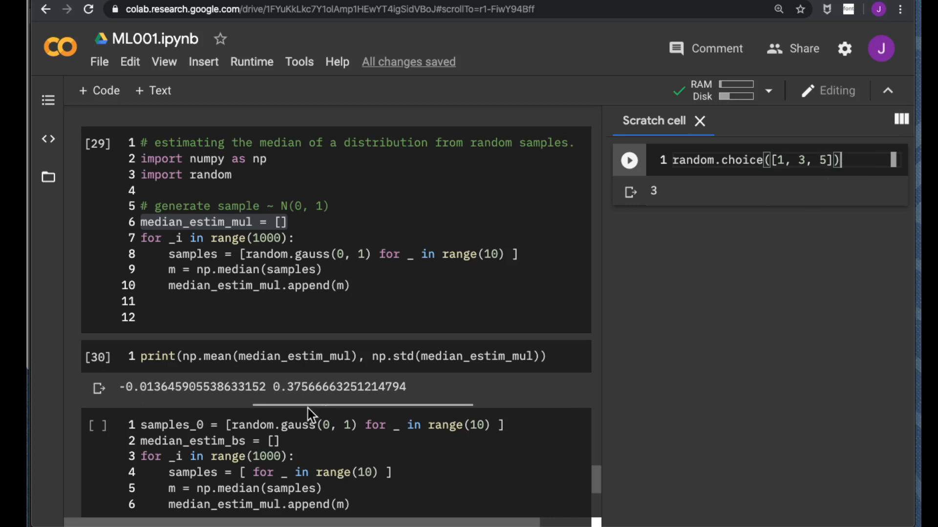
click(628, 159)
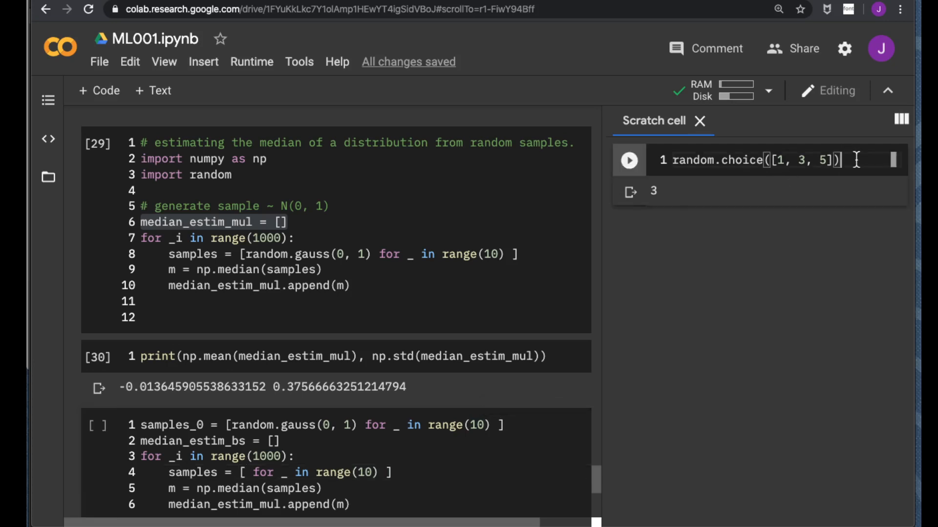
triple_click(754, 160)
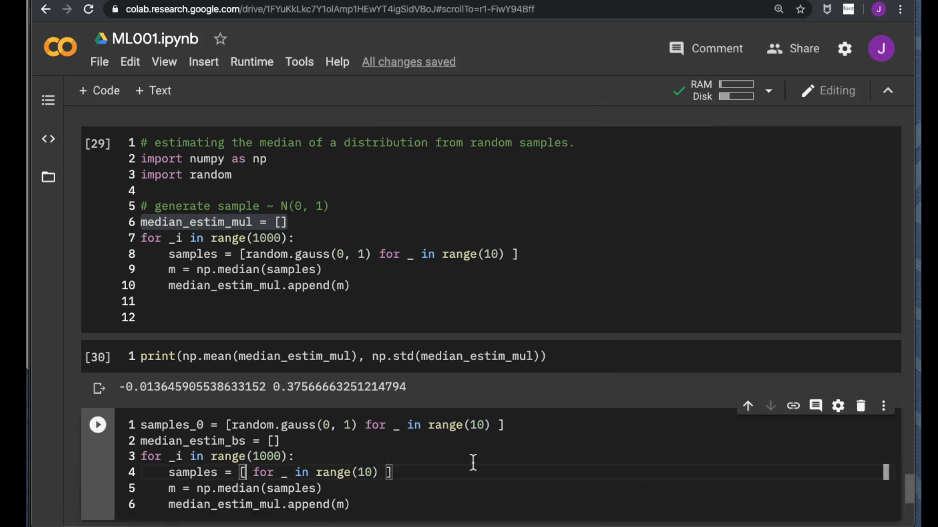
Resample with random.choice(samples_0) and append medians to median_estim_bs
text(random.choice([1, 3, 5]))
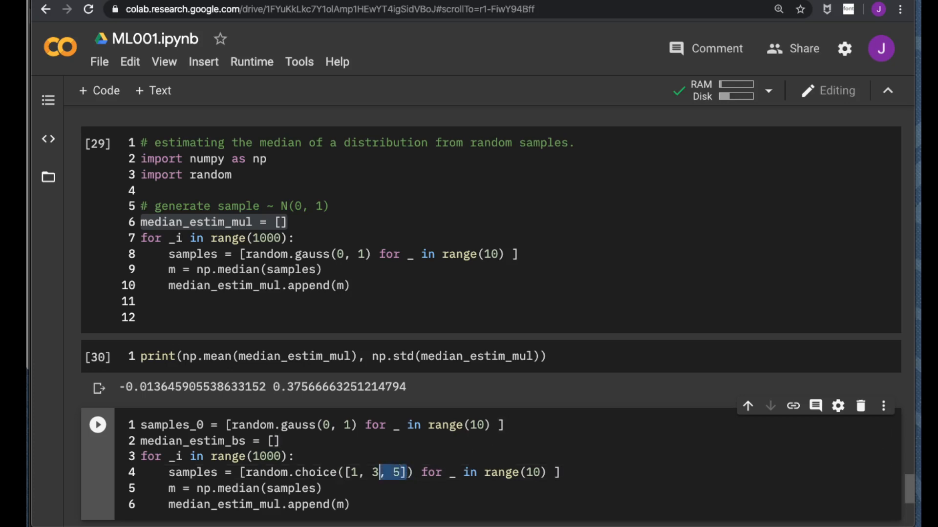
key(Delete)
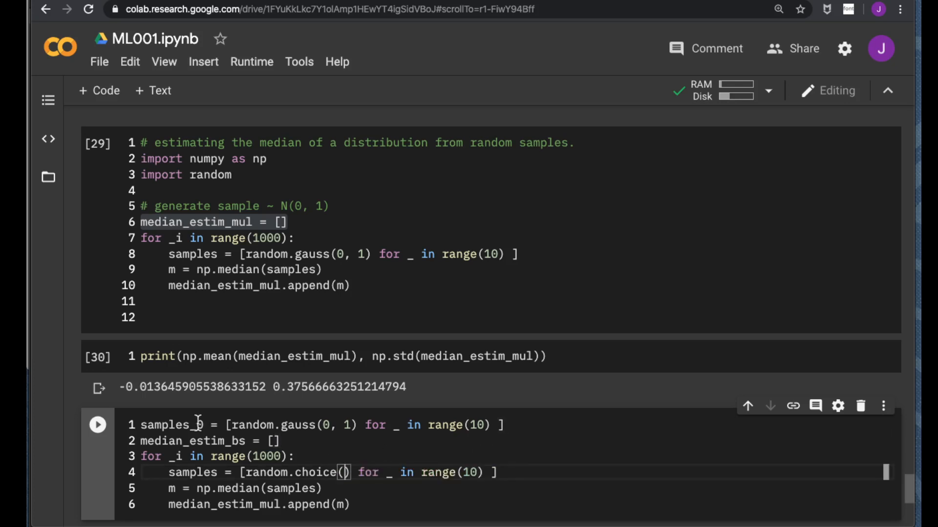
double_click(167, 425)
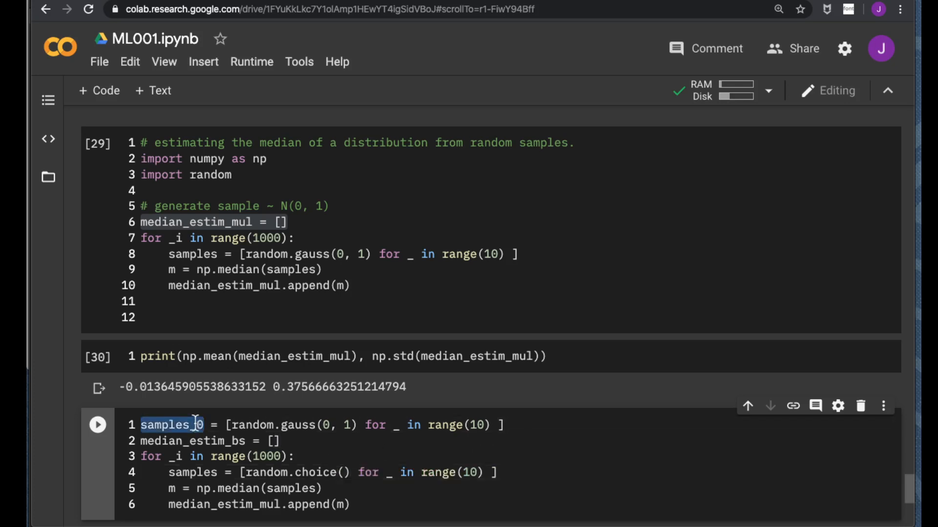
click(344, 472)
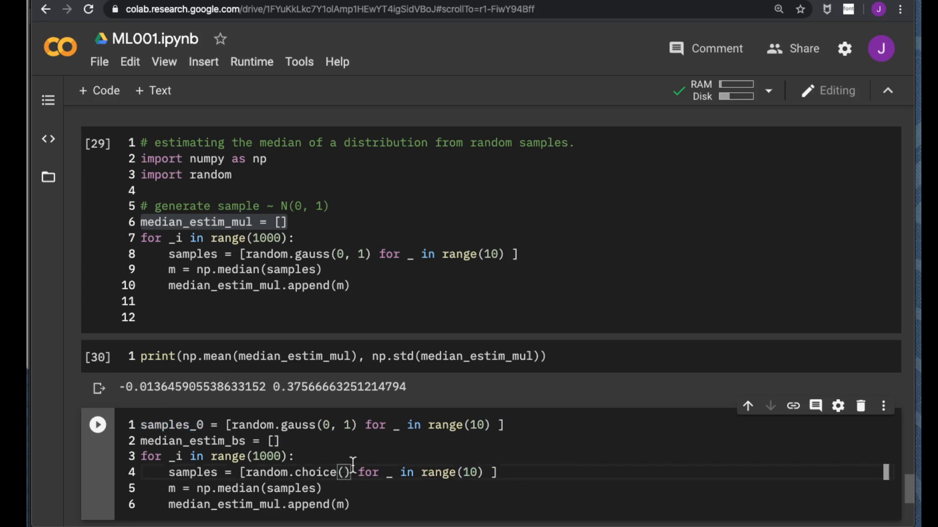
text(samples_0)
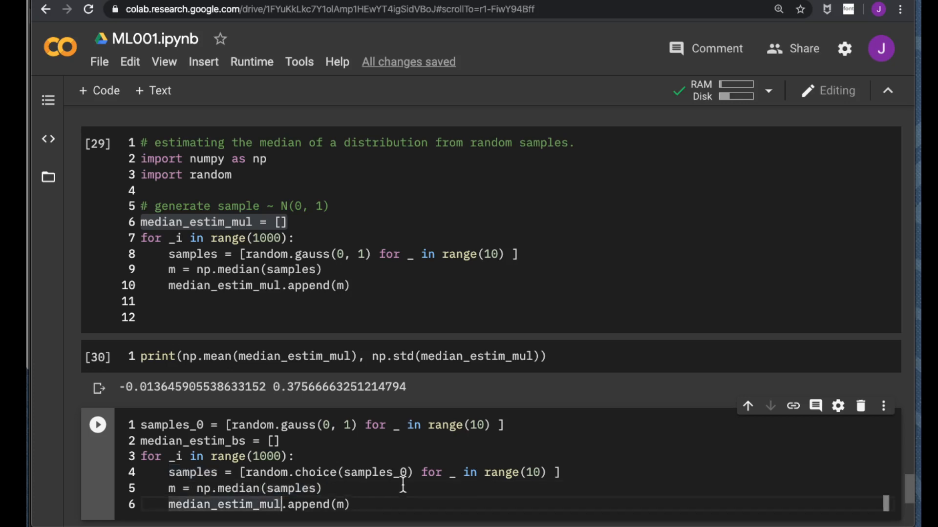
key(BackSpace)
text(bs)
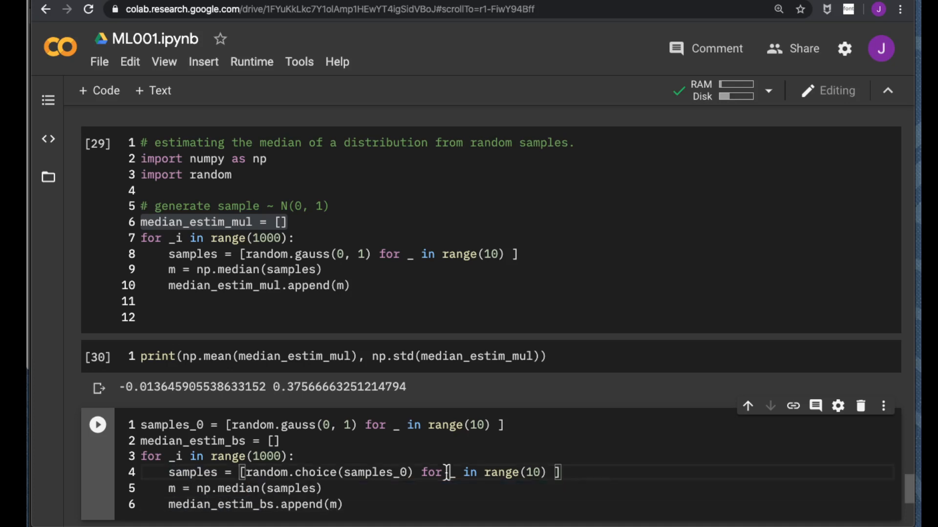
Print the mean and standard deviation of median_estim_bs below the loop
scroll(down, 3)
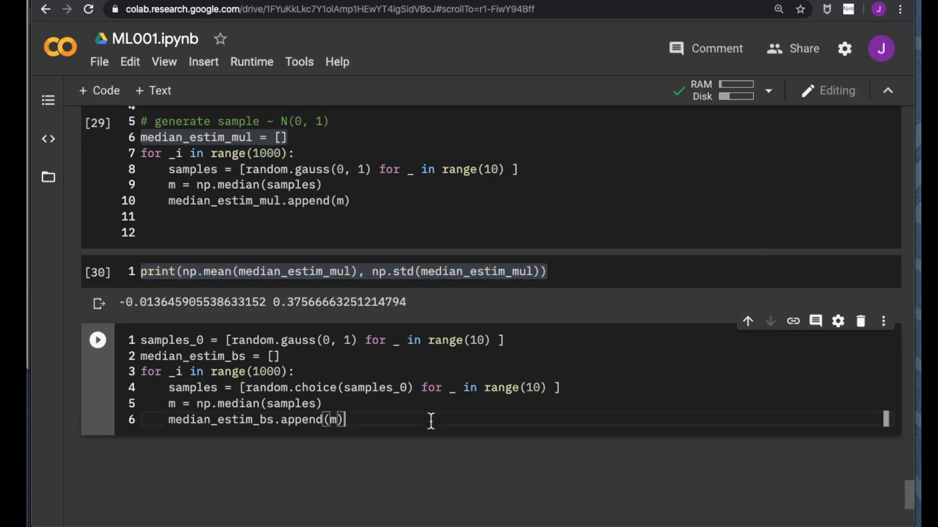
key(enter)
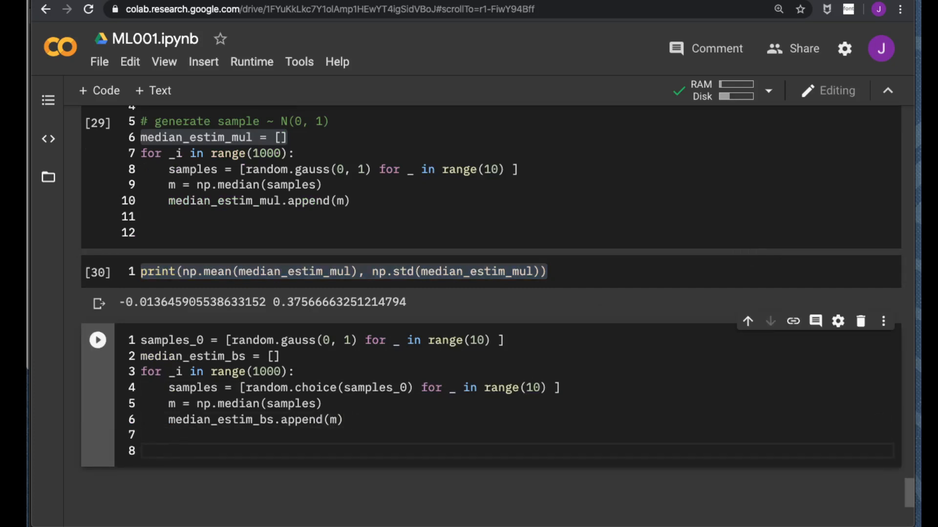
text(print(np.mean(median_estim_mul), np.std(median_estim_mul)))
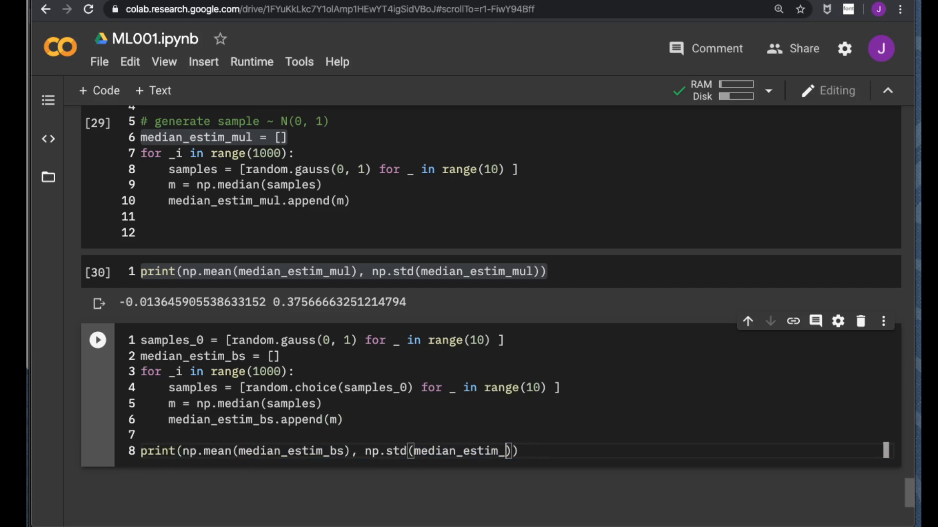
text(bs)
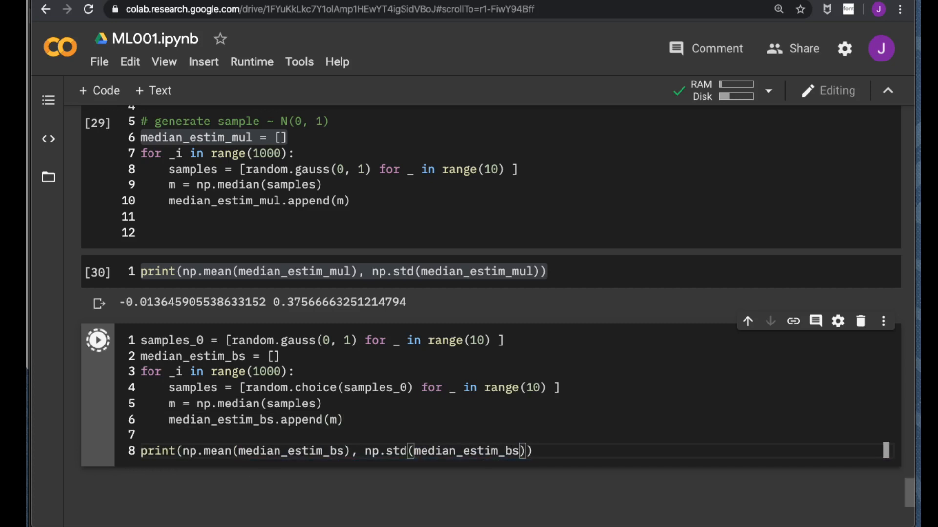
Run the bootstrap median cell, printing a mean of about 0.6179 and a std of about 0.1738
click(97, 340)
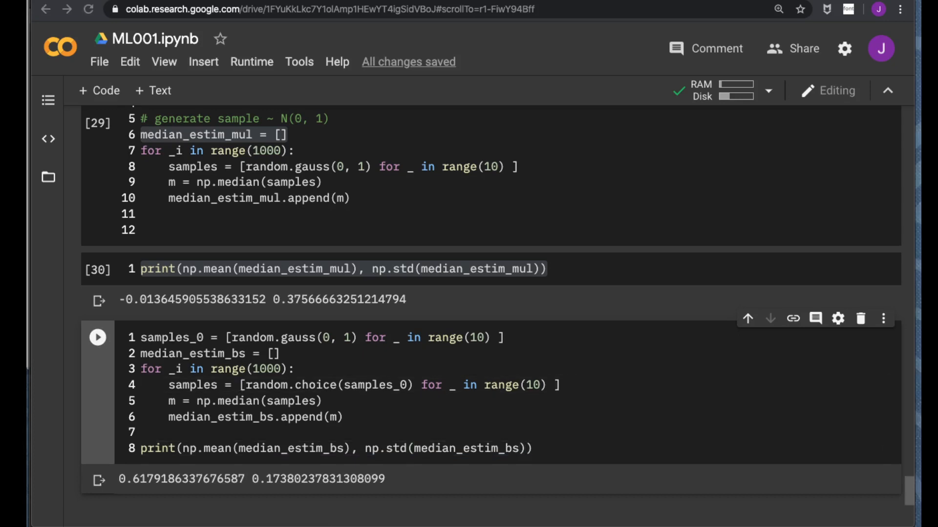
mouse_move(520, 359)
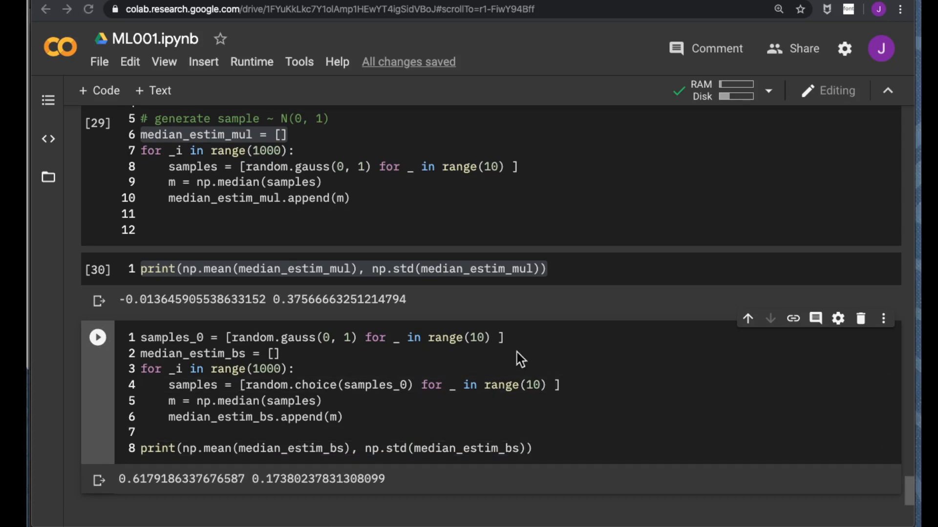
mouse_move(182, 439)
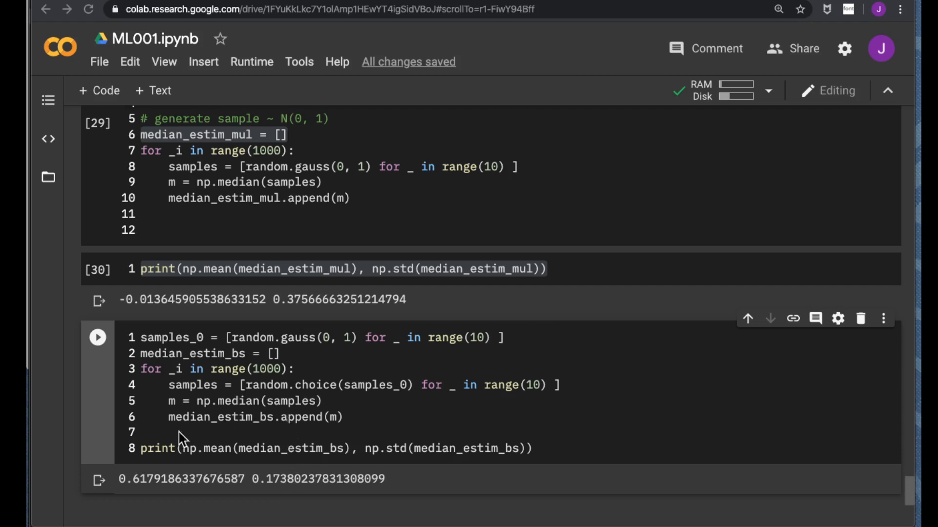
mouse_move(127, 490)
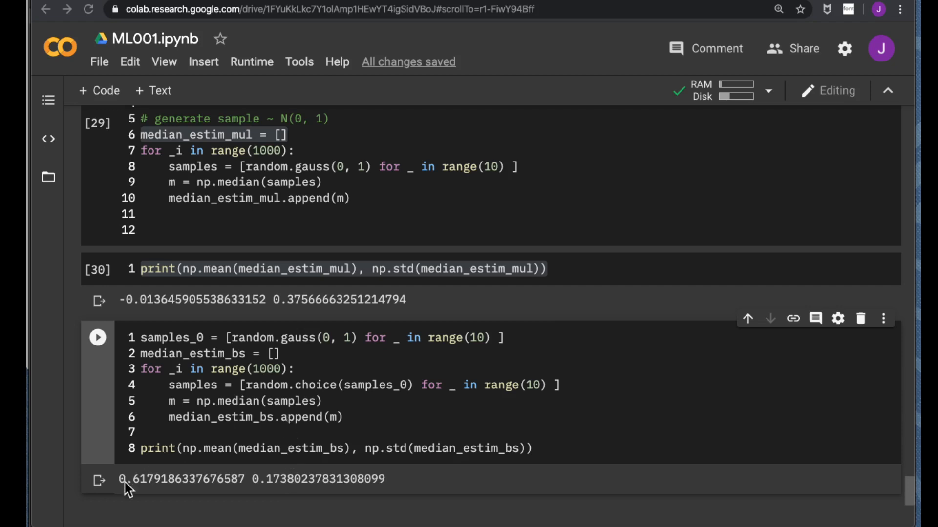
mouse_move(235, 422)
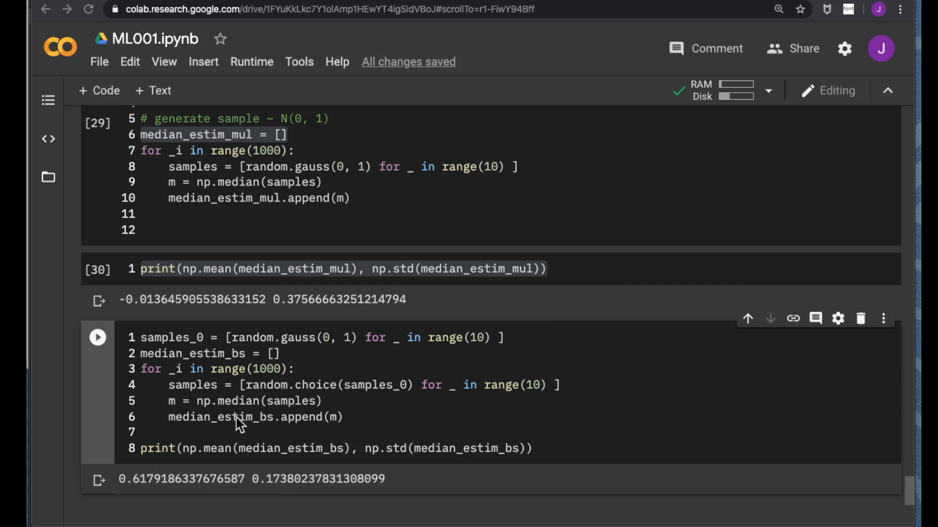
mouse_move(323, 351)
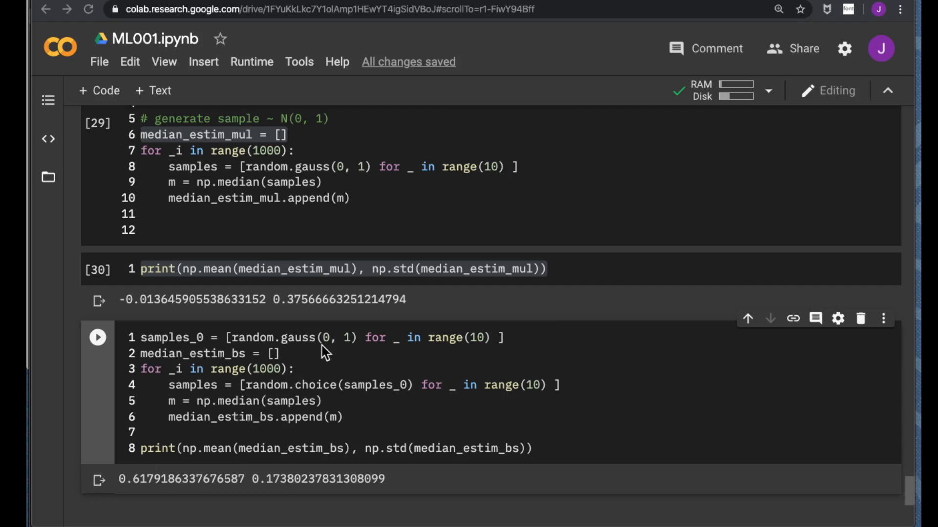
mouse_move(174, 349)
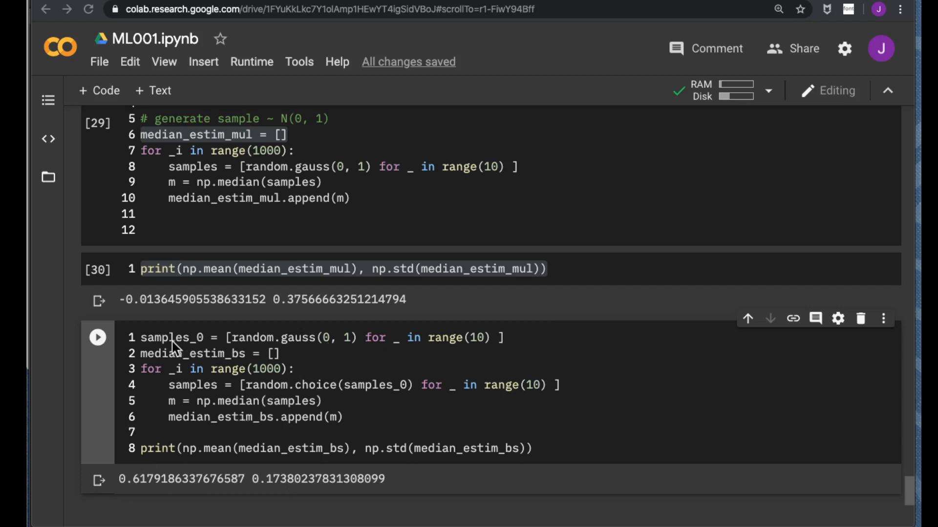
mouse_move(338, 431)
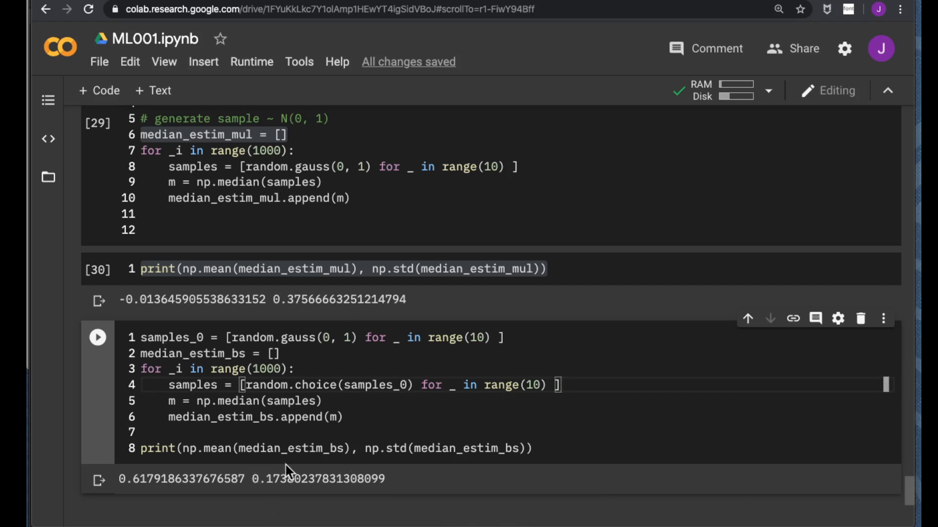
mouse_move(395, 404)
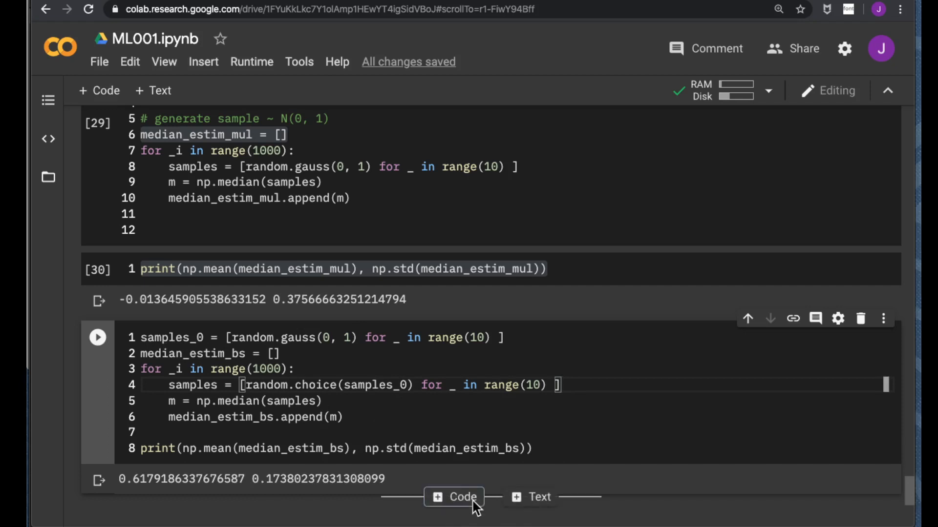
Add a code cell below that shows sample_0's ten values, starting -0.0012, -0.7036, -1.1939
click(454, 497)
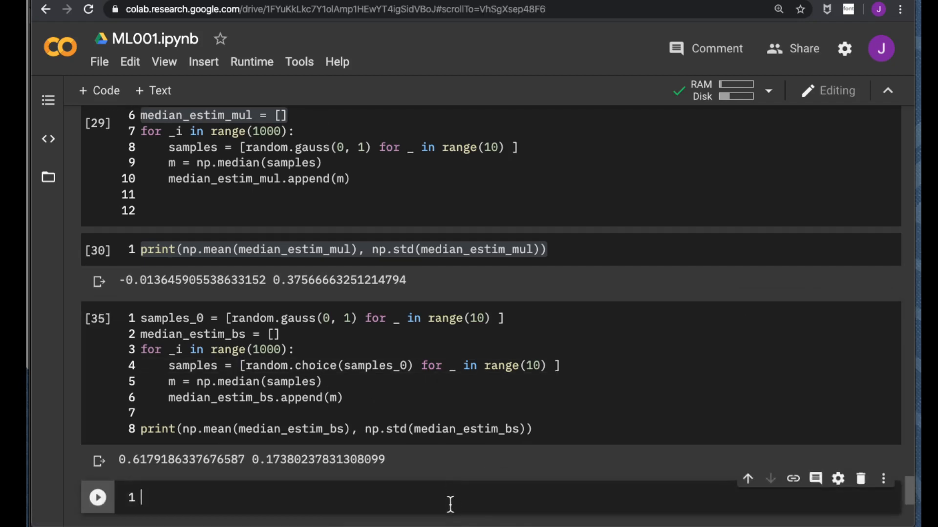
text(sample_0)
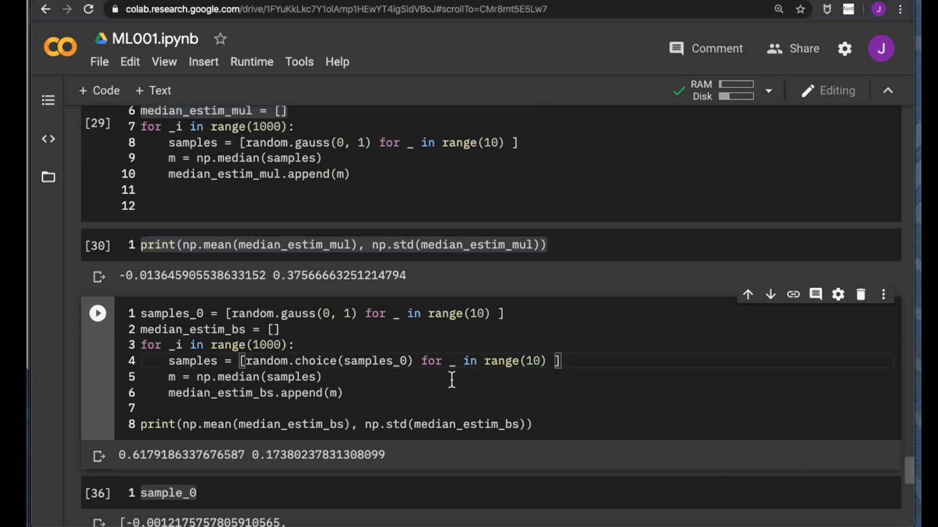
scroll(down, 3)
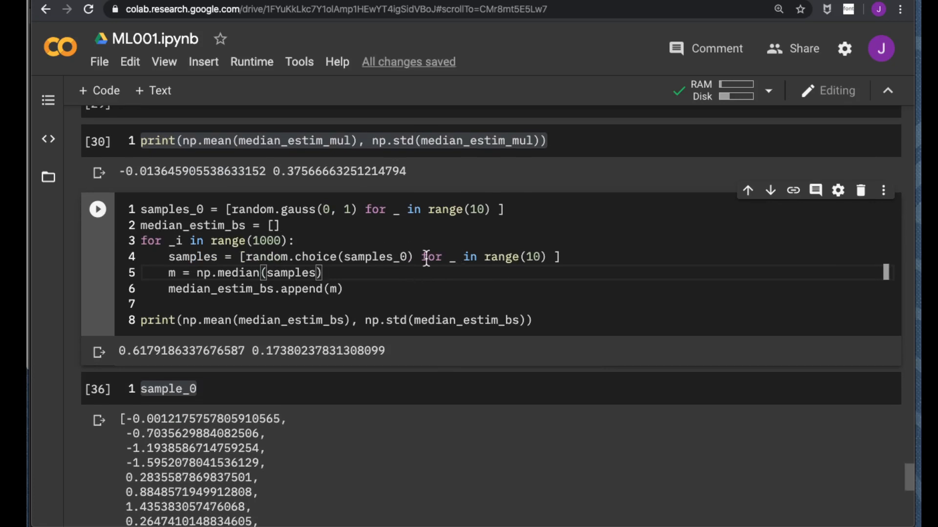
Rerun the bootstrap median cell several times; the latest run gives mean 0.2683 and std 0.2980
click(97, 209)
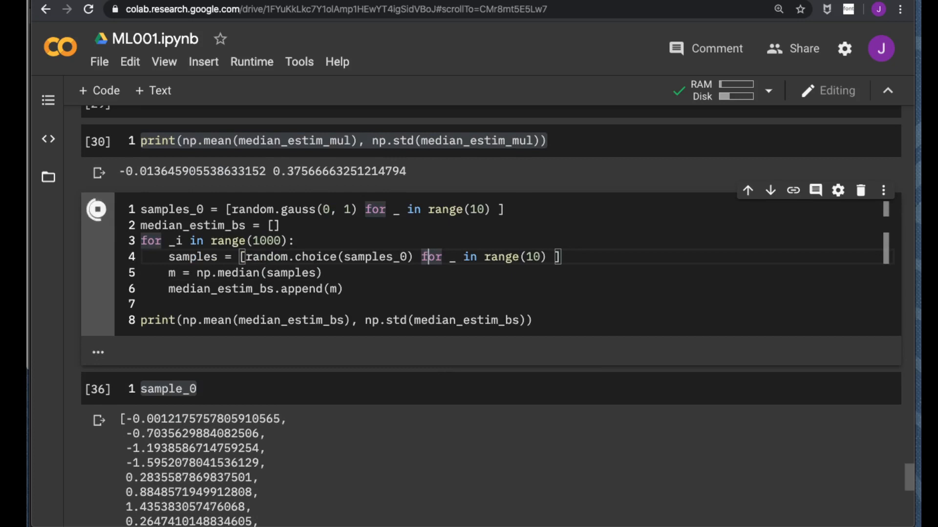
click(97, 209)
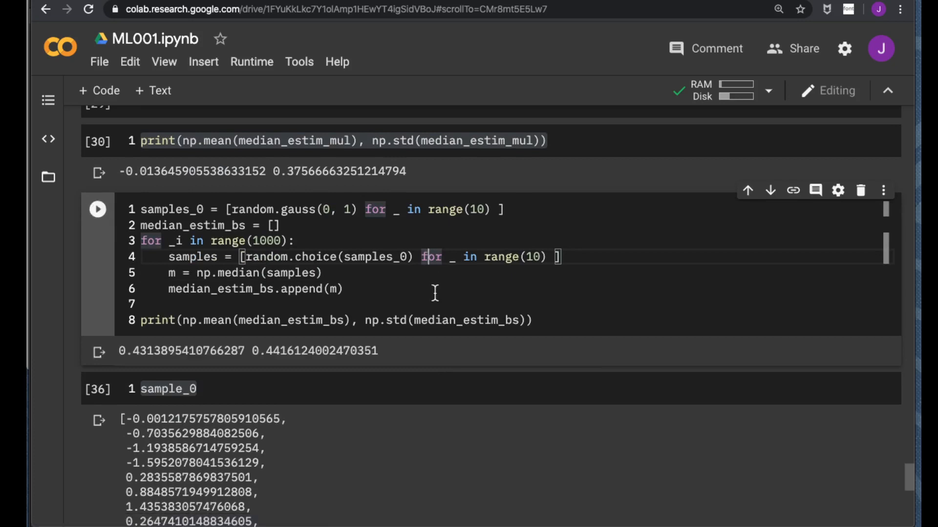
mouse_move(129, 351)
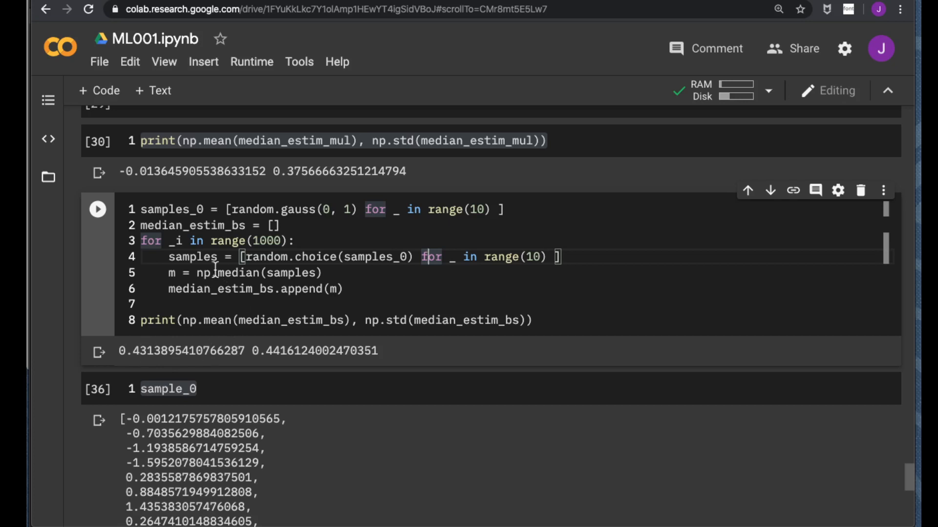
mouse_move(248, 386)
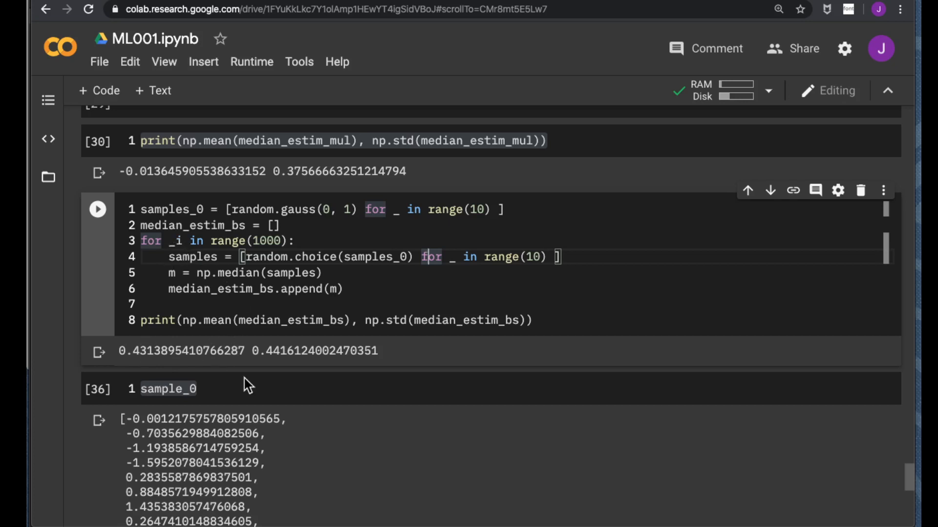
mouse_move(381, 309)
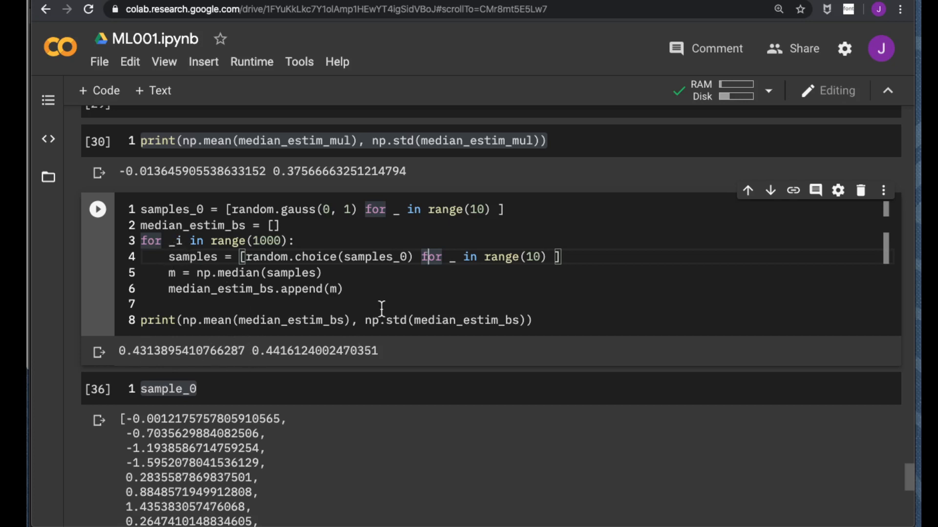
click(144, 304)
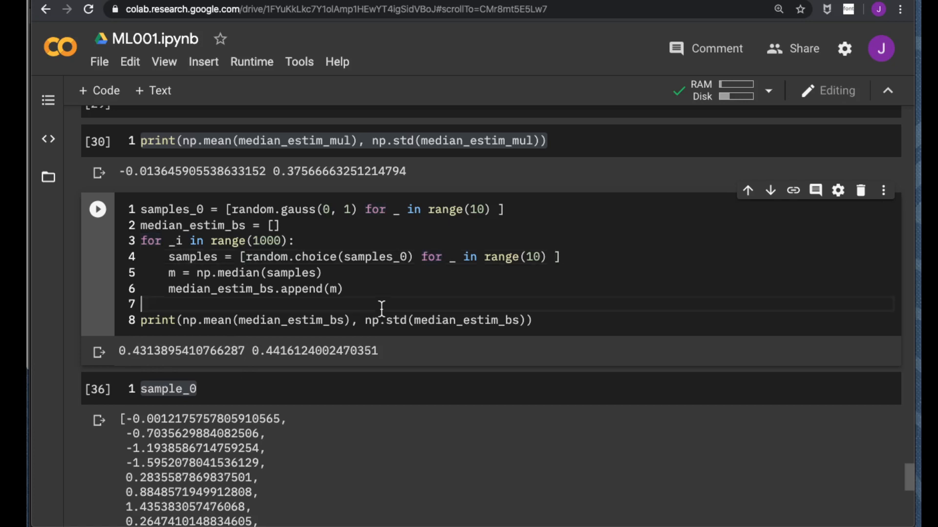
click(98, 208)
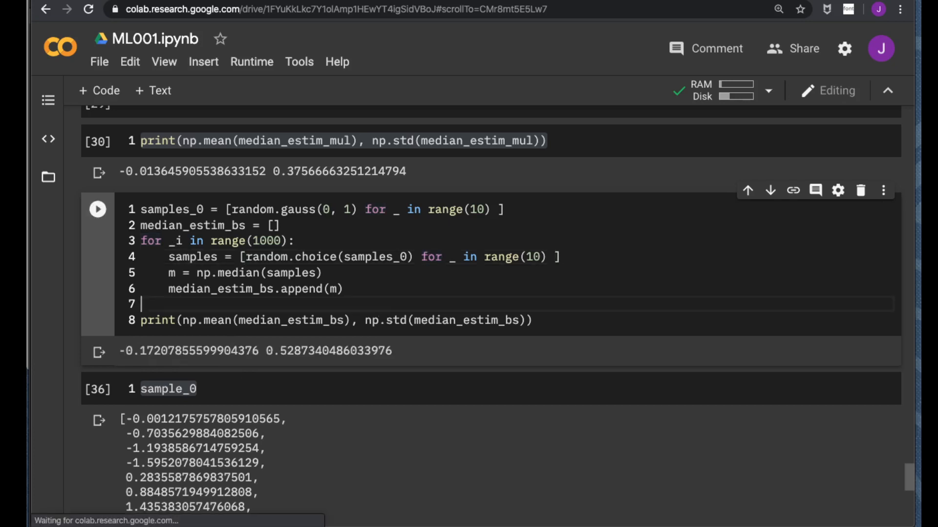
click(98, 209)
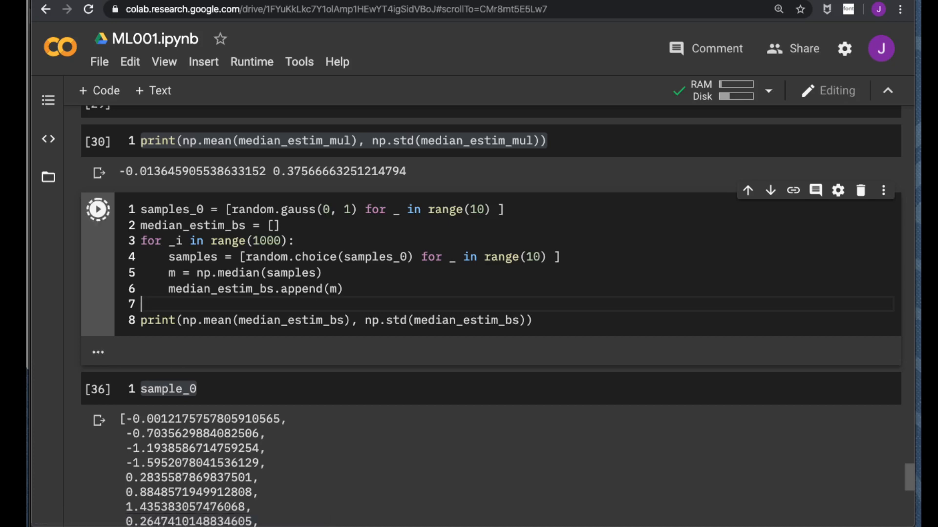
click(96, 209)
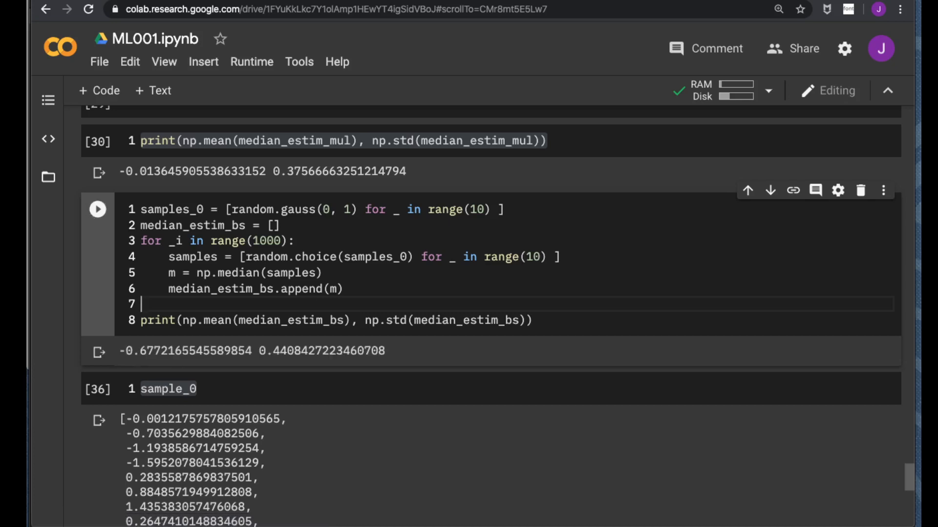
click(98, 208)
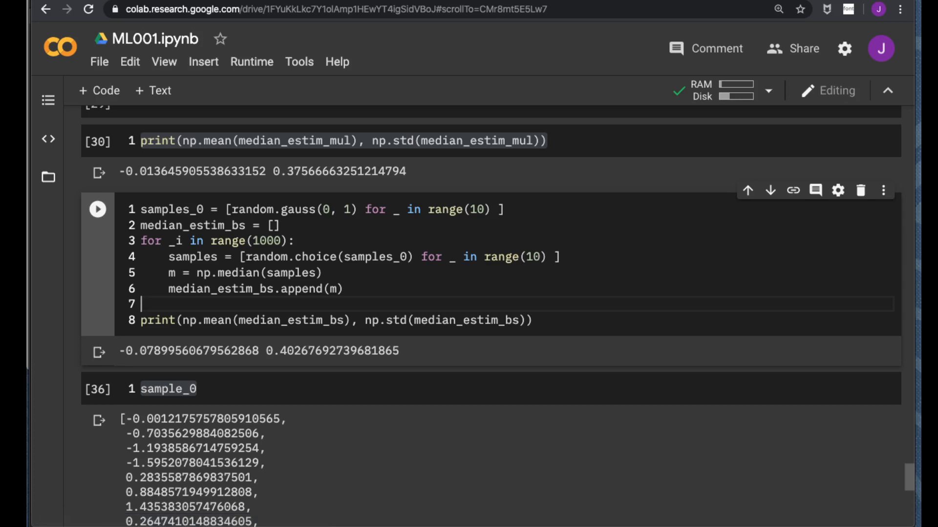
click(98, 208)
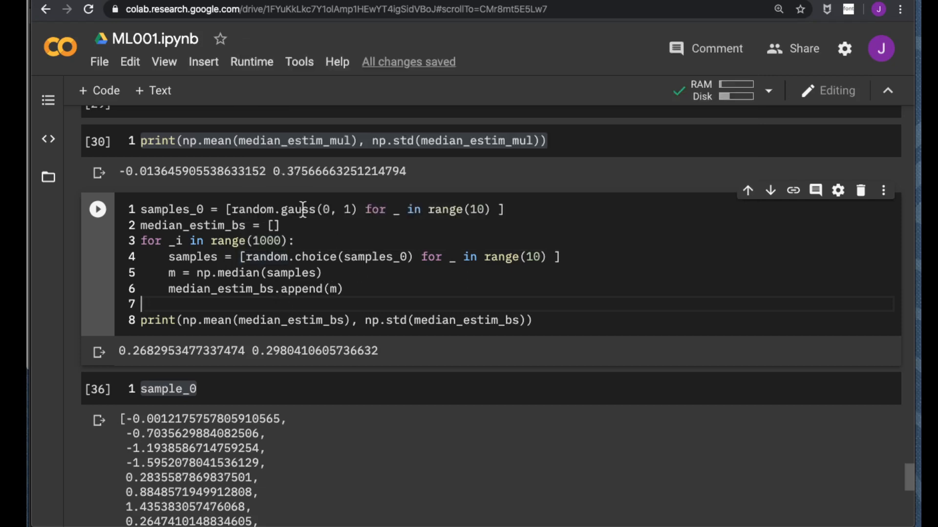
mouse_move(173, 210)
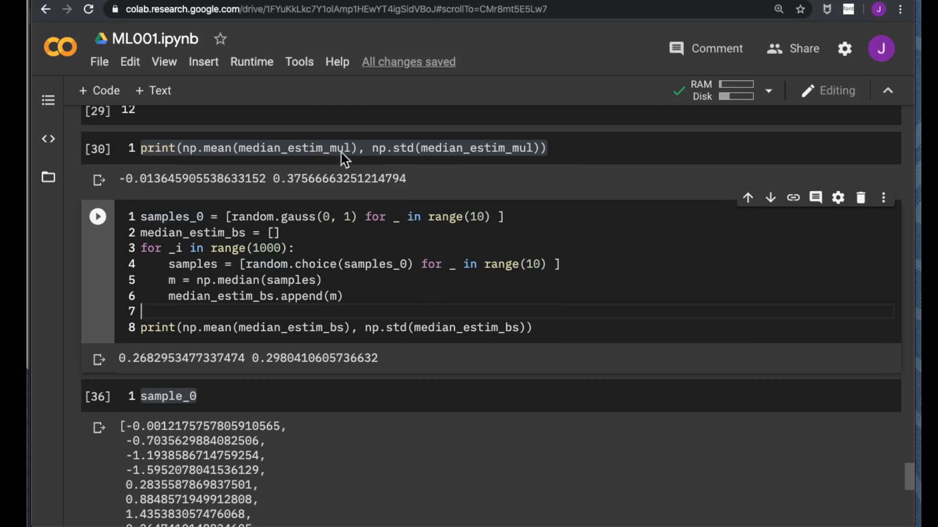
mouse_move(311, 151)
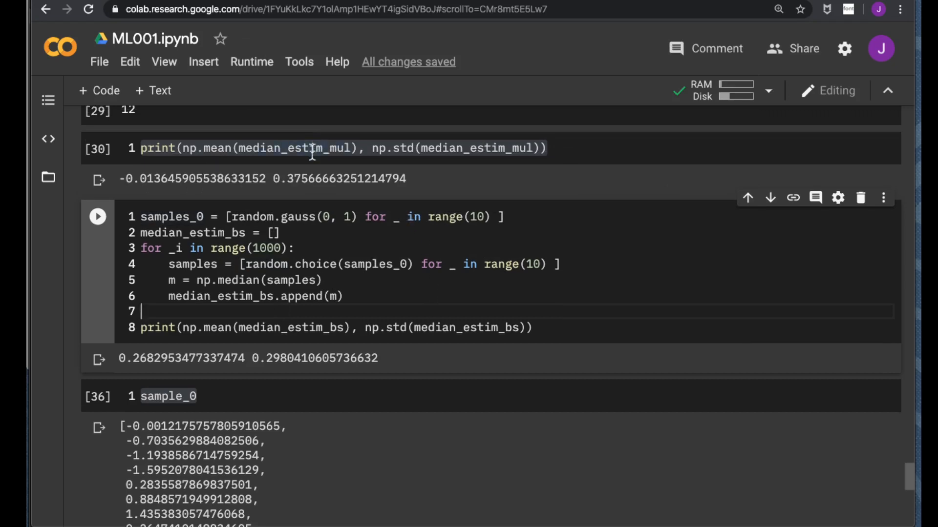
scroll(down, 3)
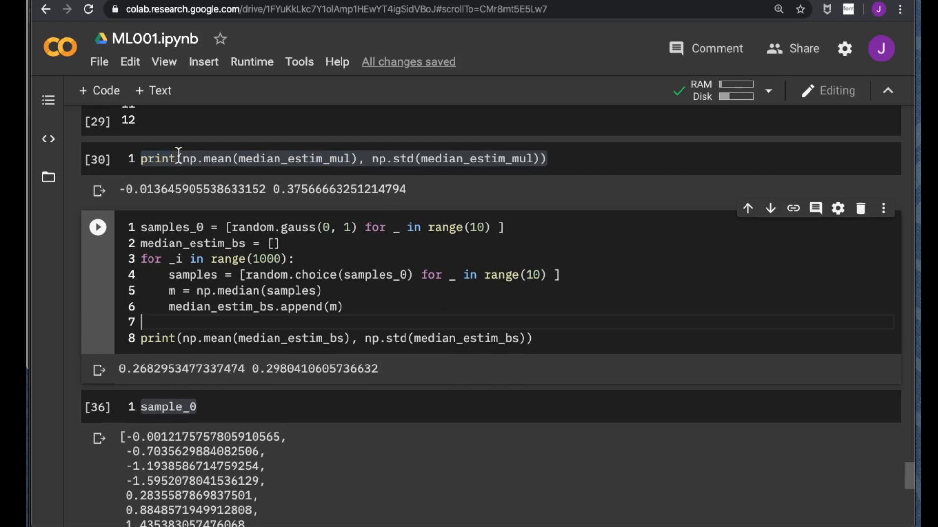
mouse_move(261, 182)
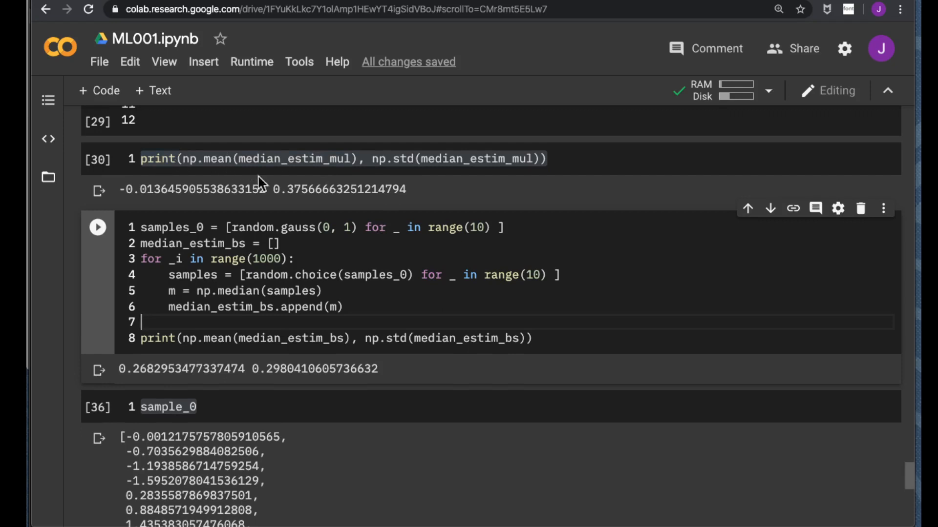
mouse_move(298, 209)
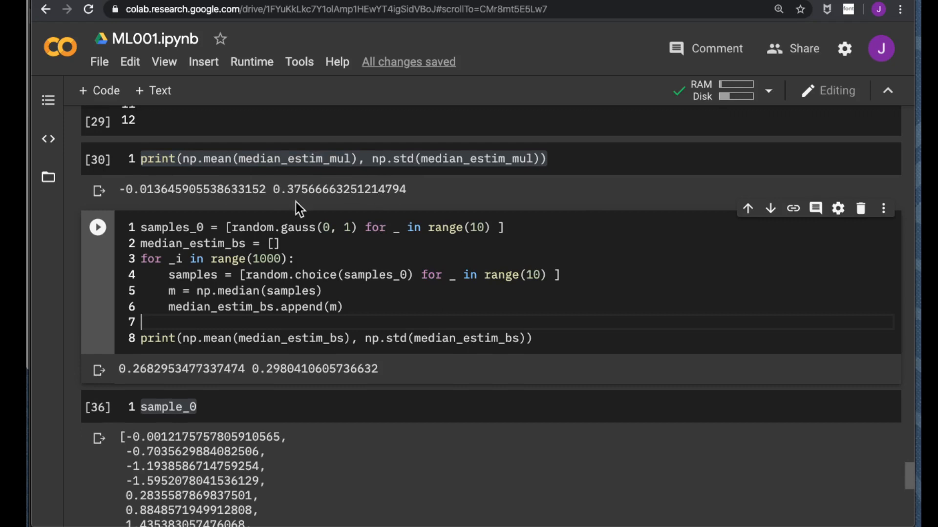
mouse_move(176, 227)
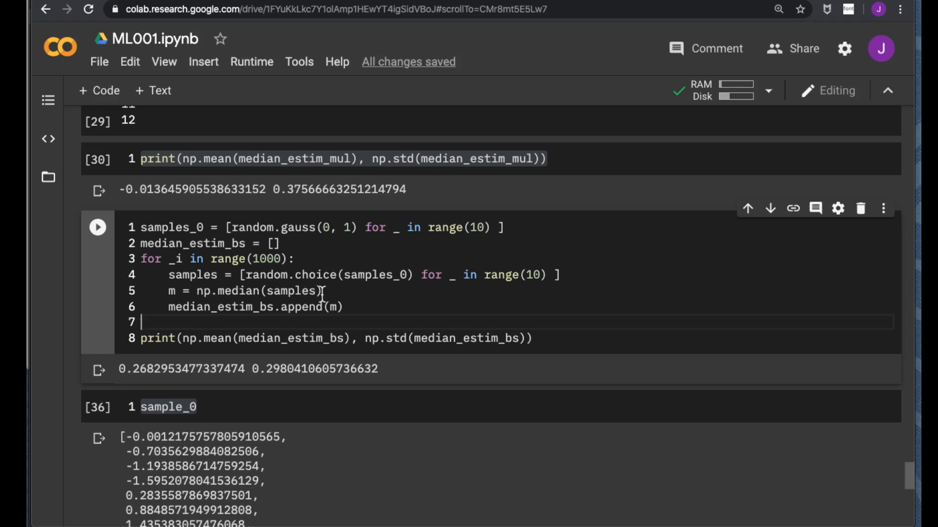
mouse_move(381, 301)
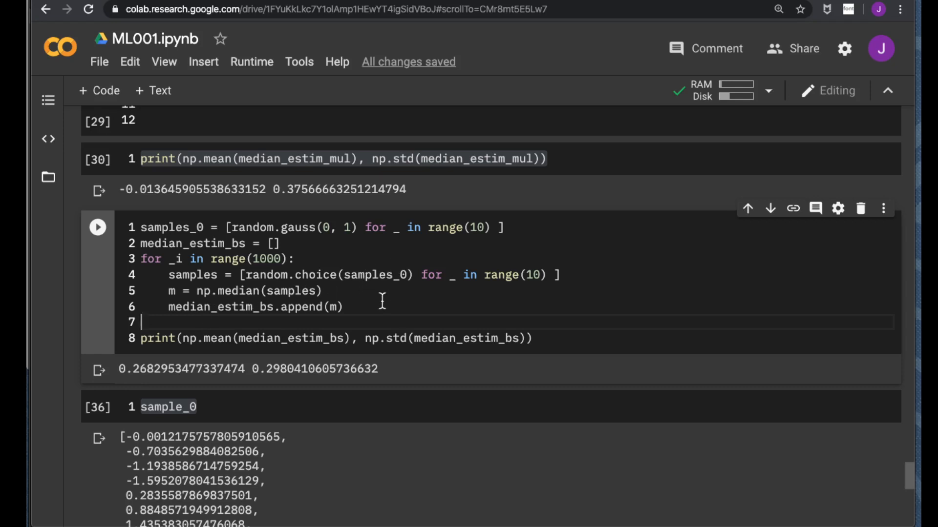
mouse_move(386, 309)
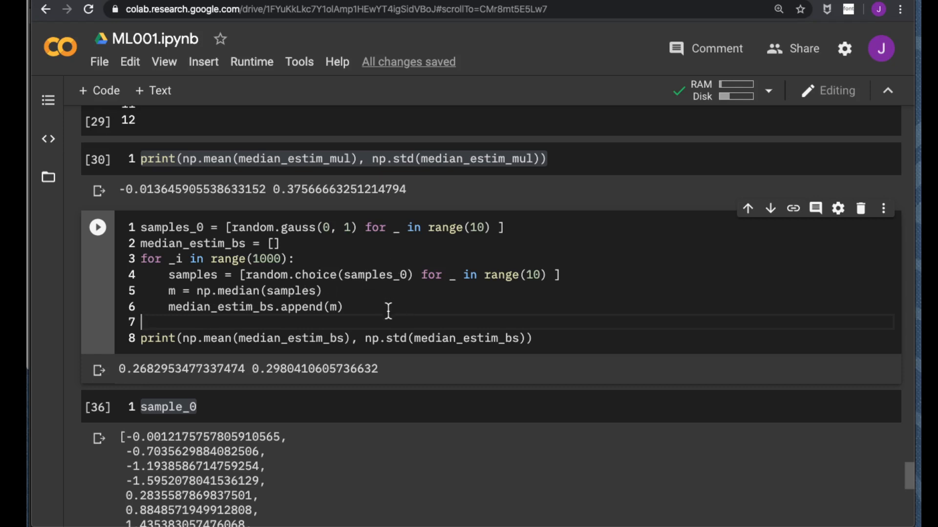
mouse_move(290, 359)
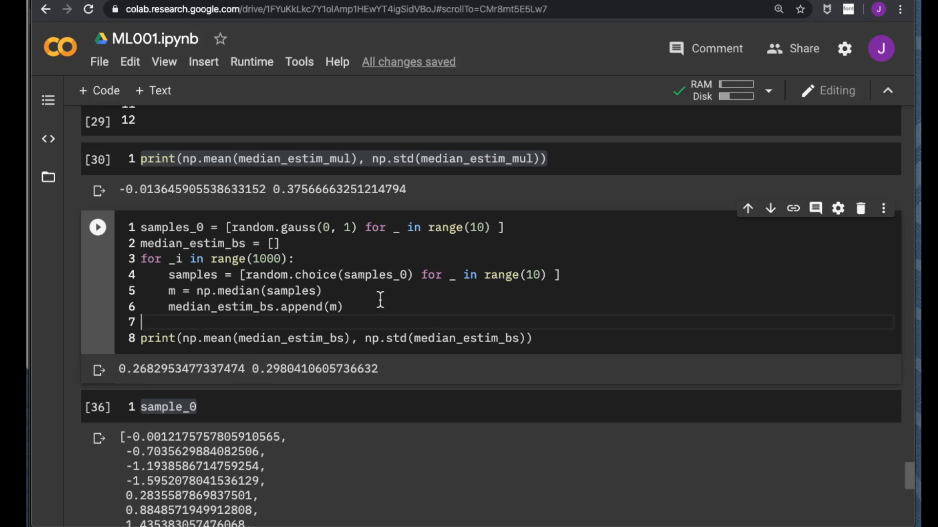
mouse_move(408, 274)
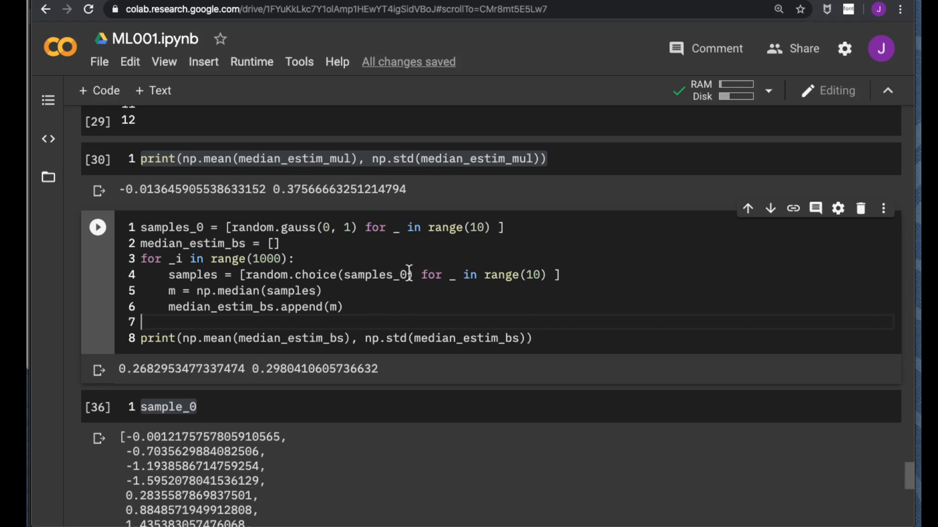
mouse_move(151, 227)
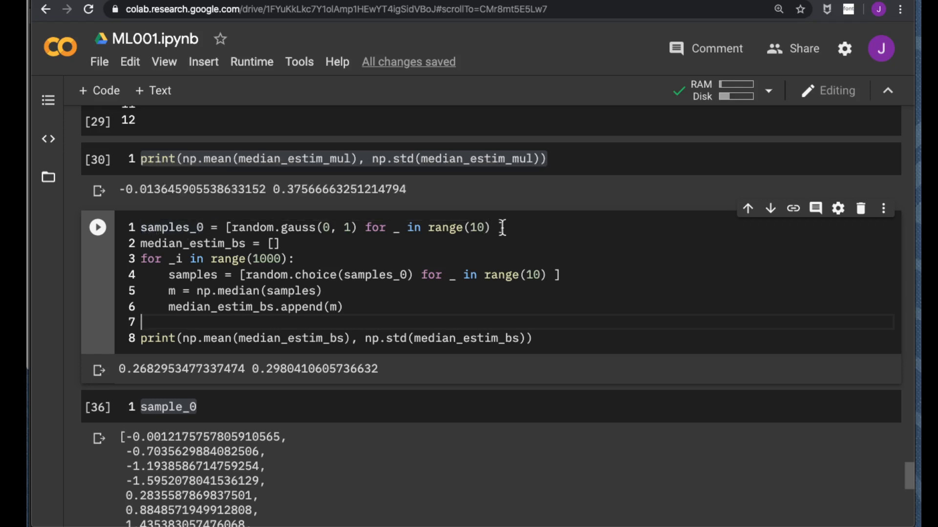
mouse_move(501, 228)
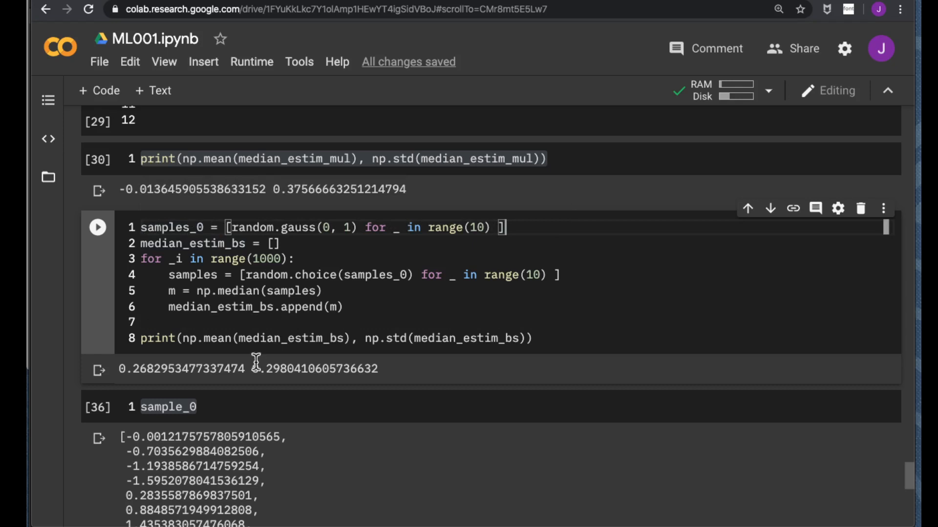
mouse_move(482, 287)
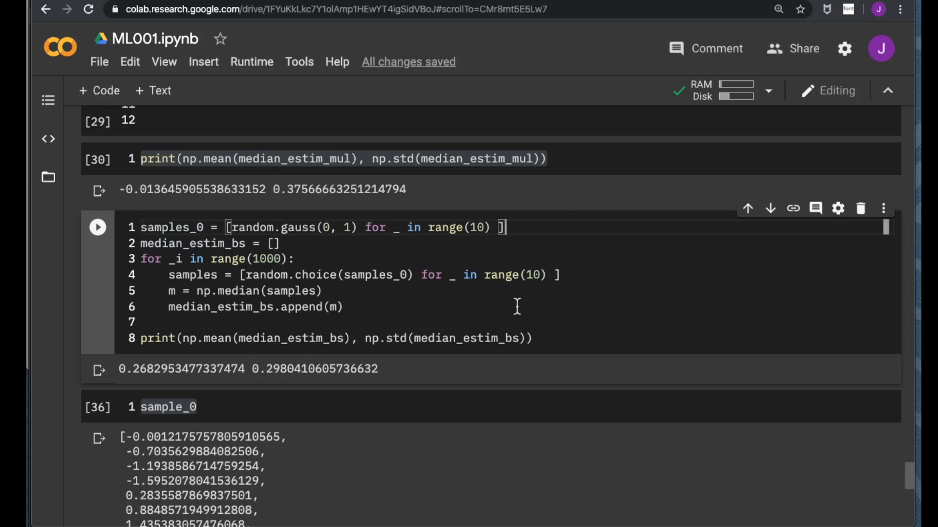
mouse_move(504, 301)
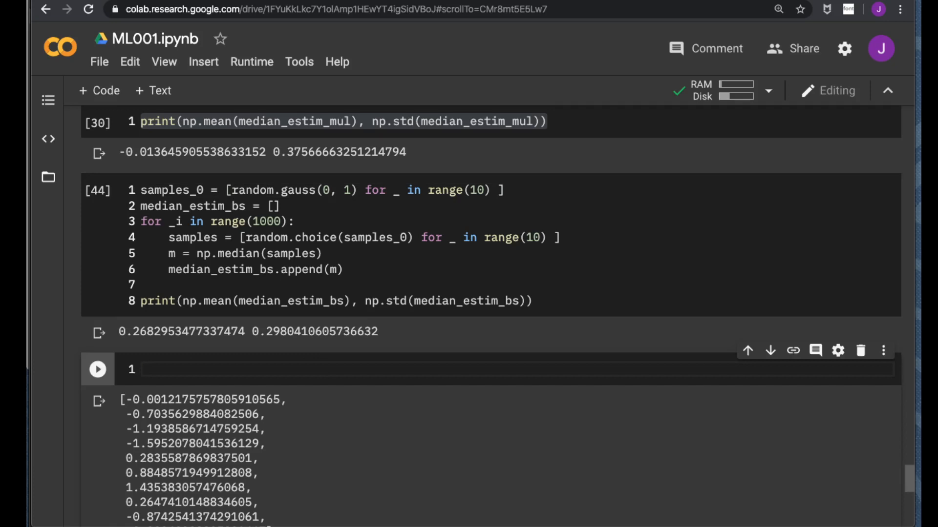
Import matplotlib.pyplot in the plotting cell and begin assigning fig from plt
text(import mat)
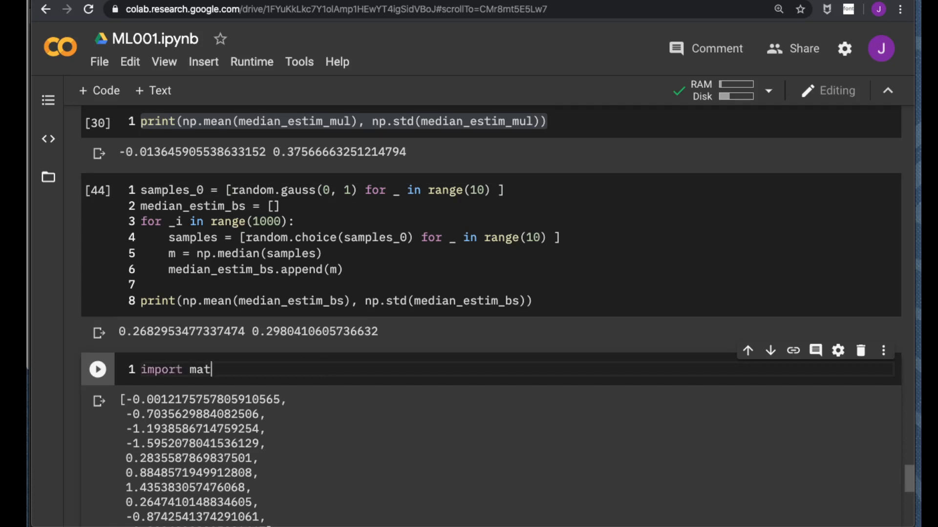
text(plot)
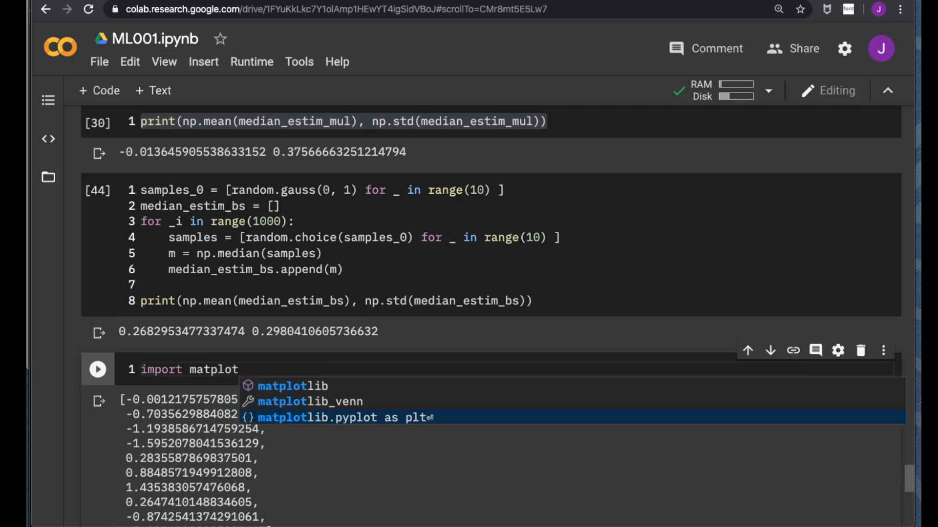
text(lib.pyp)
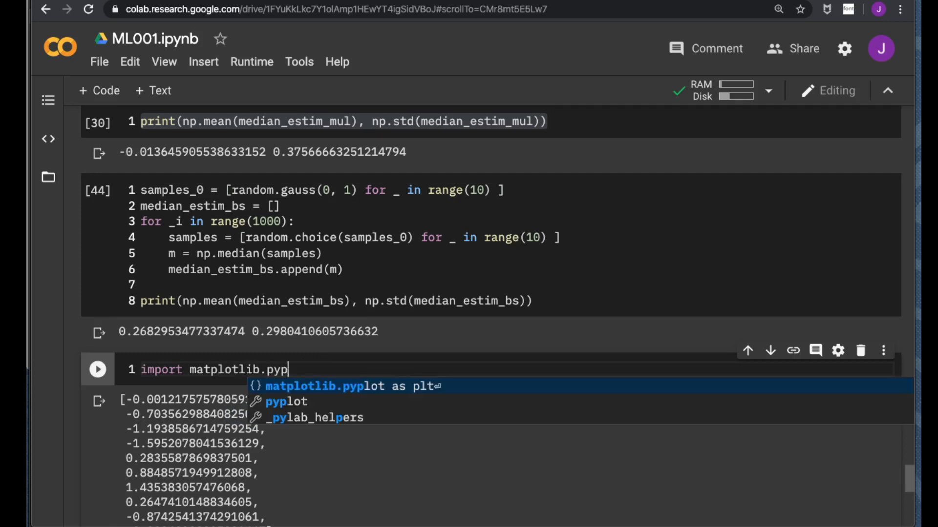
text(lot as plt)
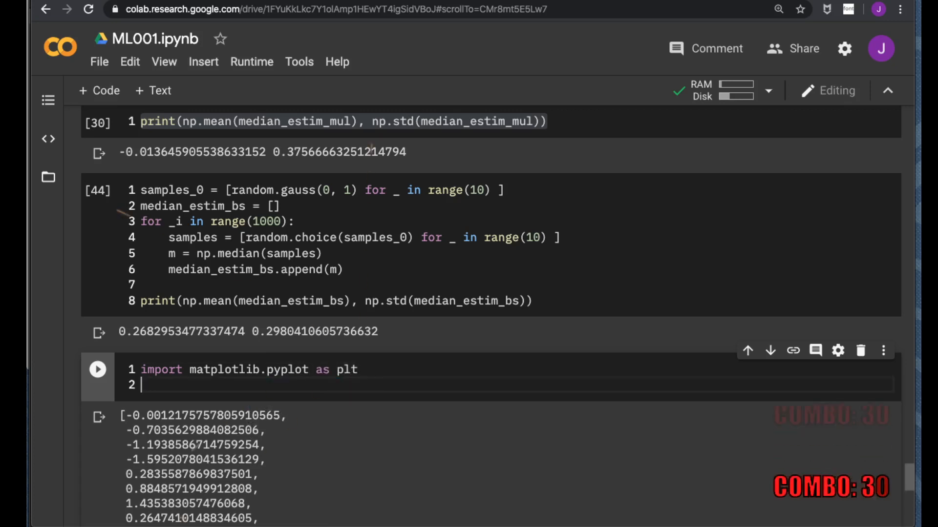
text(fig)
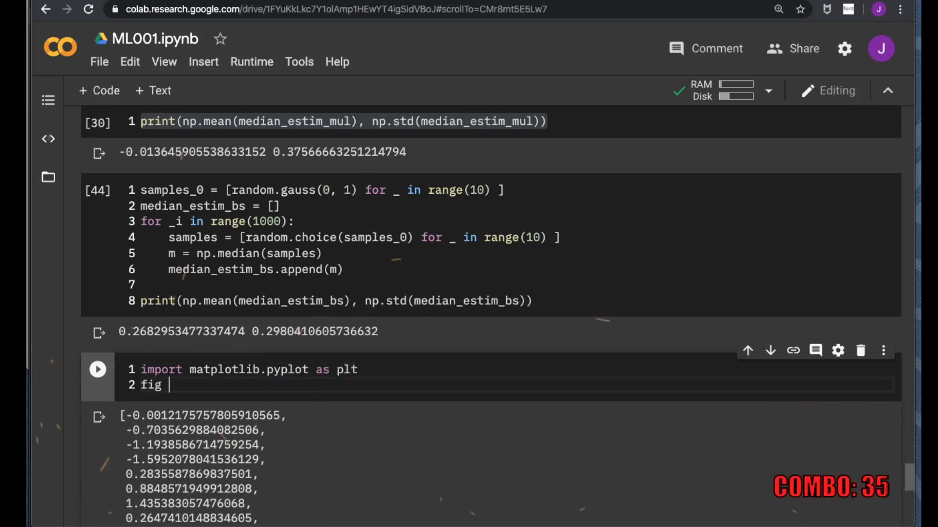
text(= plt.)
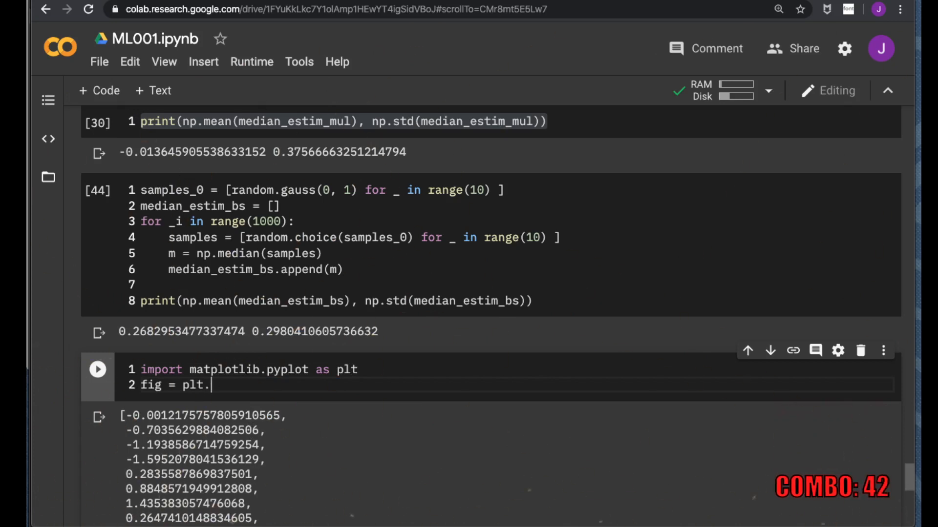
Boxplot median_estim_mul and median_estim_bs into fig, then add fig.show(), which raises an AttributeError
text(boxplot([)
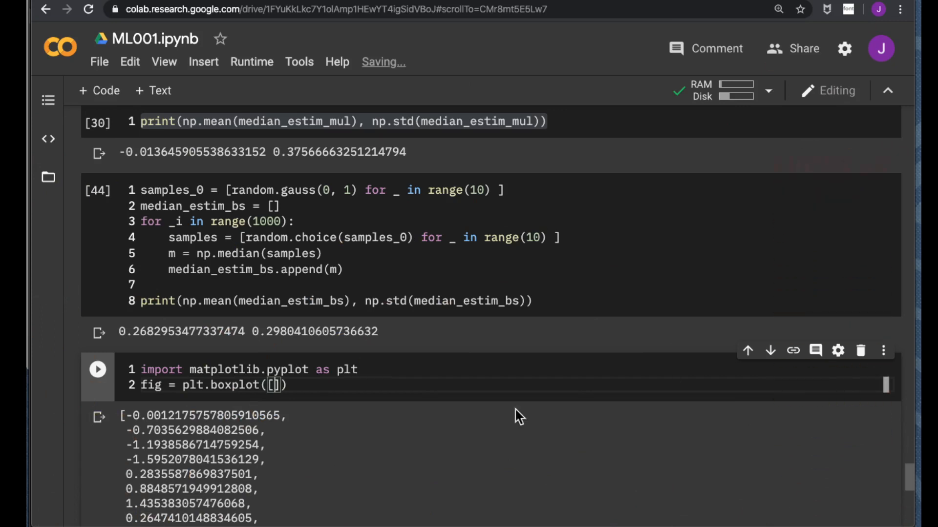
text(medi)
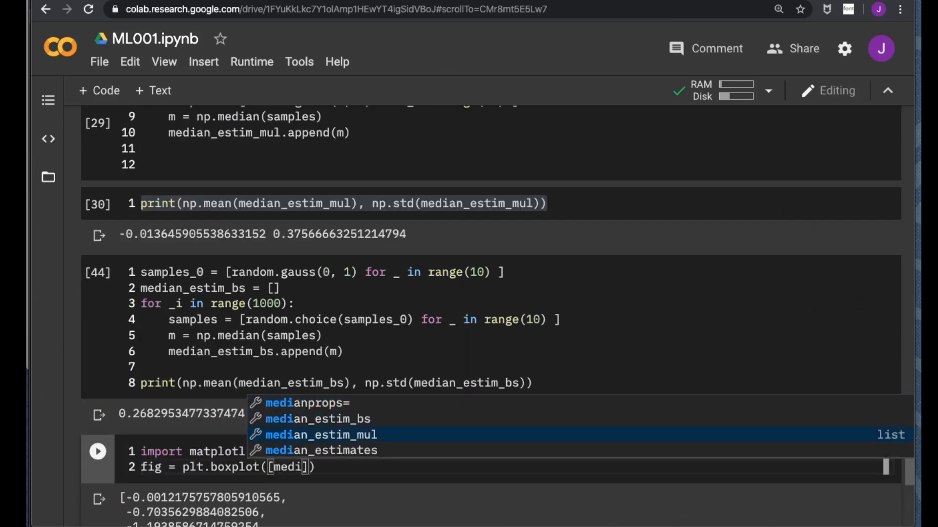
click(320, 435)
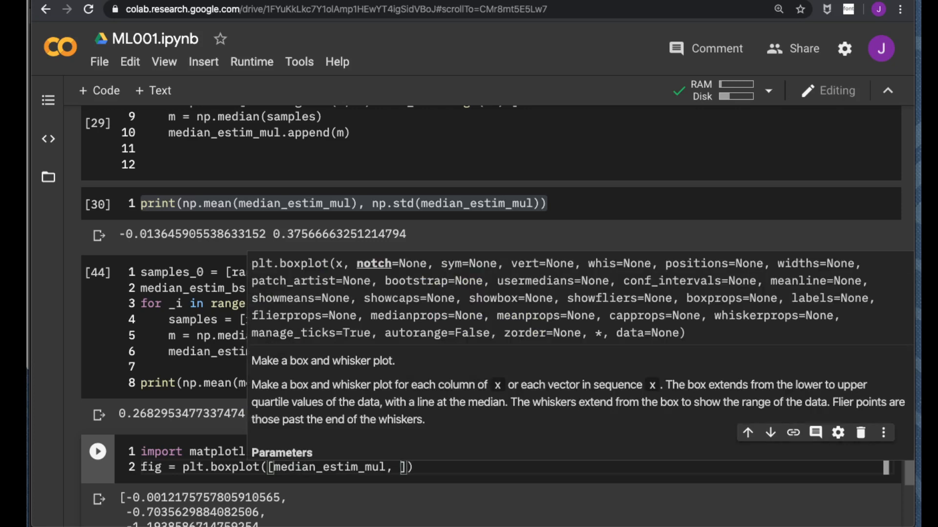
text(me)
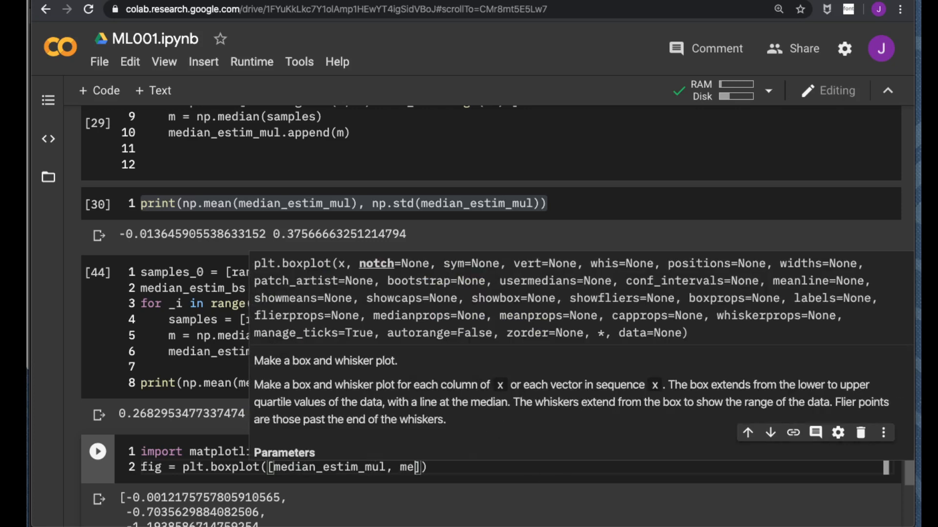
text(dian_estim_bs)
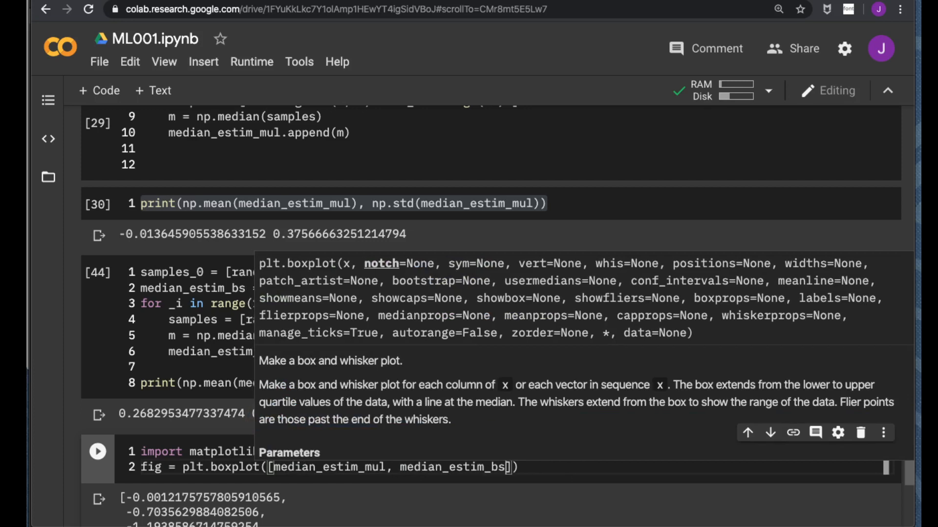
text(fig.s)
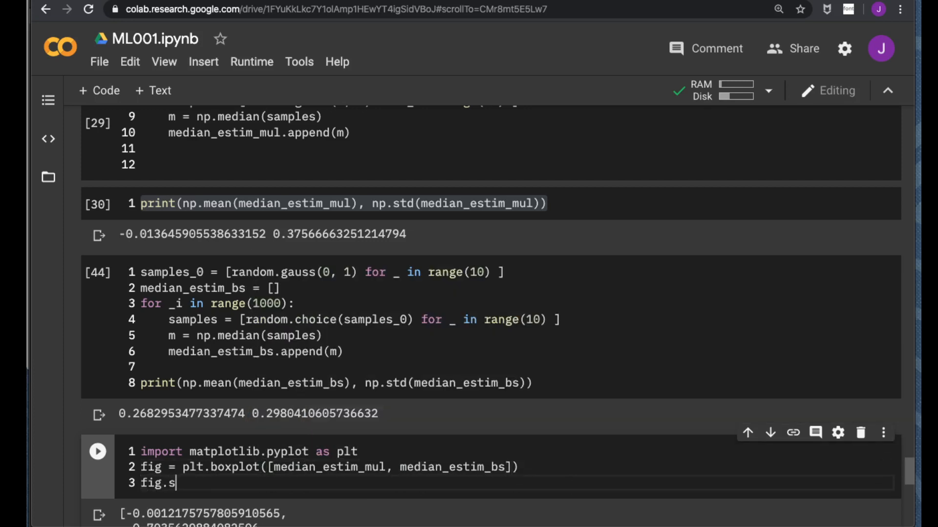
text(how())
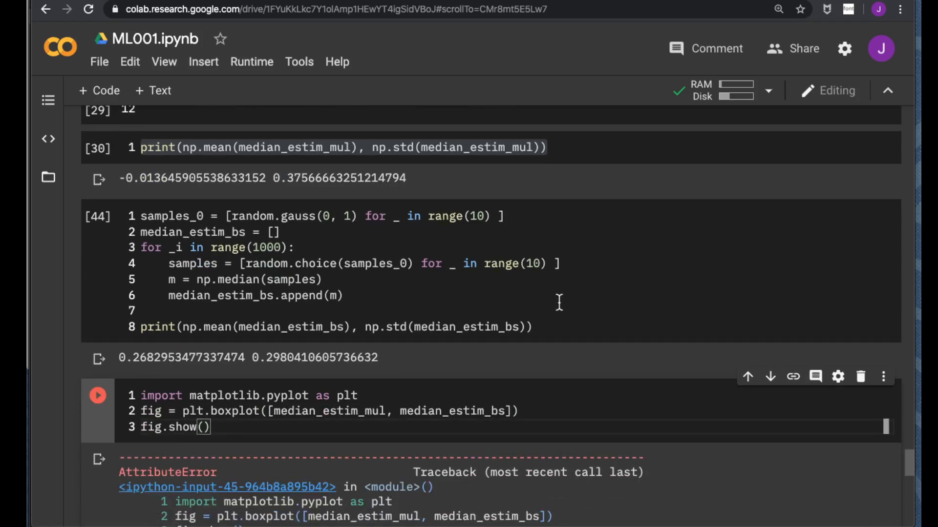
Change fig.show() to plt.show() and rerun, rendering the two median-estimate boxplots
scroll(down, 3)
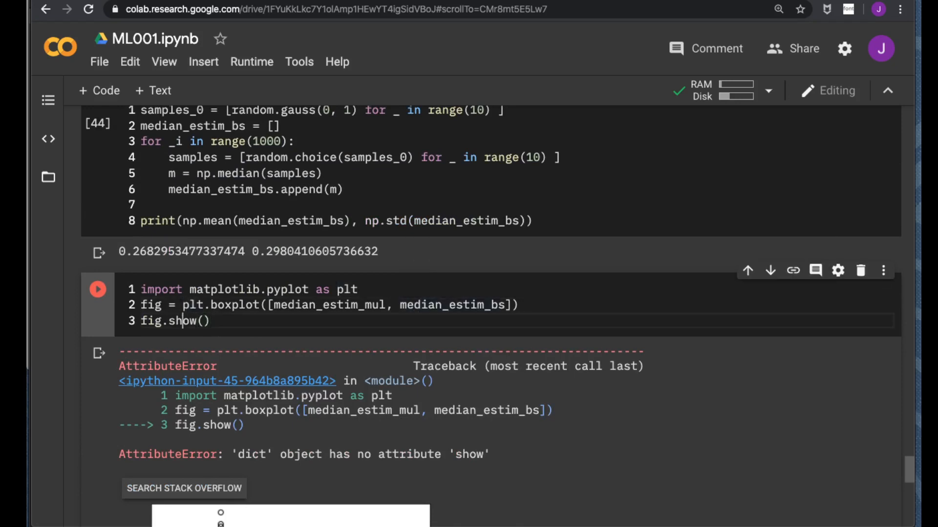
text(plt)
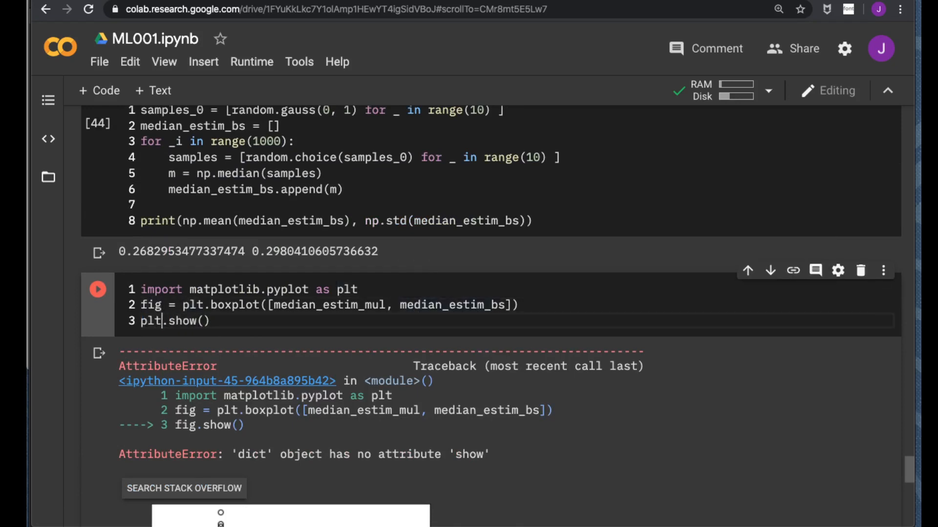
click(97, 290)
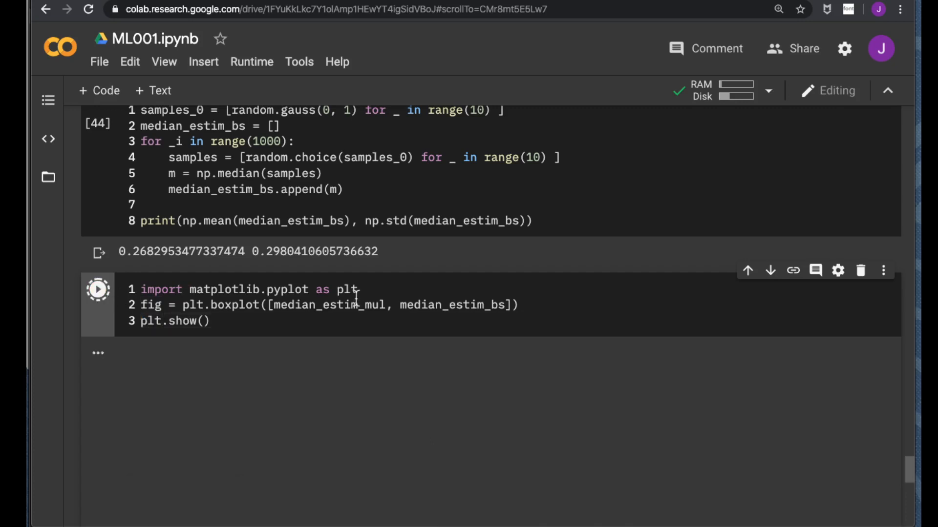
click(98, 289)
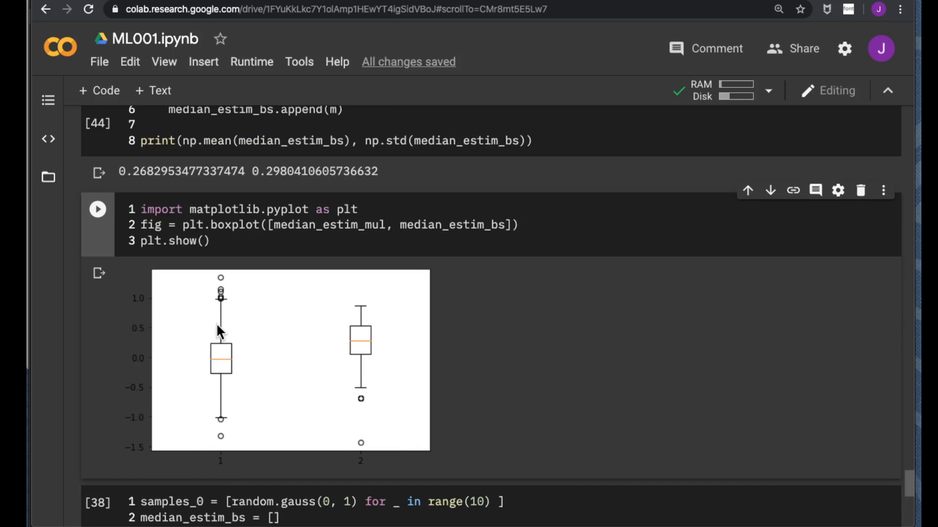
mouse_move(200, 317)
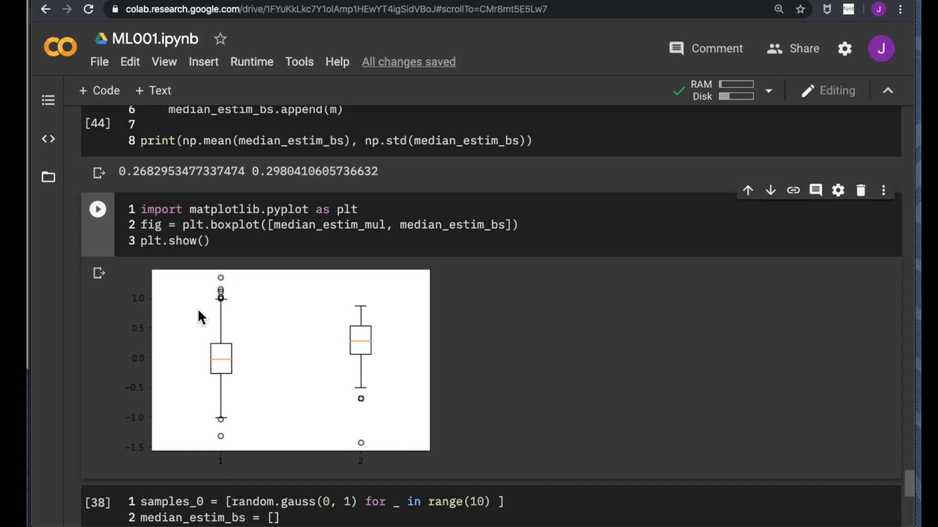
mouse_move(243, 284)
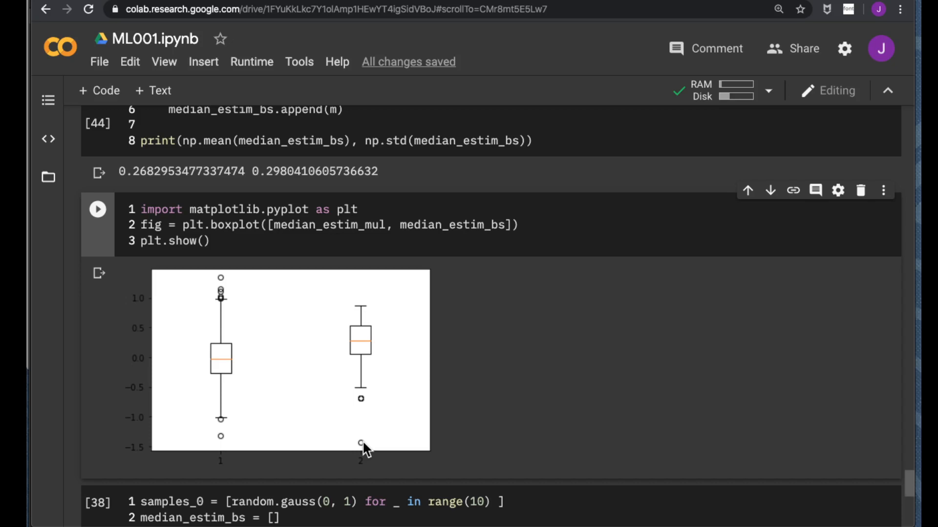
mouse_move(357, 317)
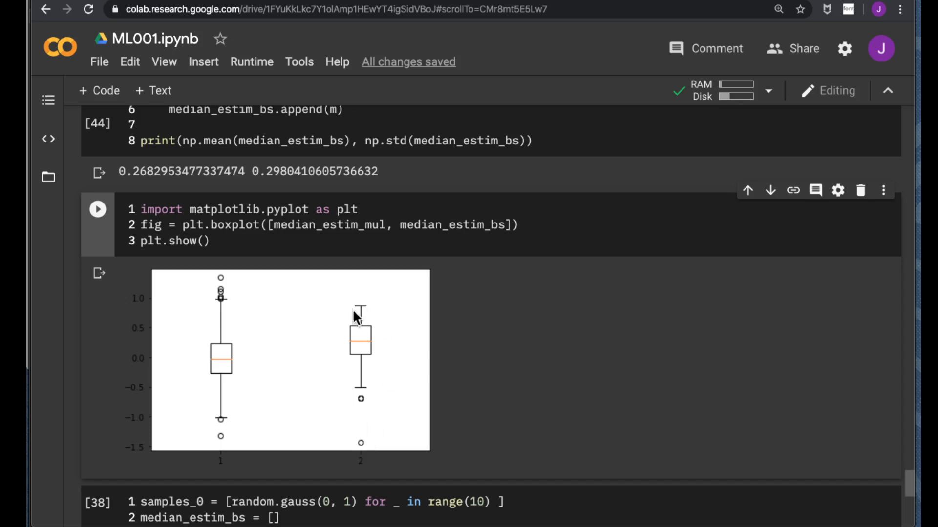
mouse_move(344, 333)
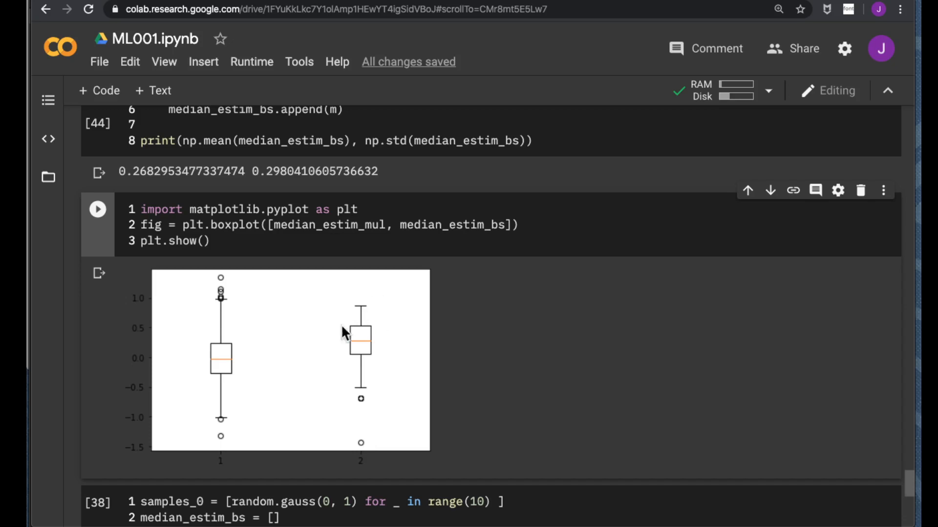
mouse_move(372, 319)
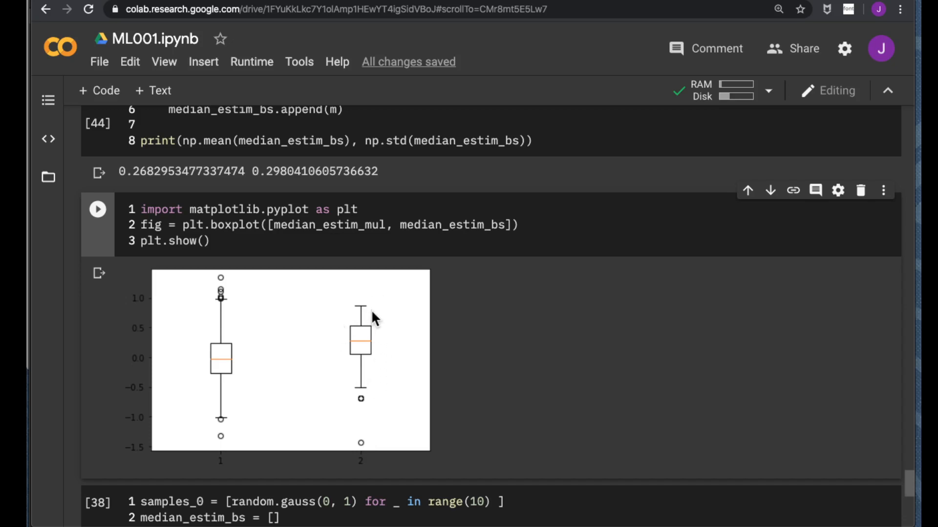
mouse_move(352, 349)
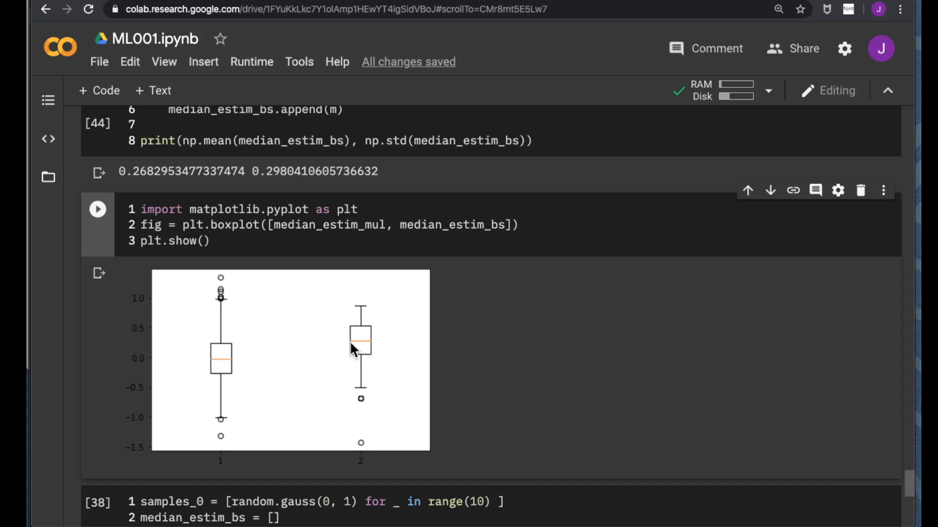
mouse_move(373, 317)
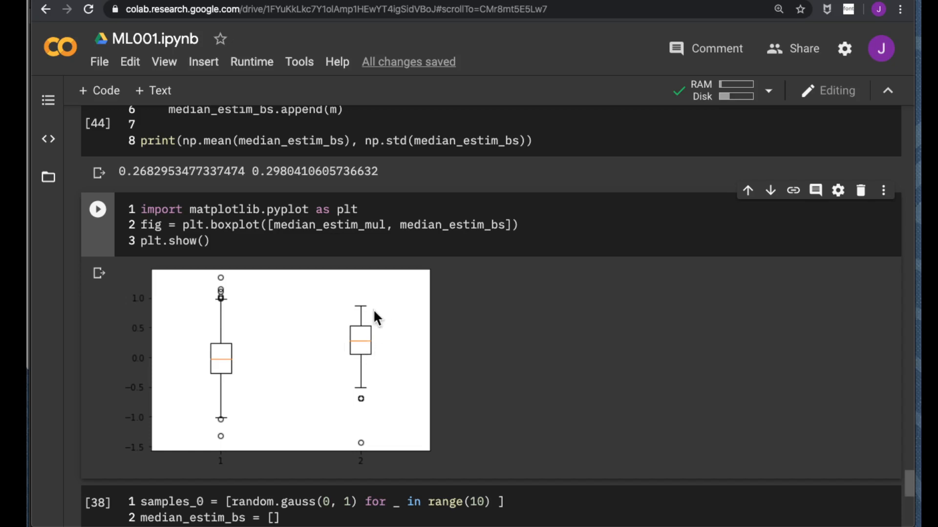
mouse_move(391, 310)
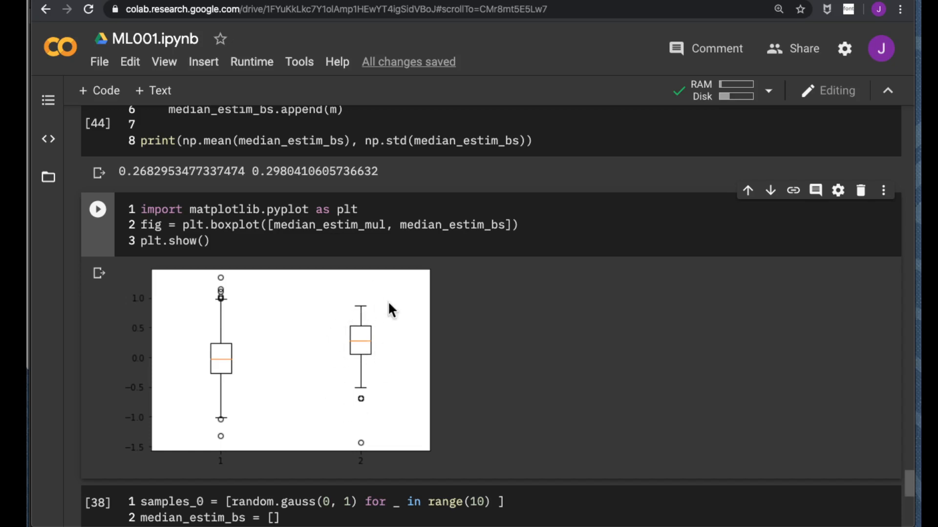
mouse_move(400, 352)
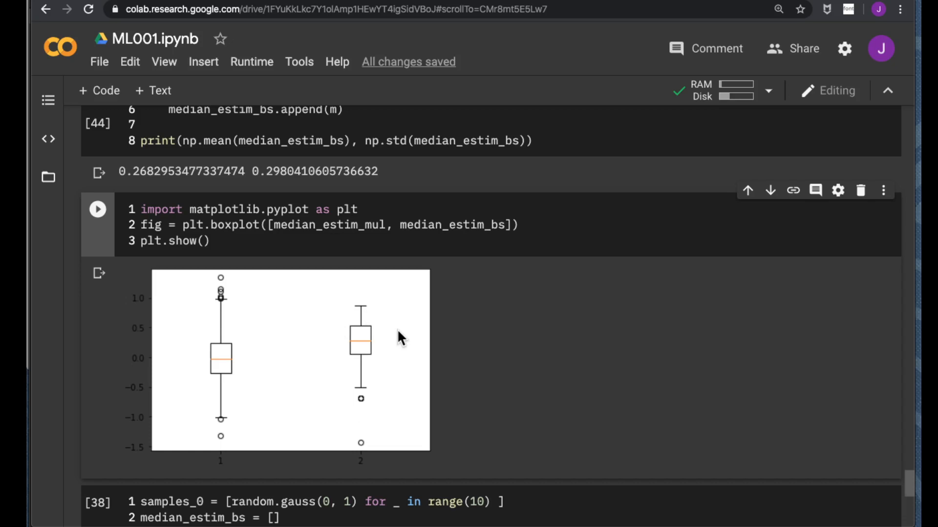
mouse_move(396, 357)
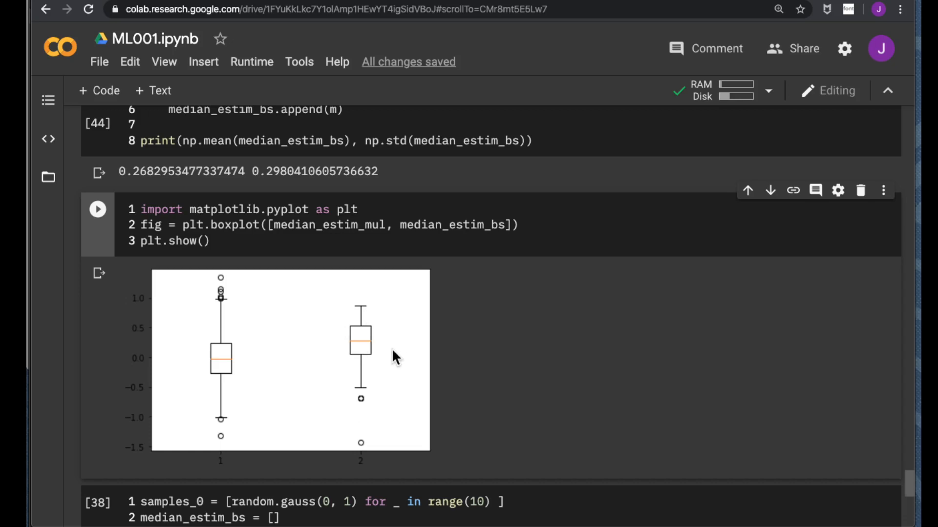
mouse_move(394, 374)
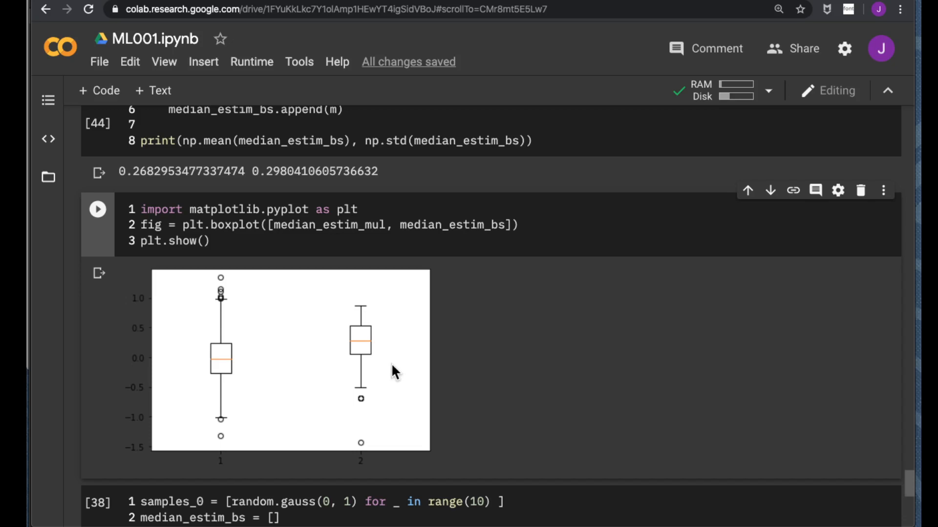
mouse_move(387, 386)
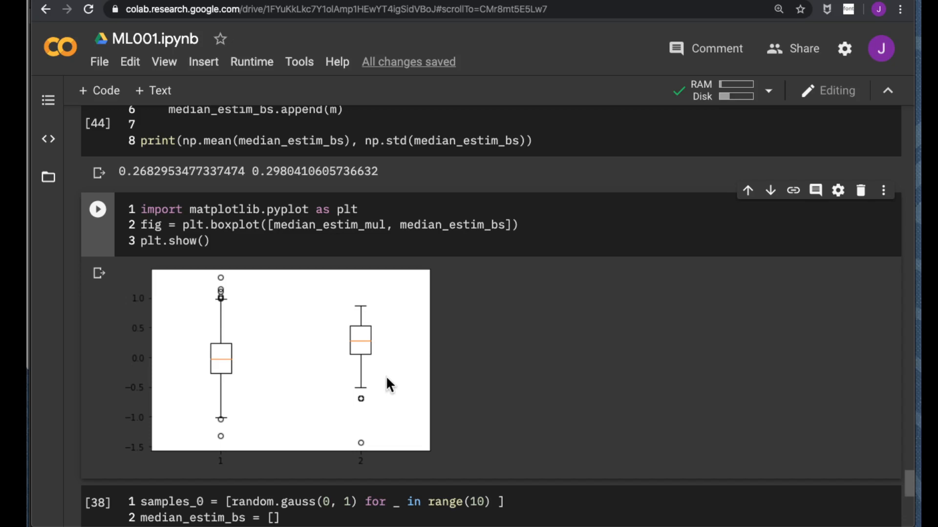
mouse_move(359, 329)
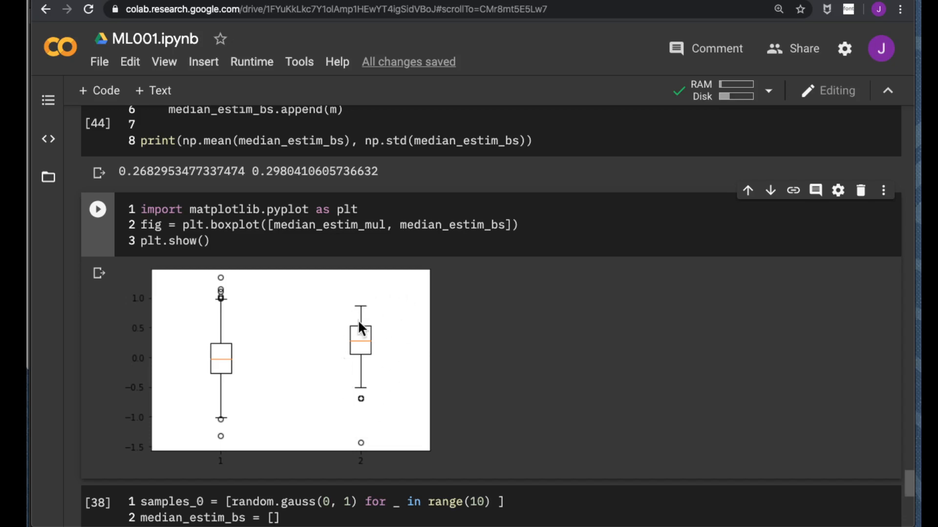
mouse_move(358, 407)
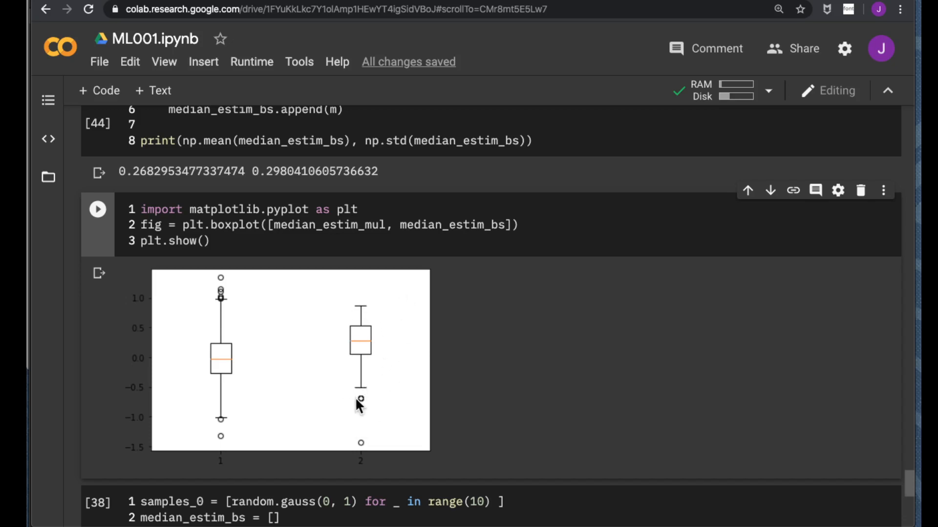
mouse_move(368, 399)
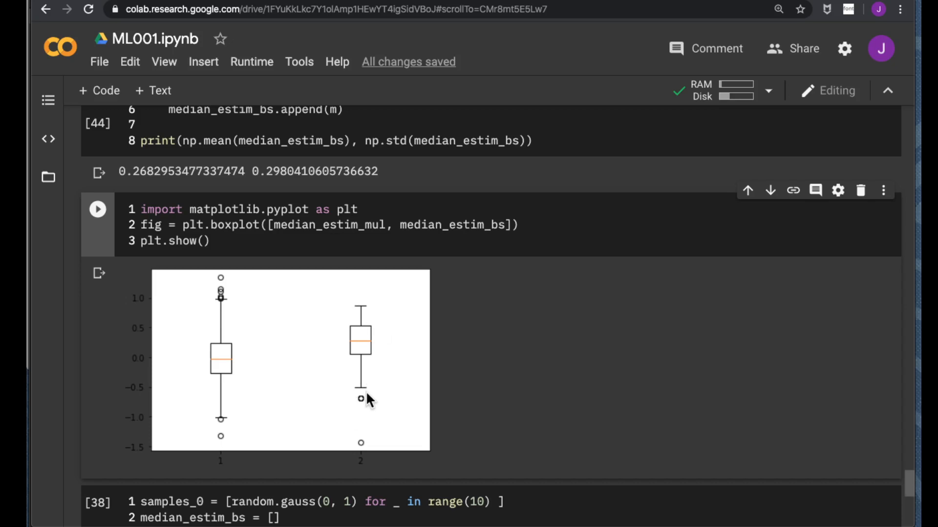